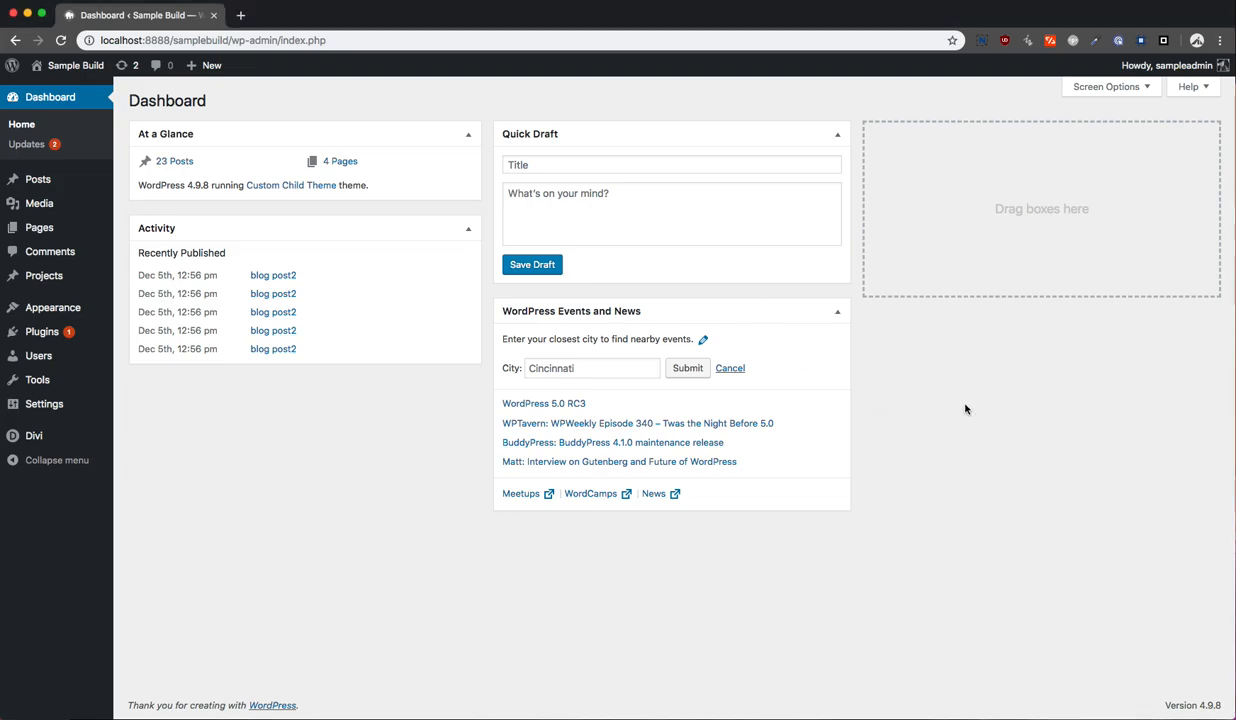
mouse_move(280, 444)
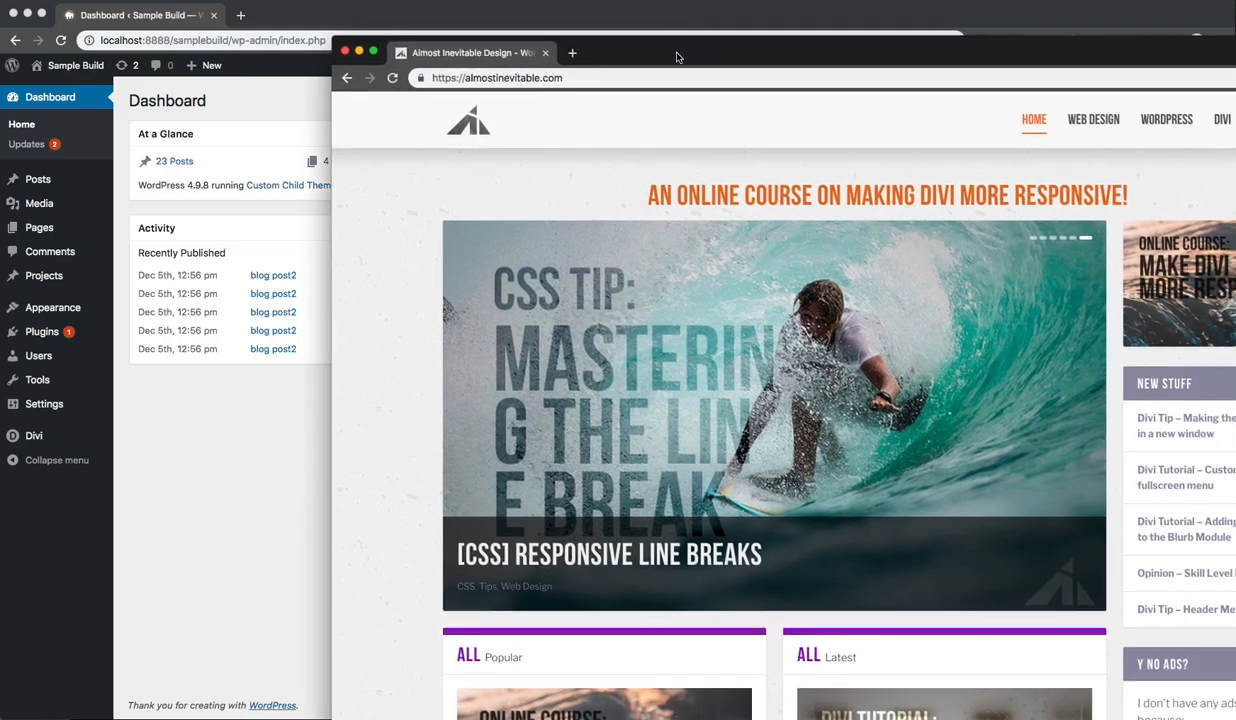
- Scroll the dashboard before the Ai-Divi-Child theme folder is brought up in Finder
scroll("down", 3)
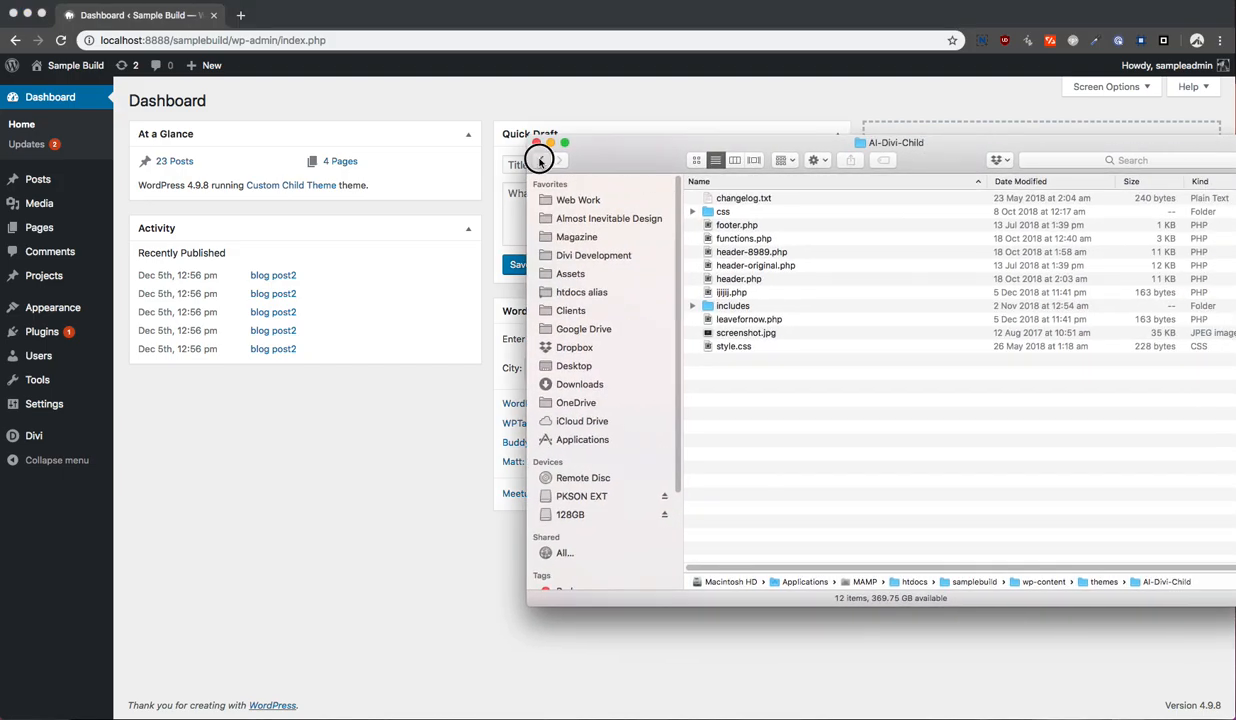
- Go up to themes, re-enter Ai-Divi-Child and single out functions.php, shifting the window right
left_click(540, 160)
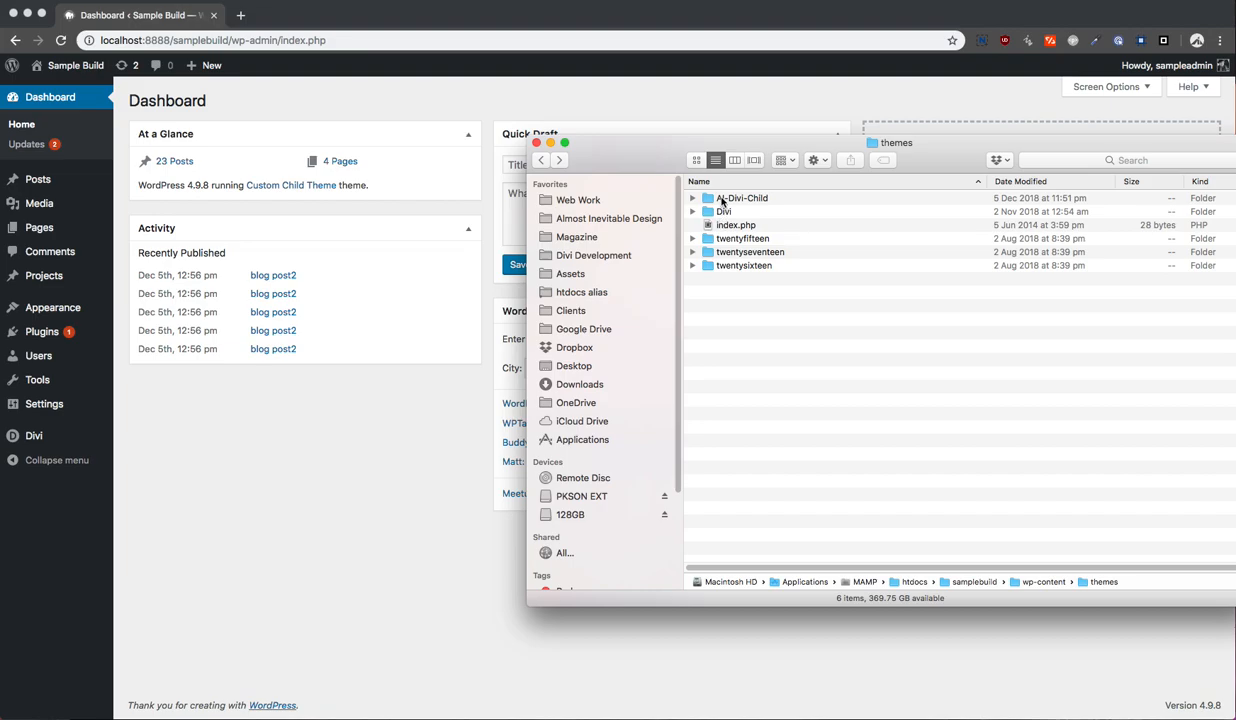
mouse_move(728, 216)
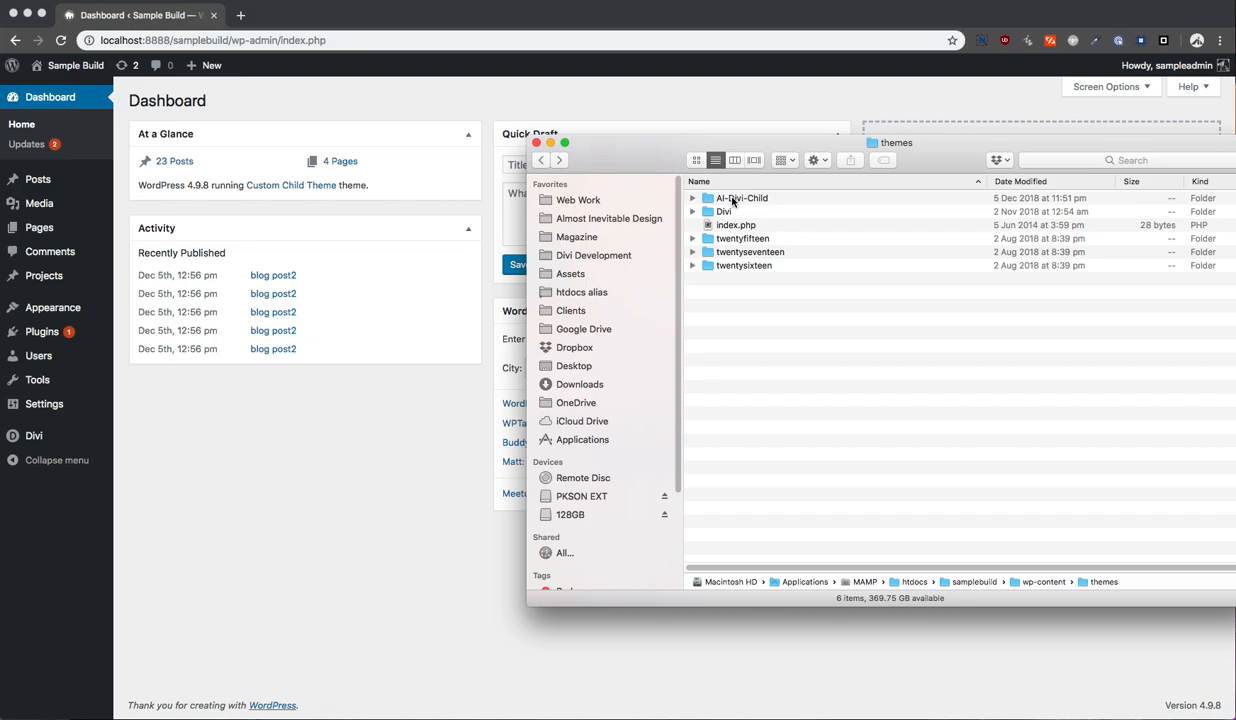
double_click(742, 198)
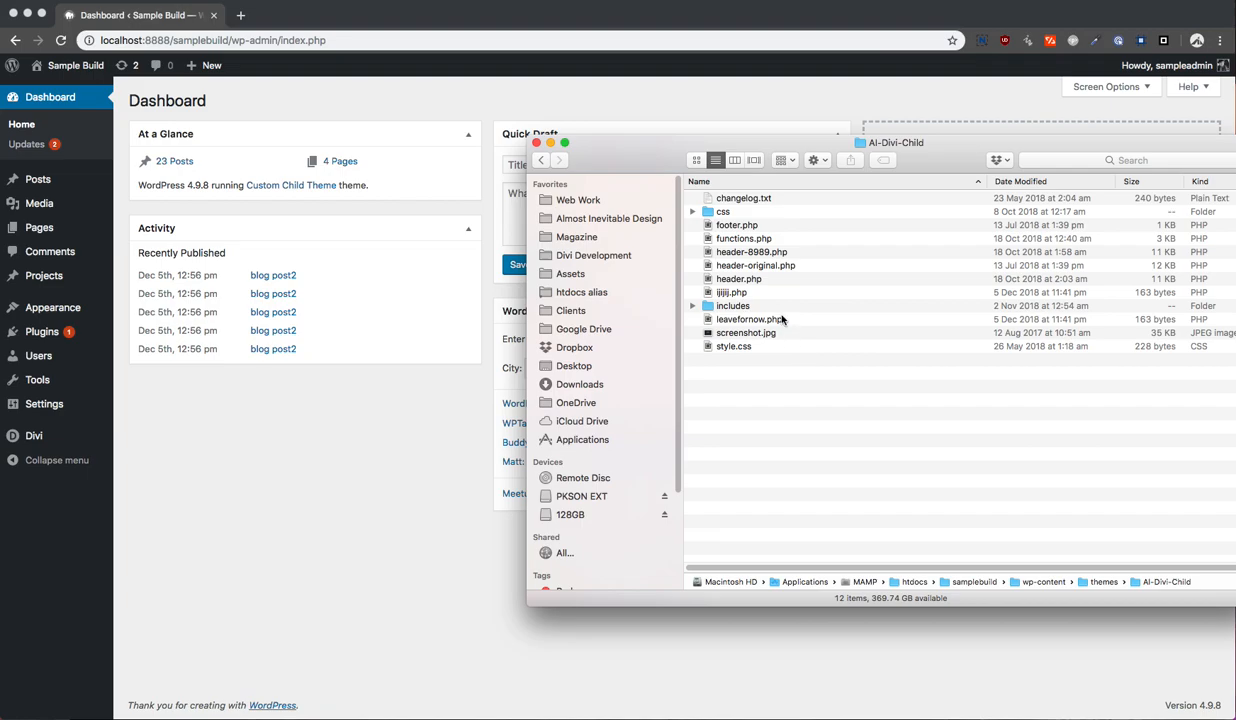
left_click(744, 238)
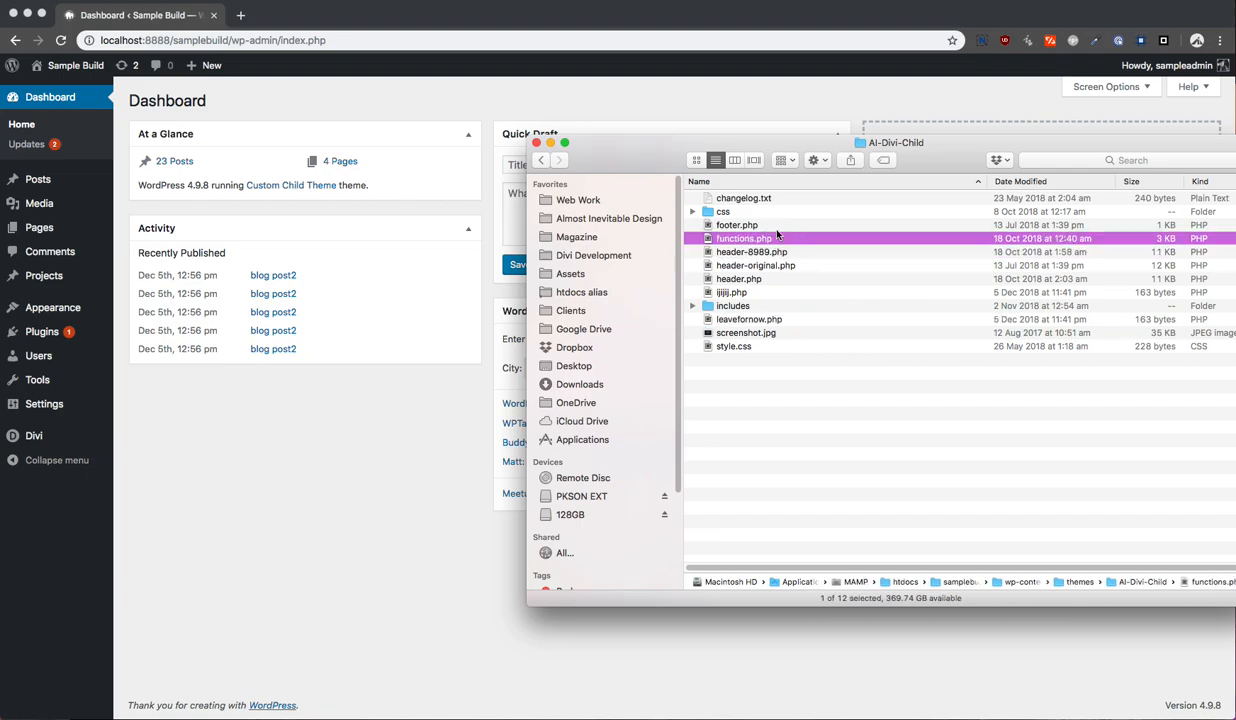
left_click_drag(896, 142, 976, 154)
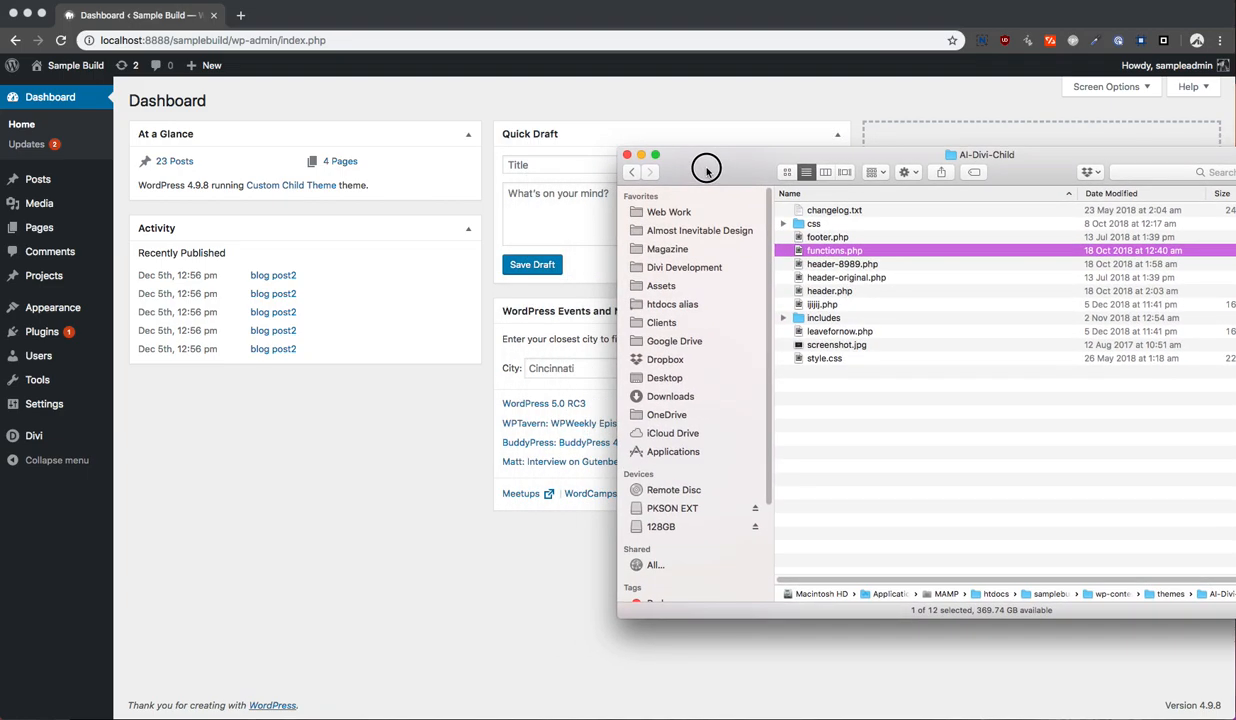
mouse_move(868, 252)
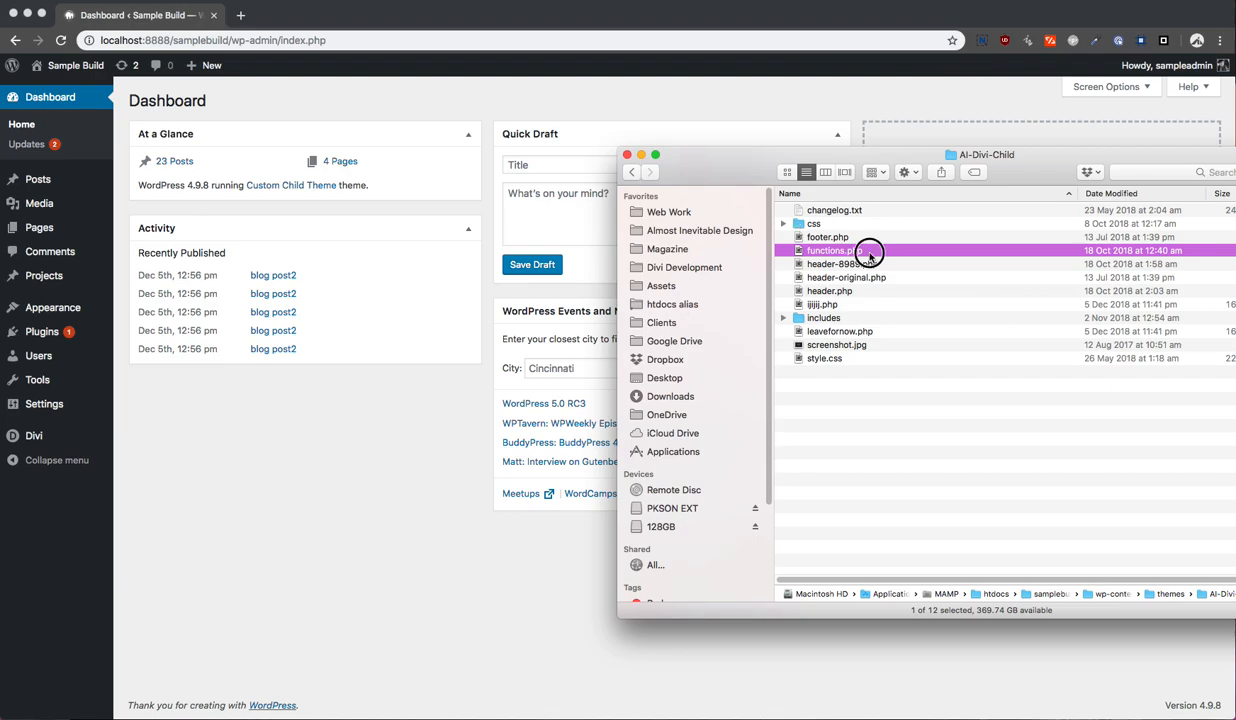
- Open functions.php in Sublime Text and scroll to the et_pb_layout shortcode functions
double_click(830, 250)
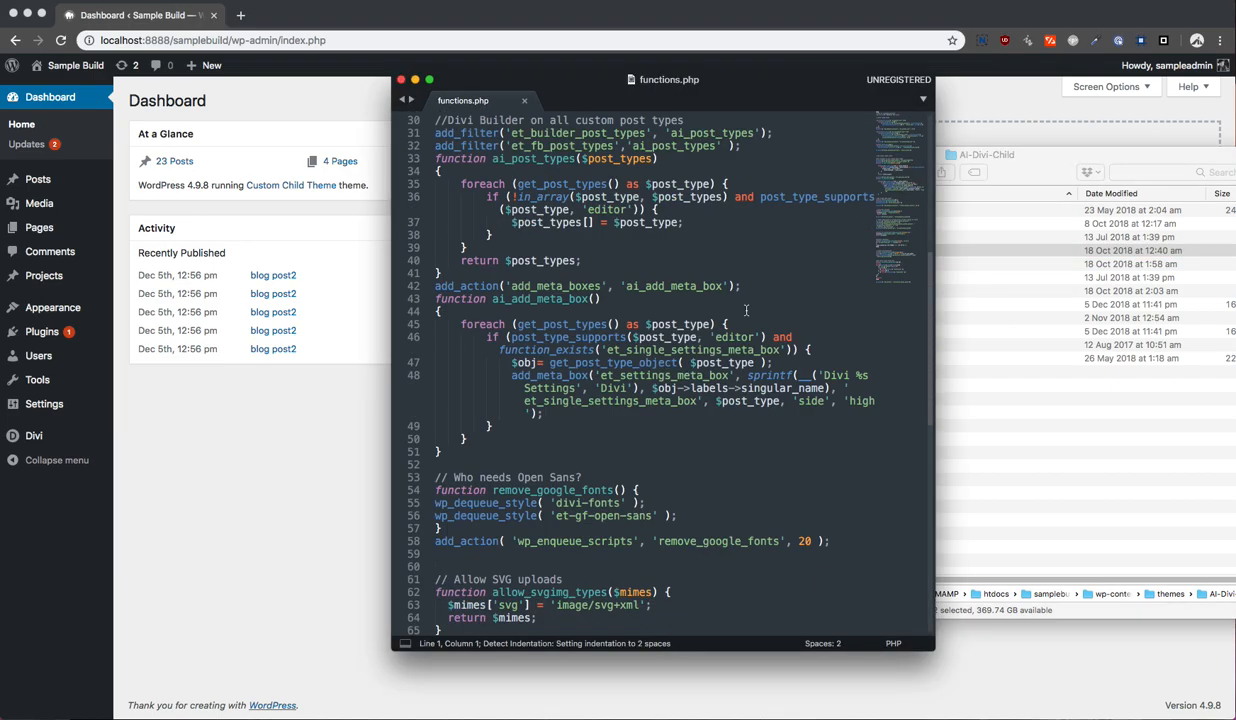
scroll("down", 3)
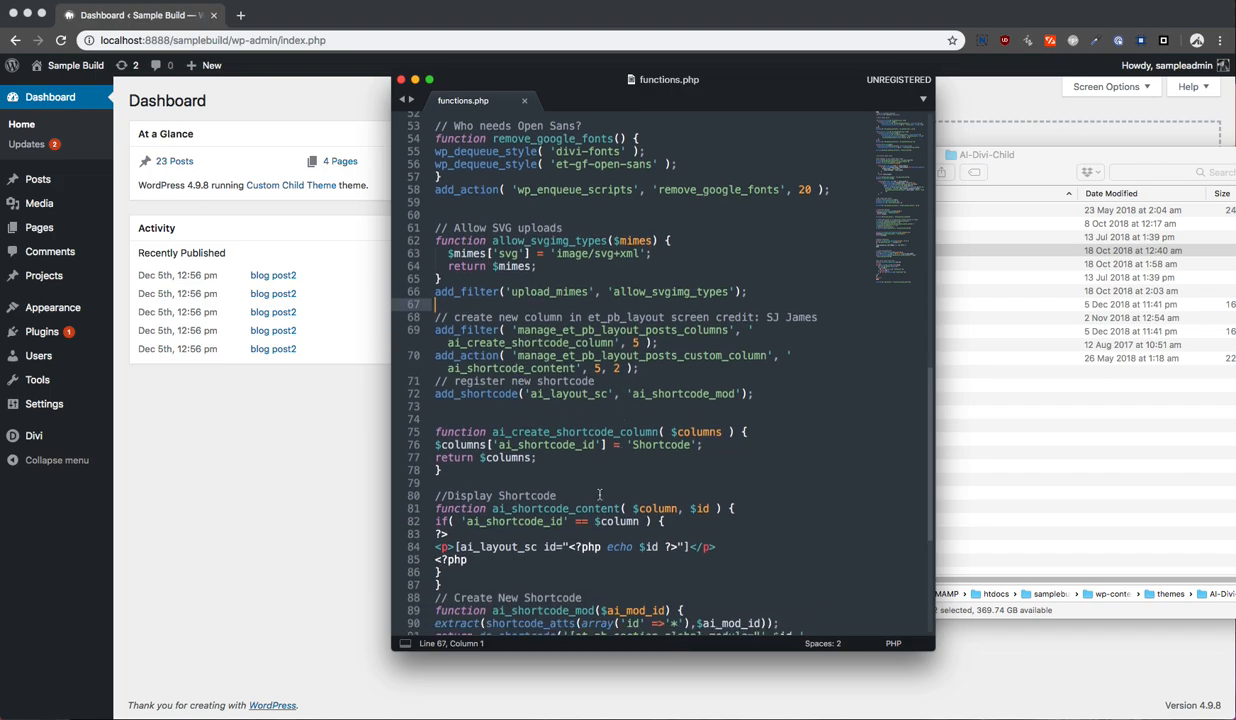
scroll("down", 3)
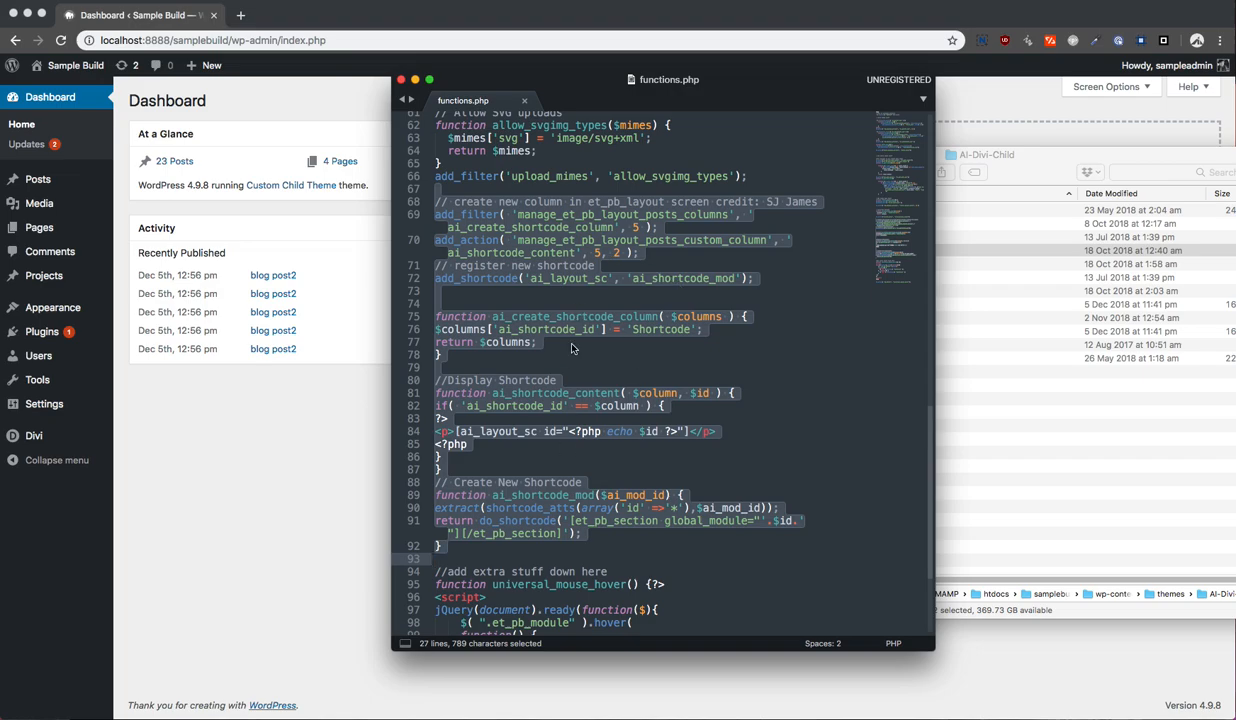
mouse_move(620, 222)
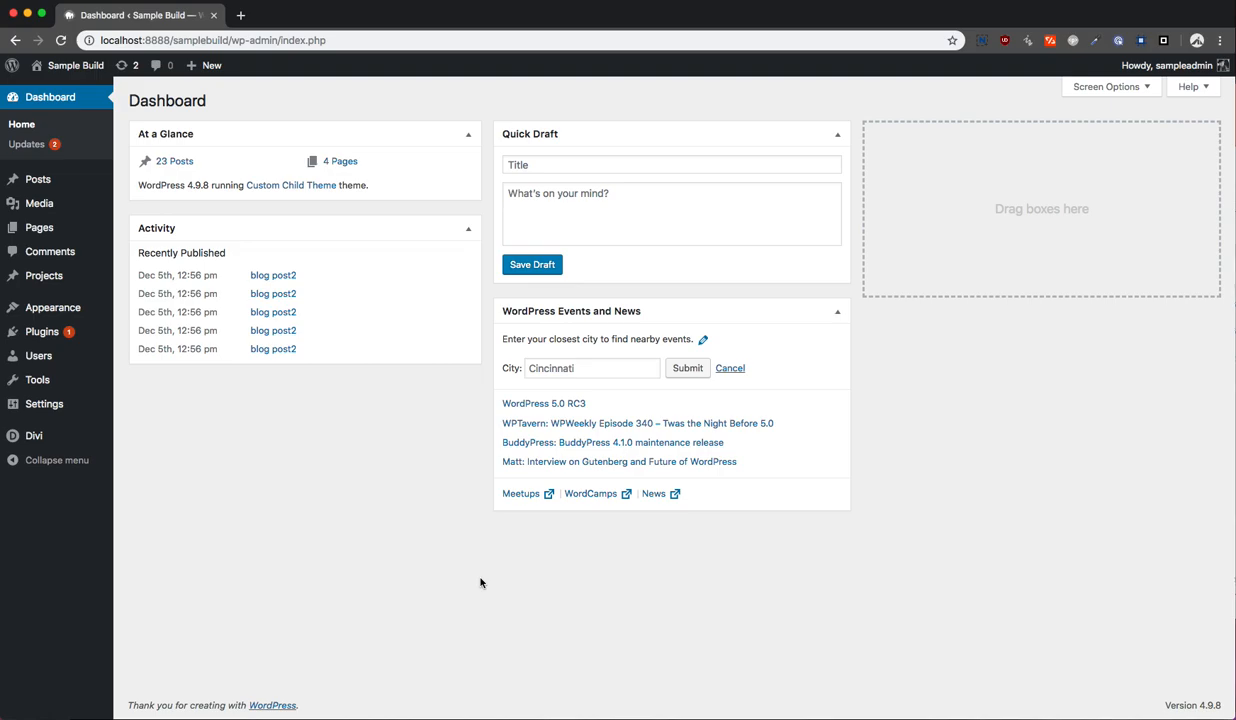
mouse_move(348, 580)
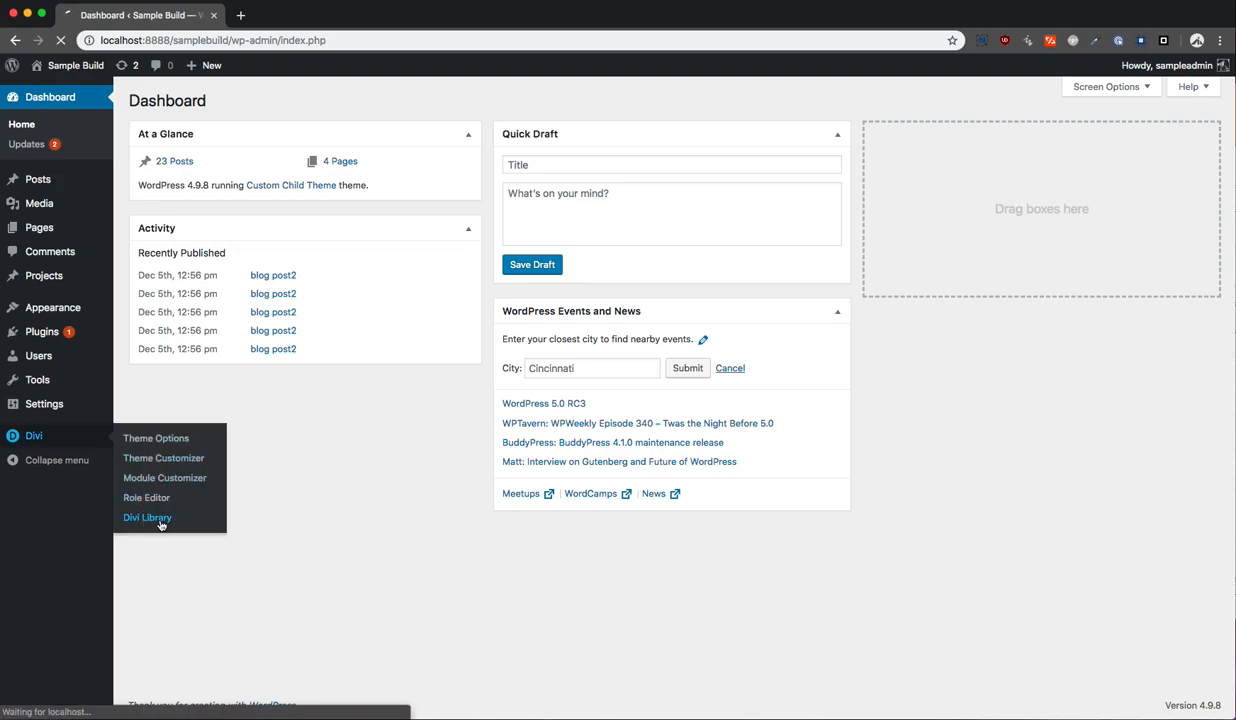
- In the Divi Library, start a new layout, try Layout then Section type, and cancel it
left_click(148, 516)
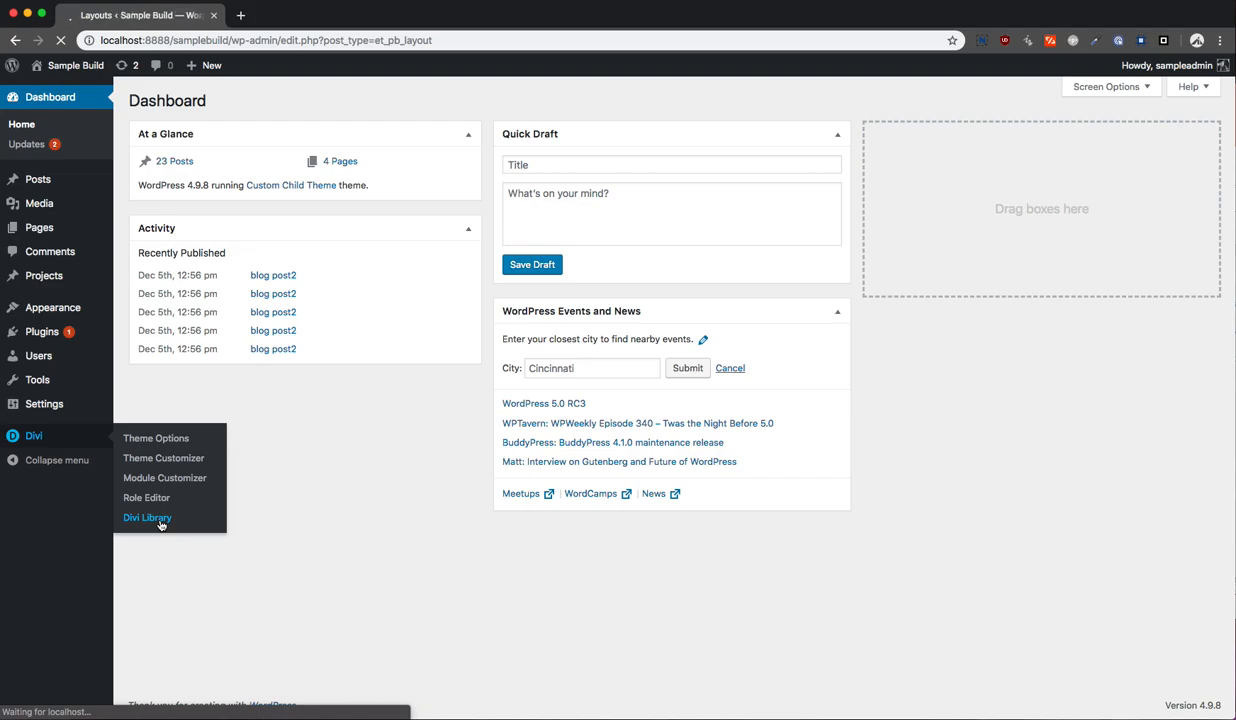
left_click(148, 516)
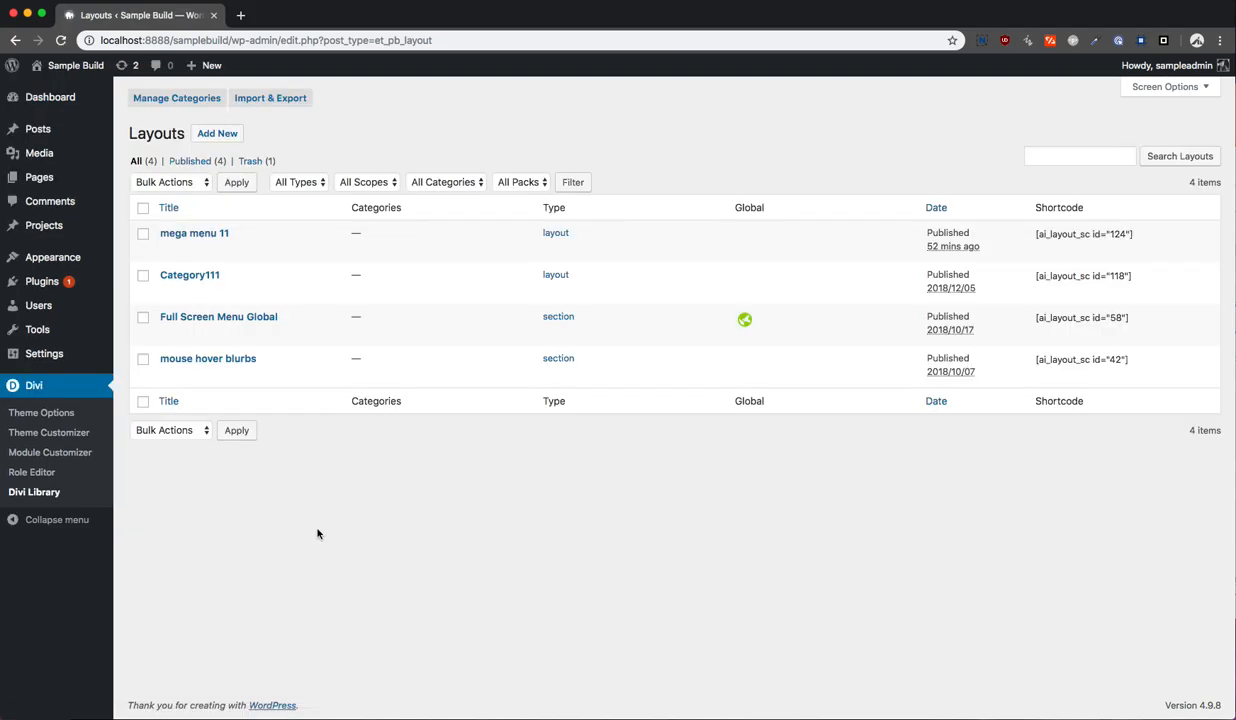
mouse_move(332, 532)
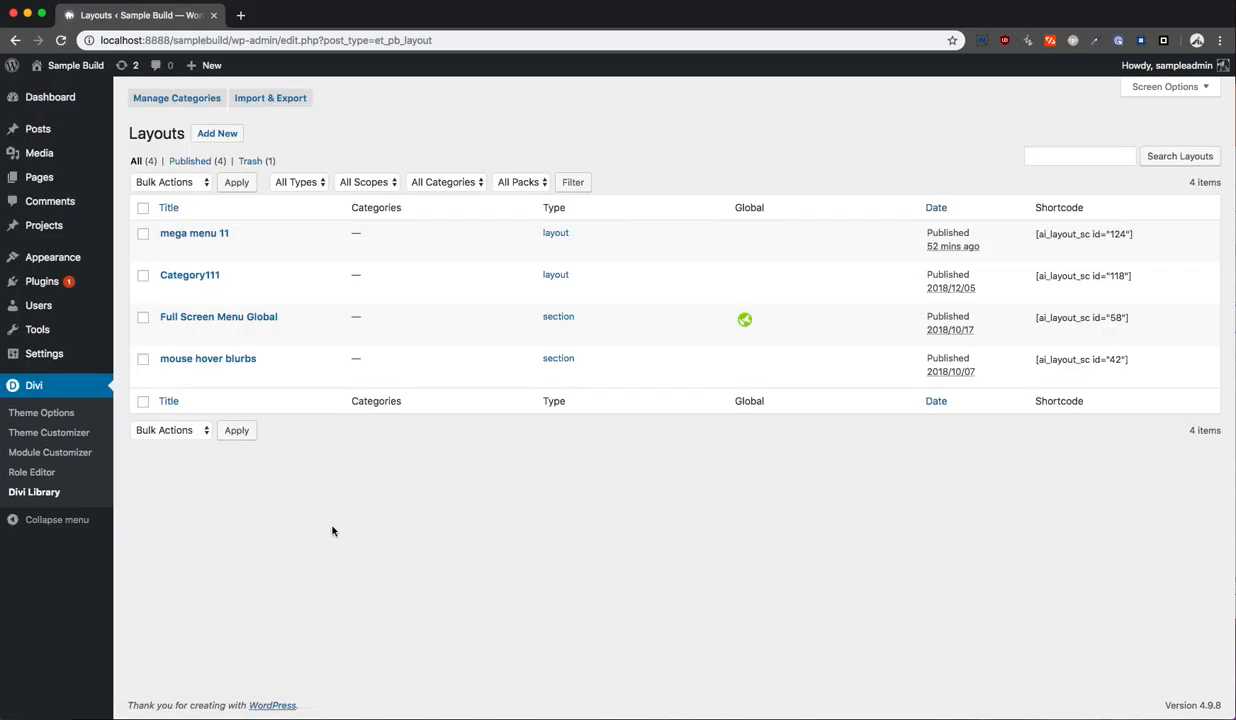
mouse_move(194, 232)
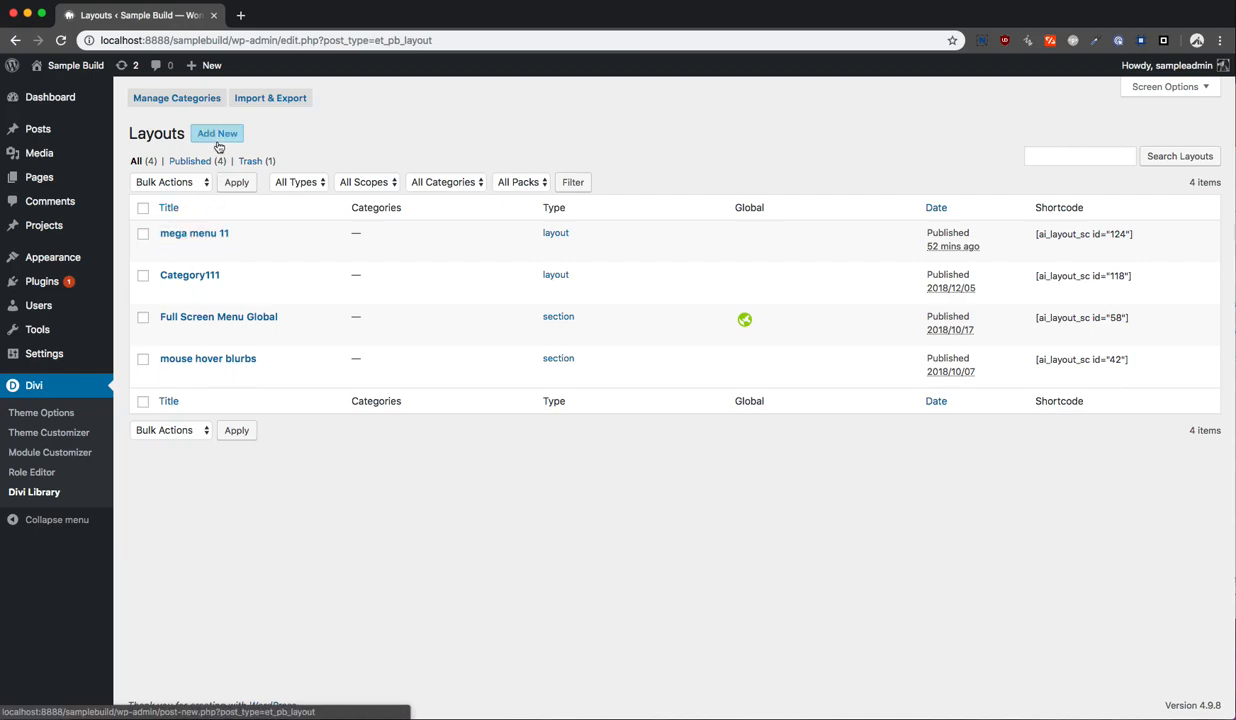
left_click(216, 132)
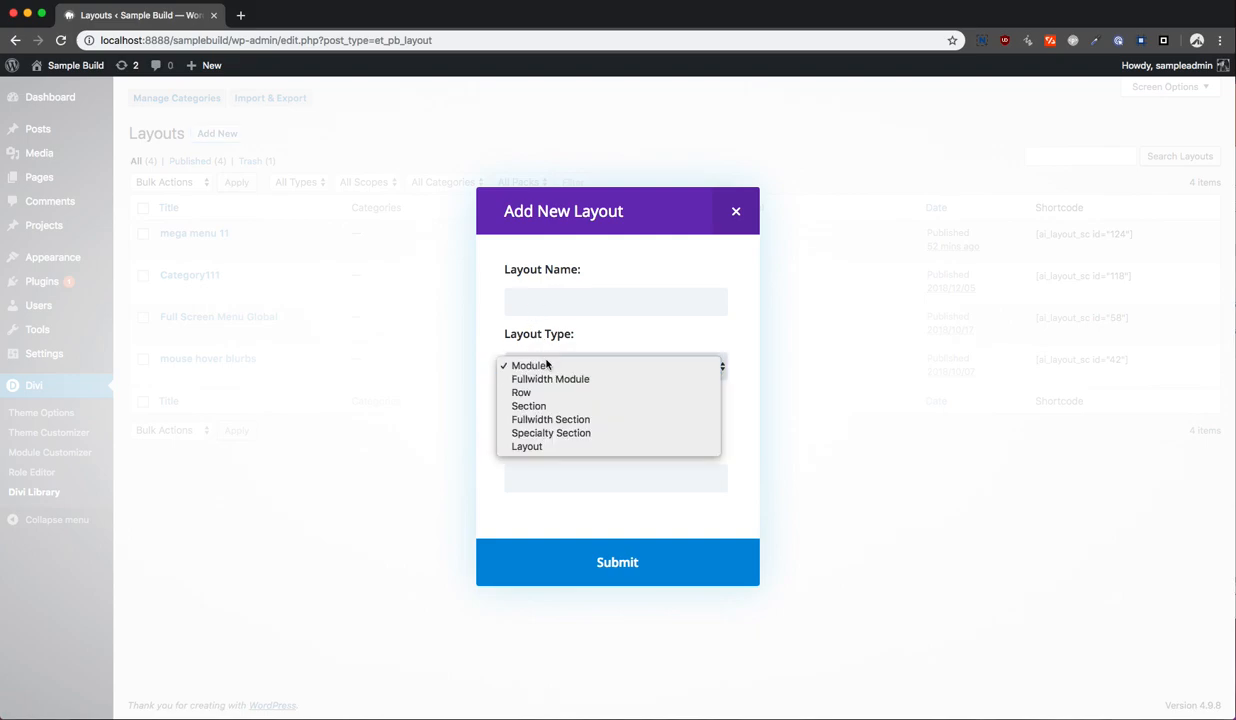
left_click(528, 446)
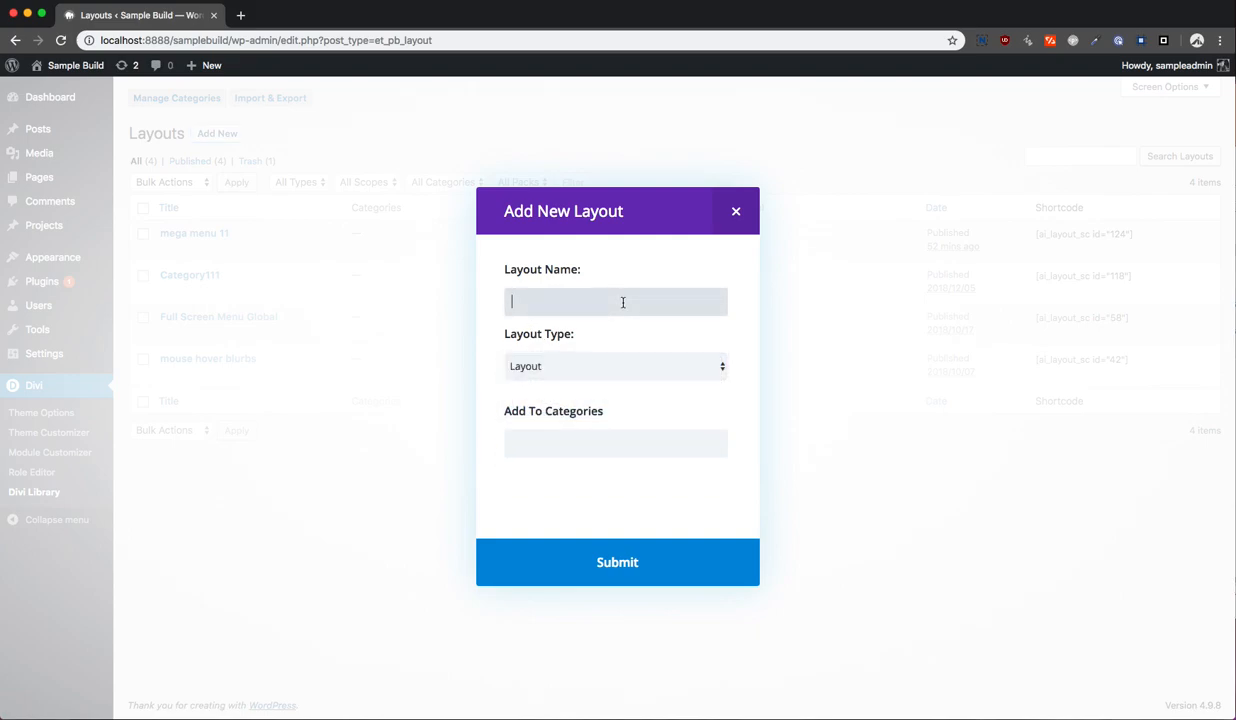
left_click(616, 364)
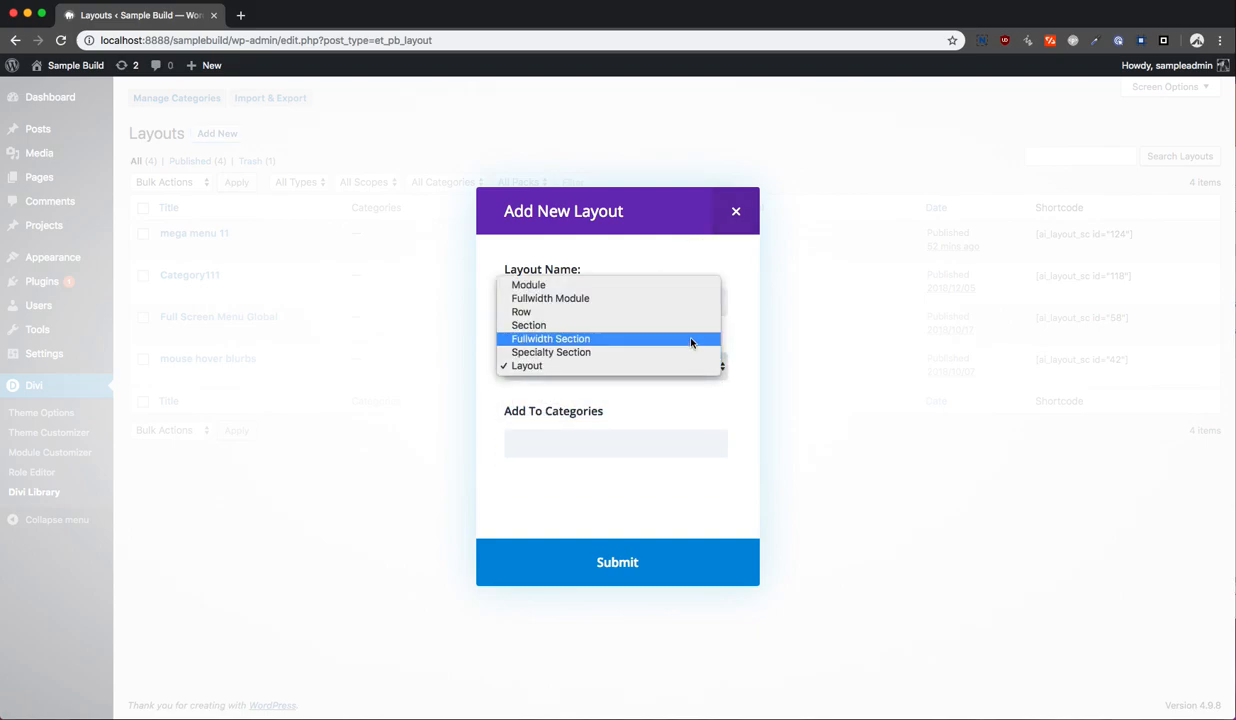
left_click(528, 324)
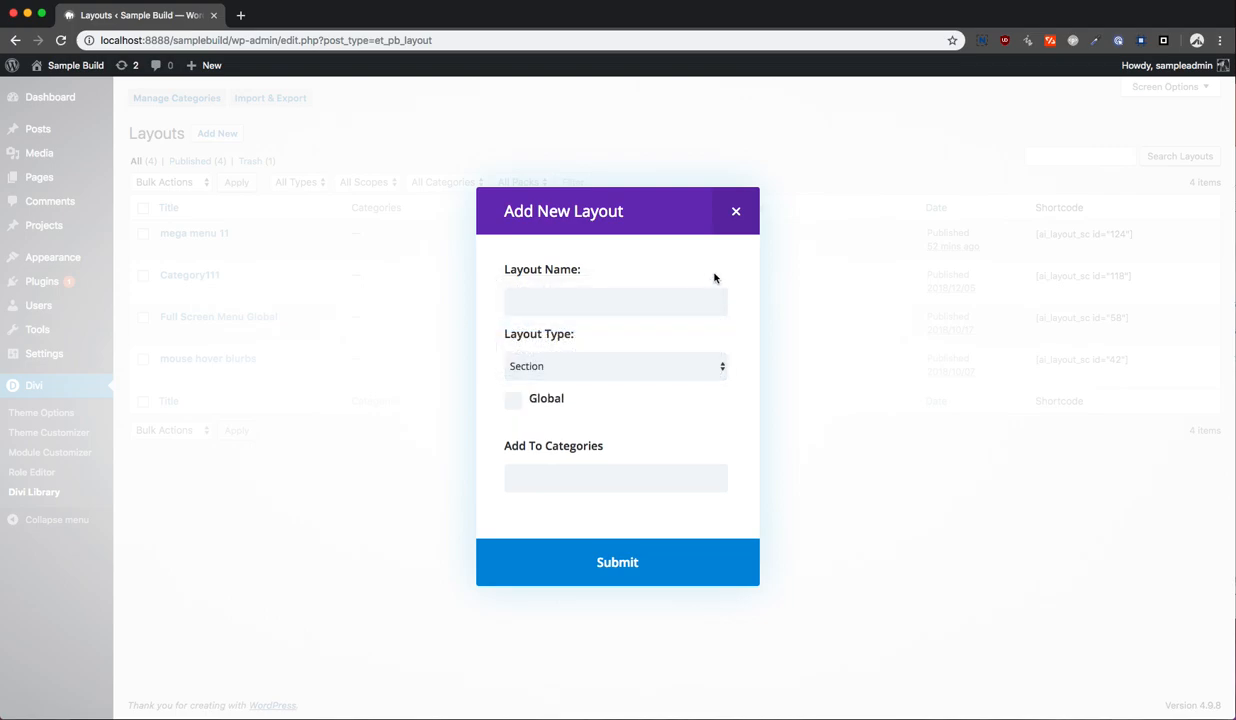
left_click(736, 212)
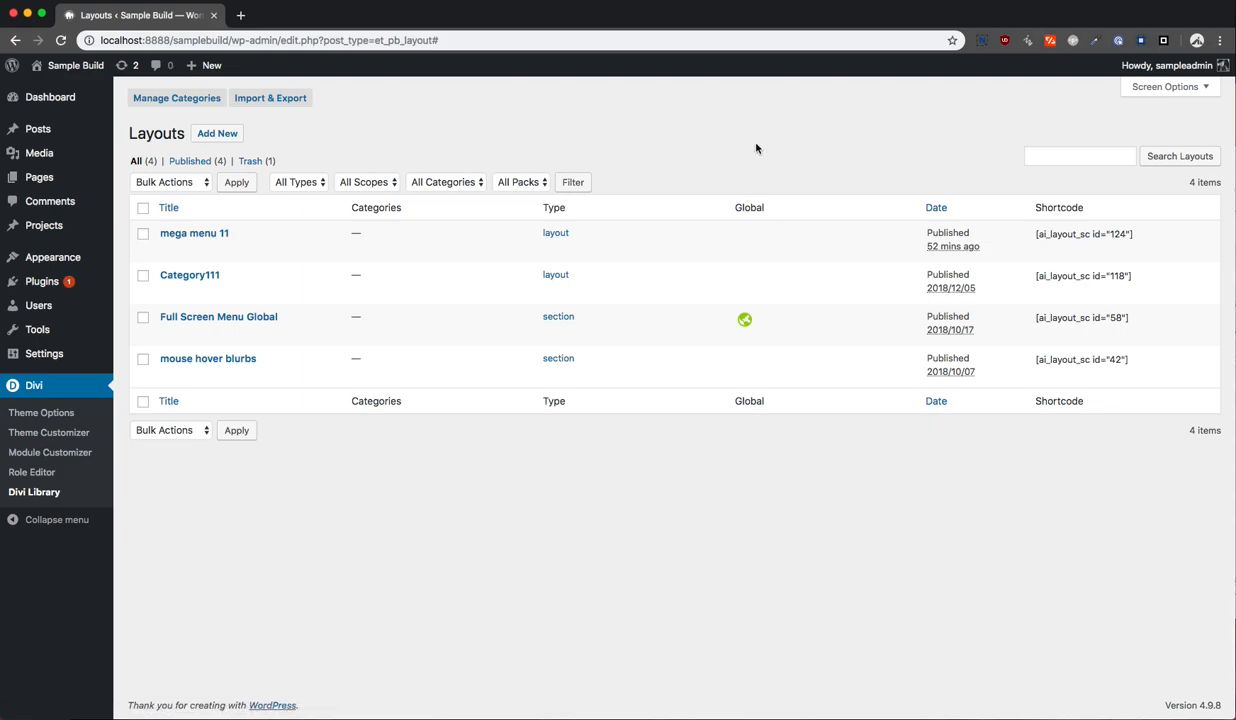
mouse_move(556, 232)
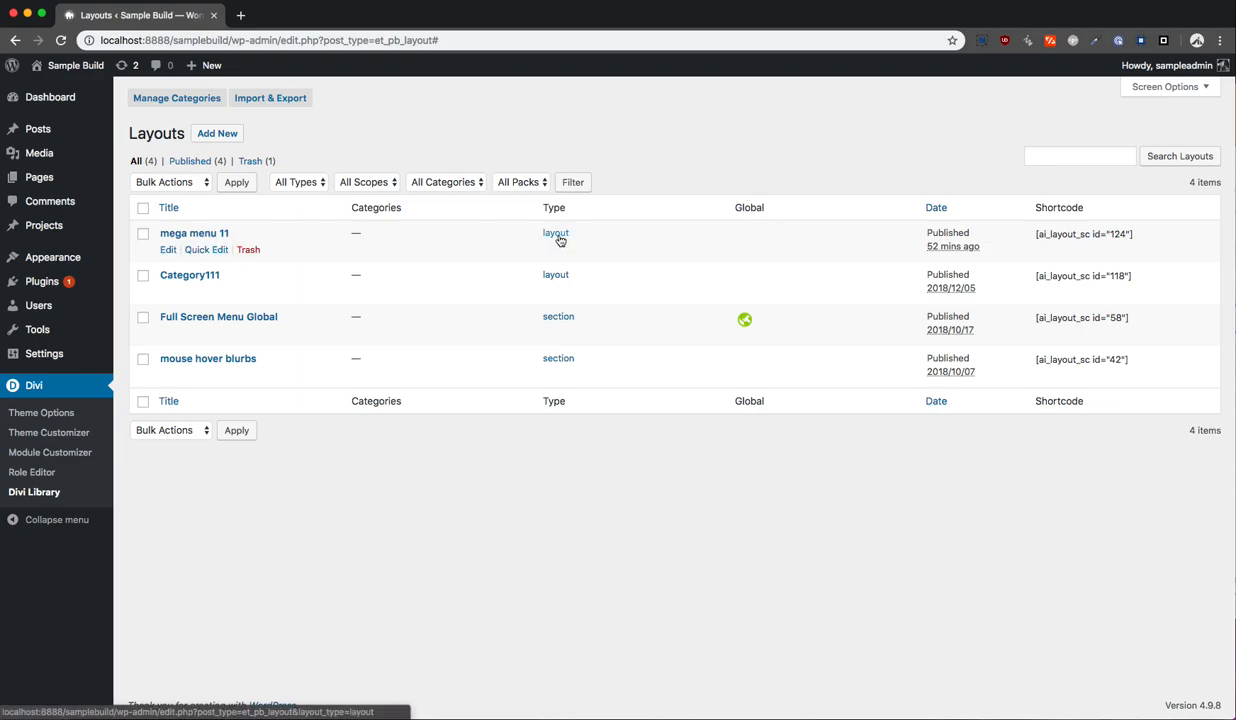
- Open the 'mega menu 11' layout for editing
left_click(168, 248)
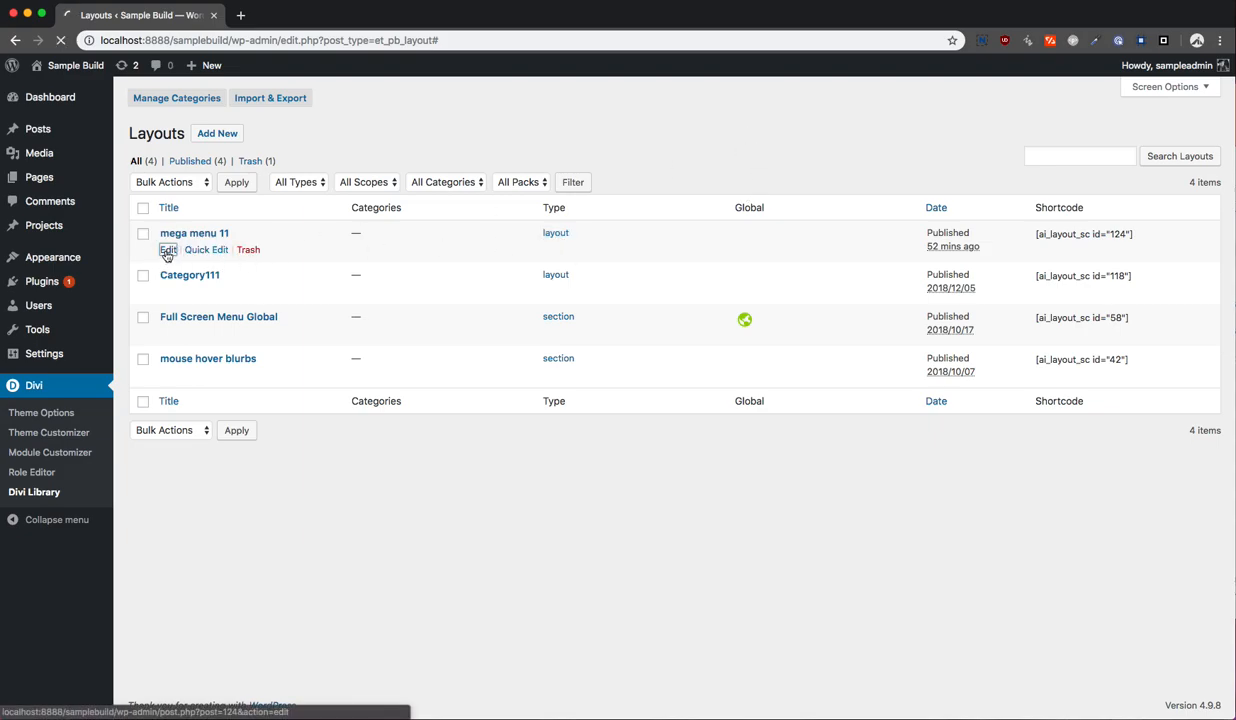
left_click(168, 248)
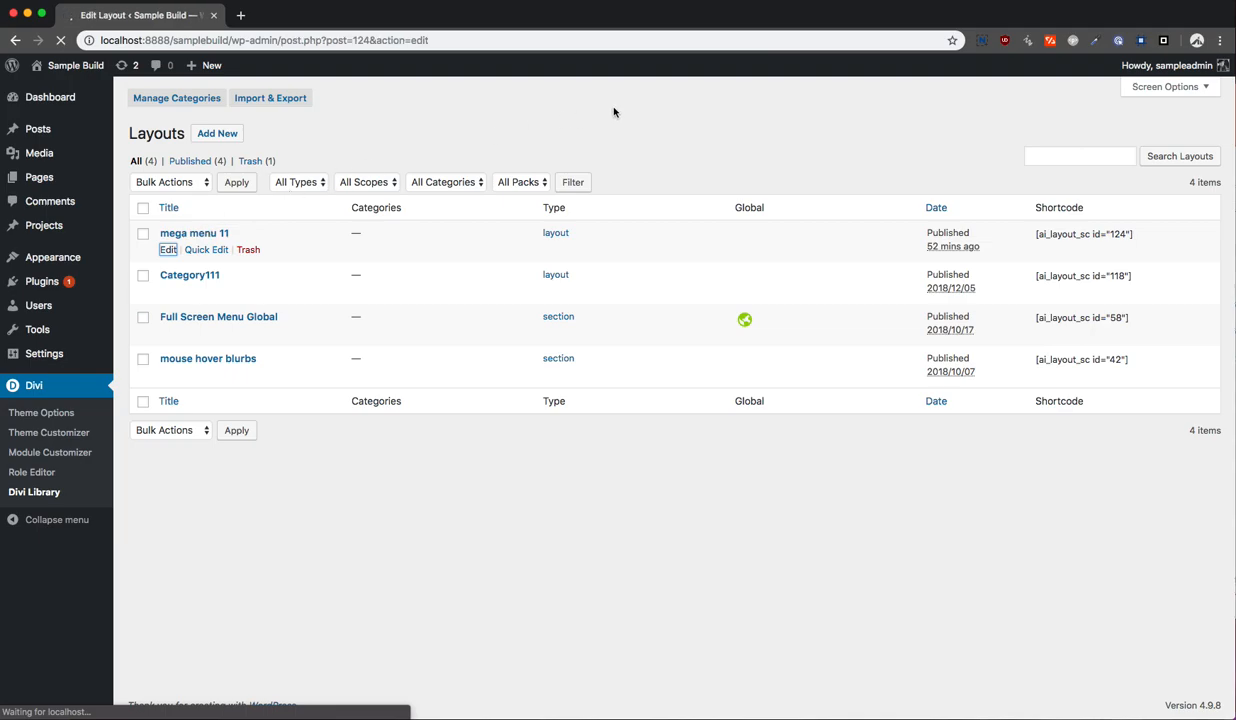
- Pick a different image in the layout's Image module settings
left_click(168, 248)
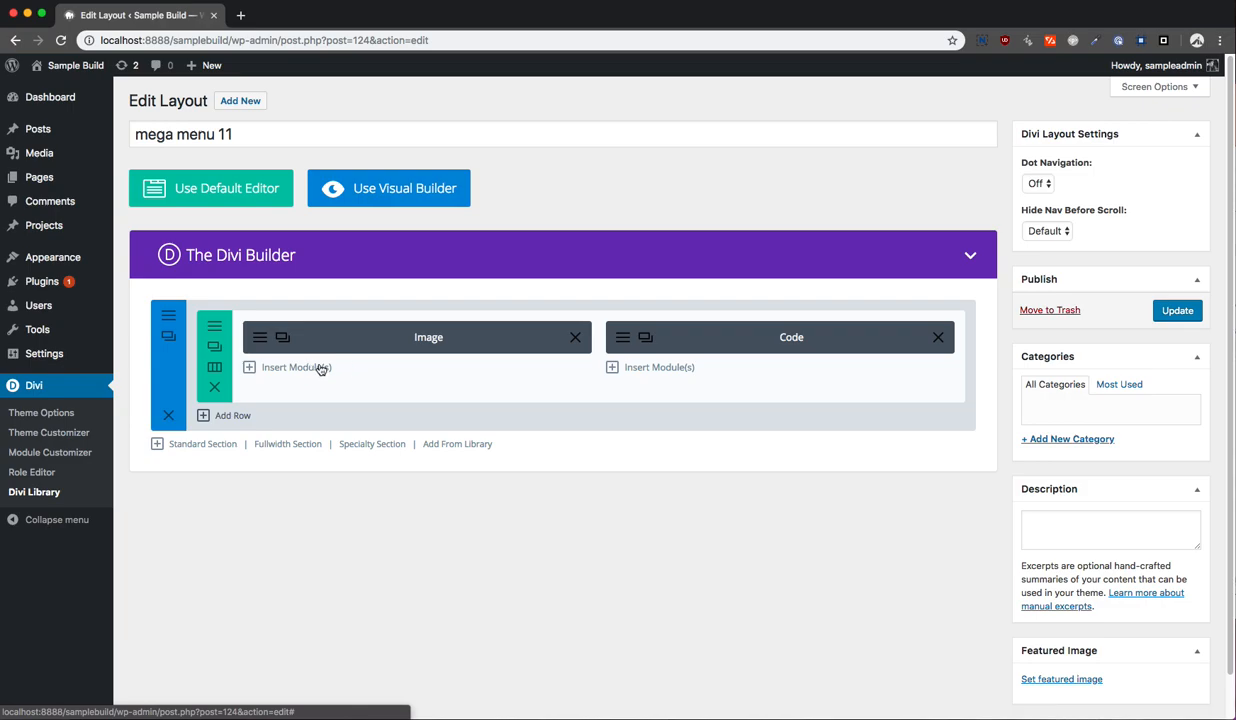
mouse_move(674, 374)
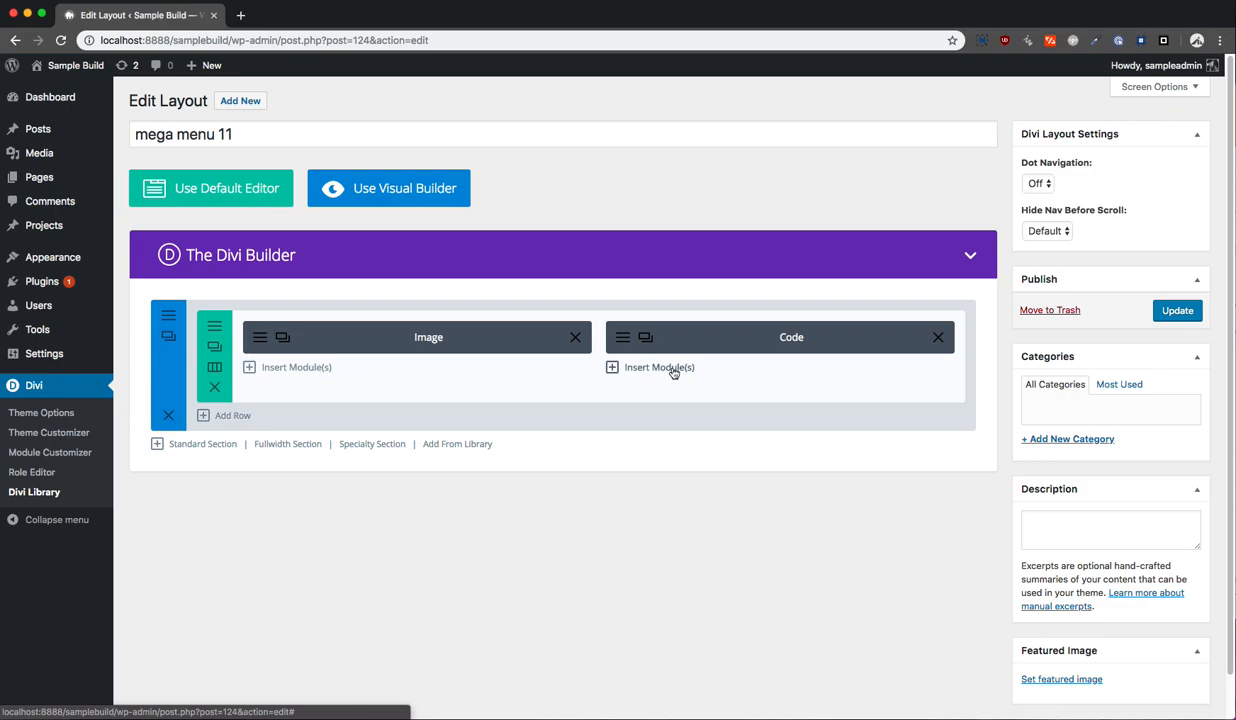
mouse_move(336, 356)
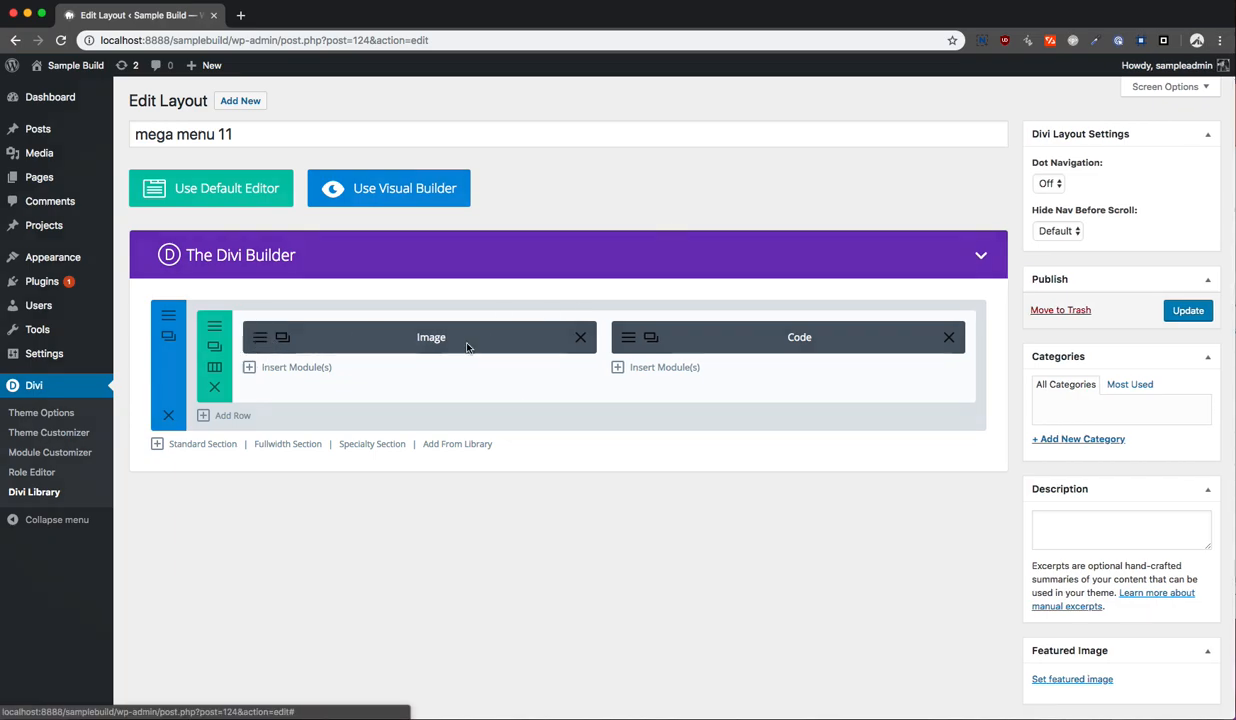
left_click(432, 336)
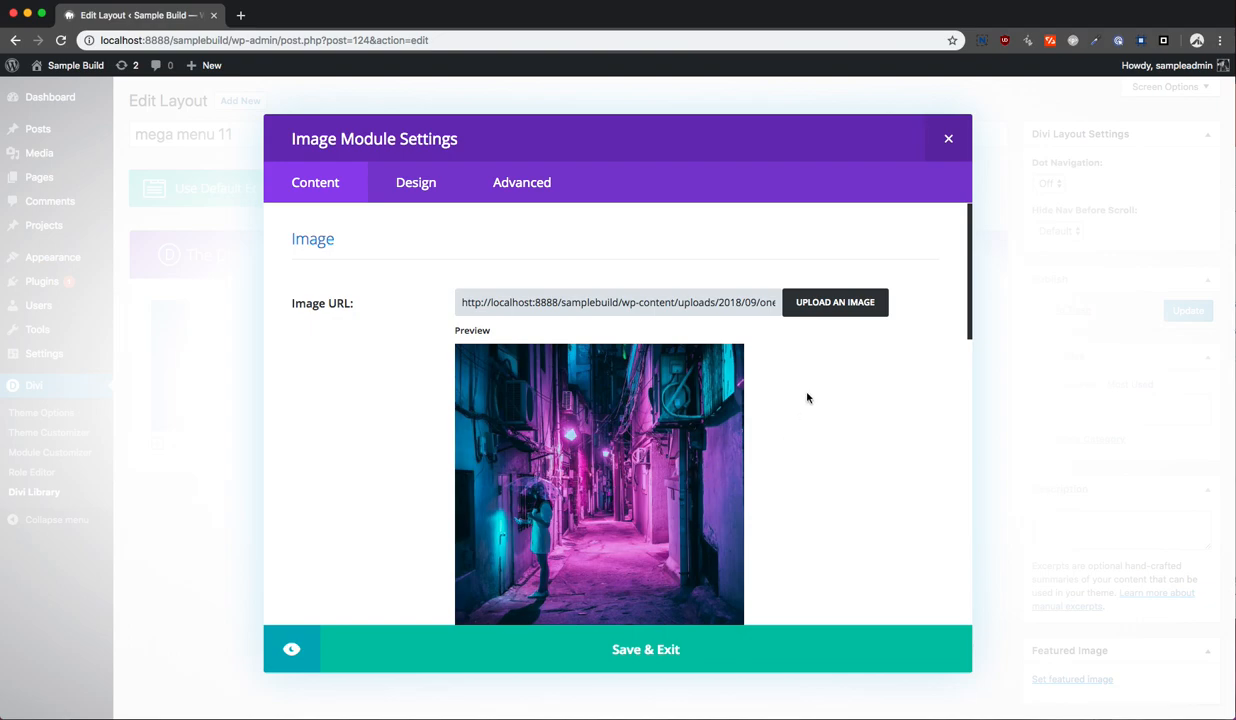
left_click(834, 302)
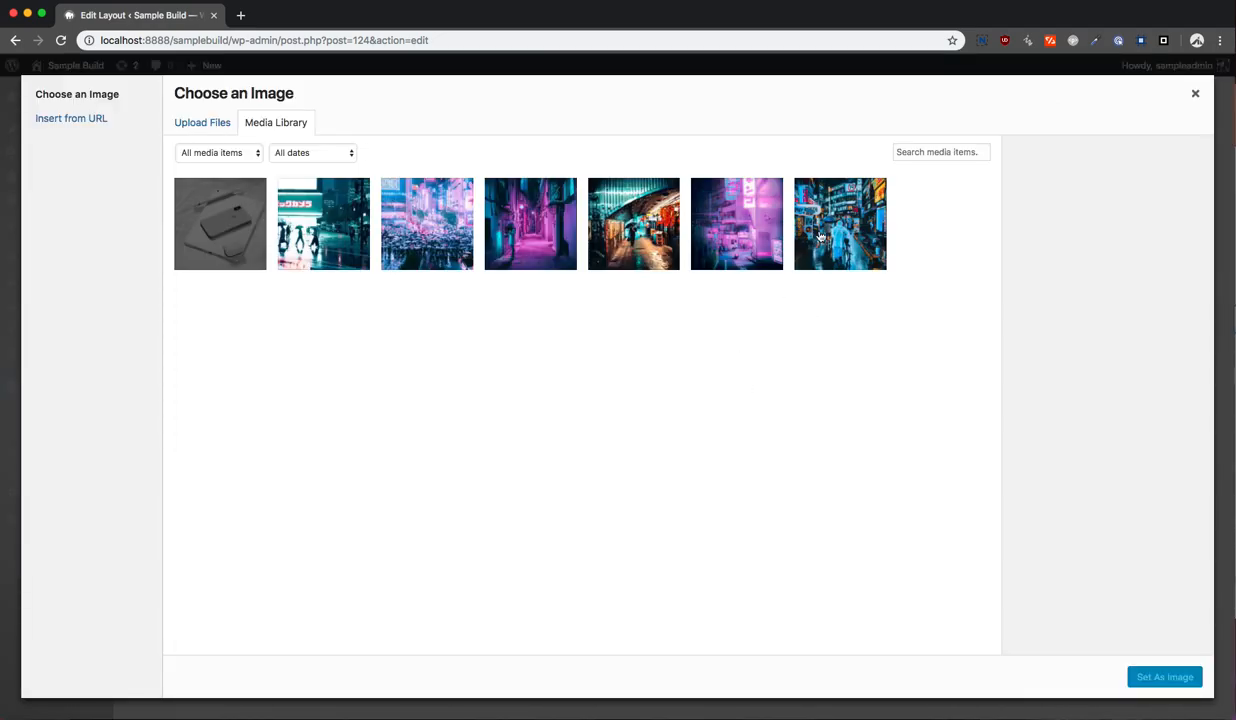
left_click(1164, 676)
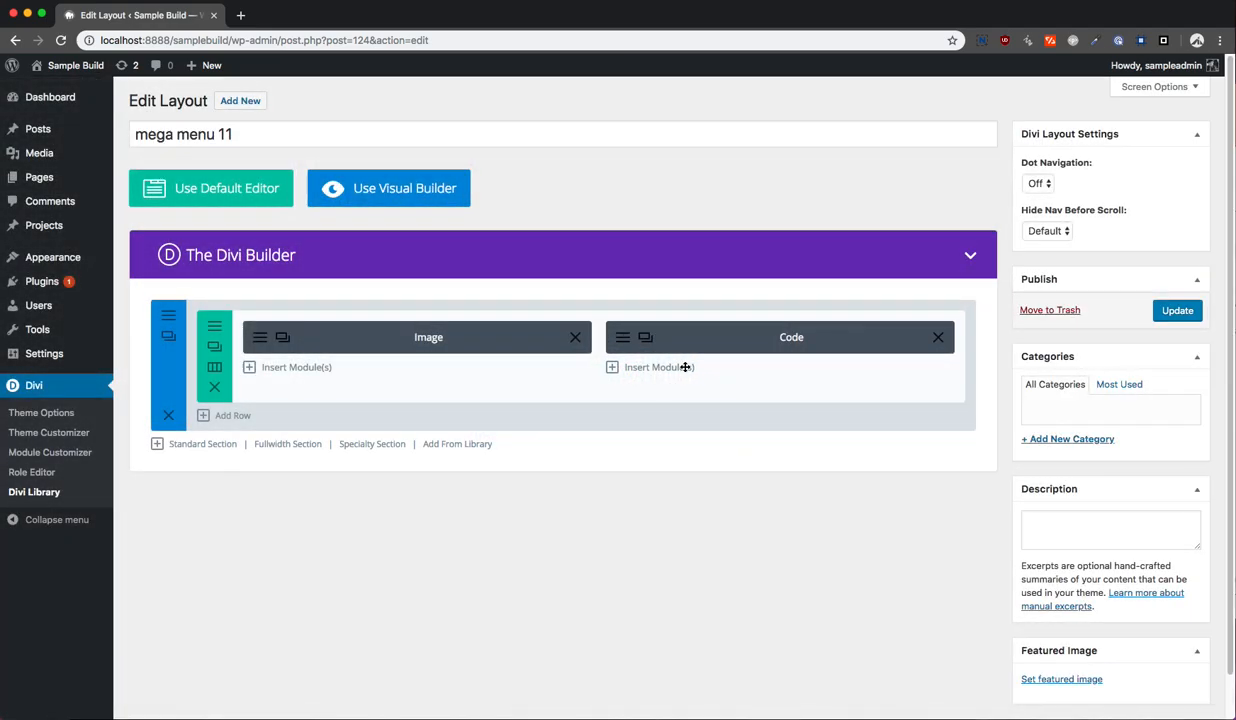
- Update the 'mega menu 11' layout and return to the Divi Library list with its shortcode
left_click(1176, 310)
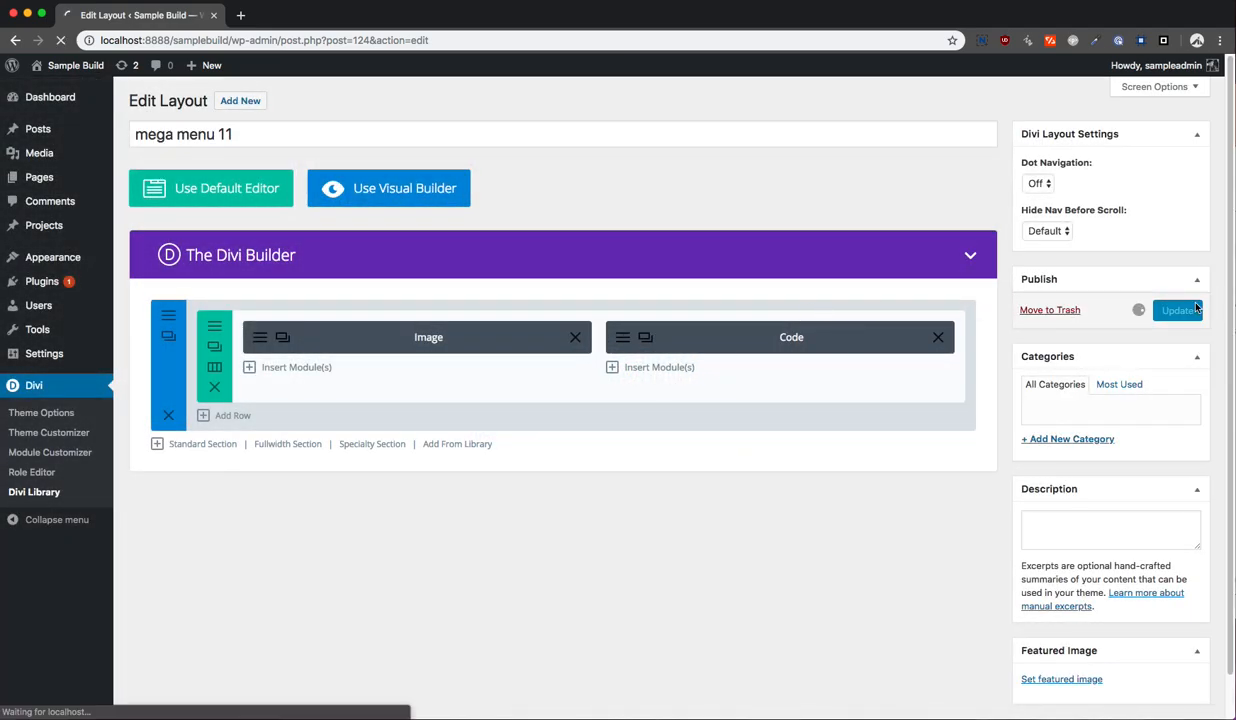
left_click(1176, 310)
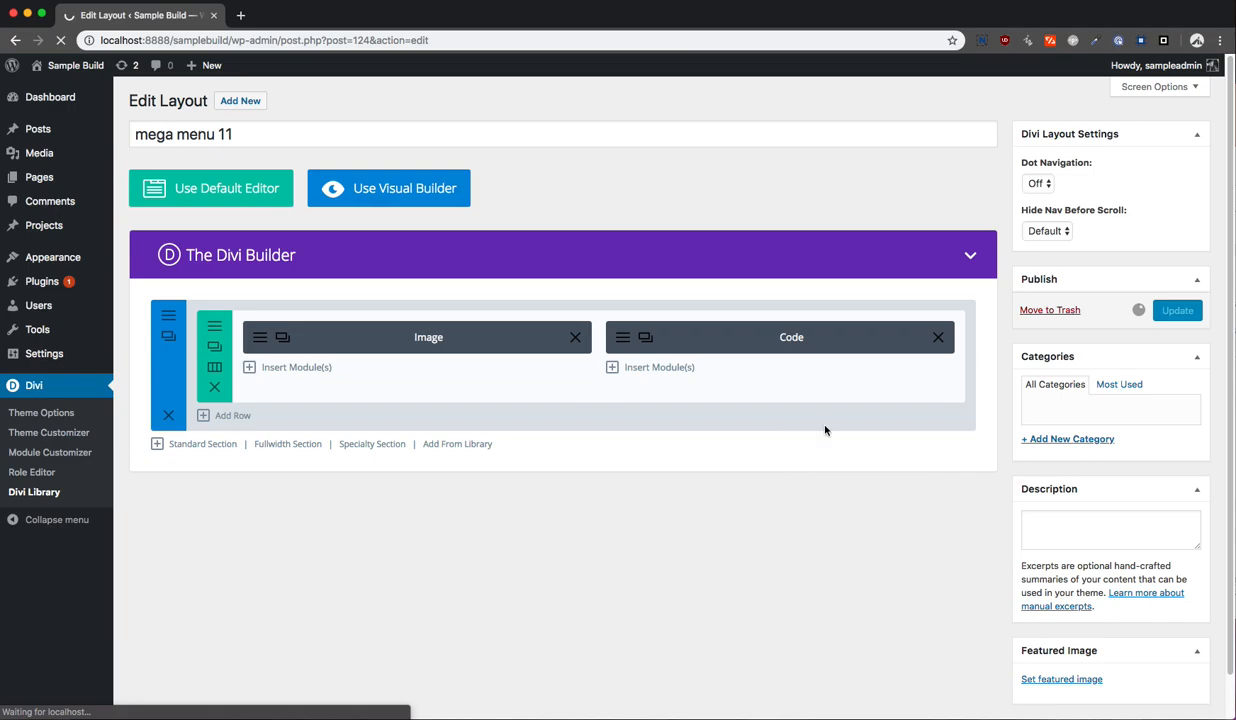
left_click(1176, 310)
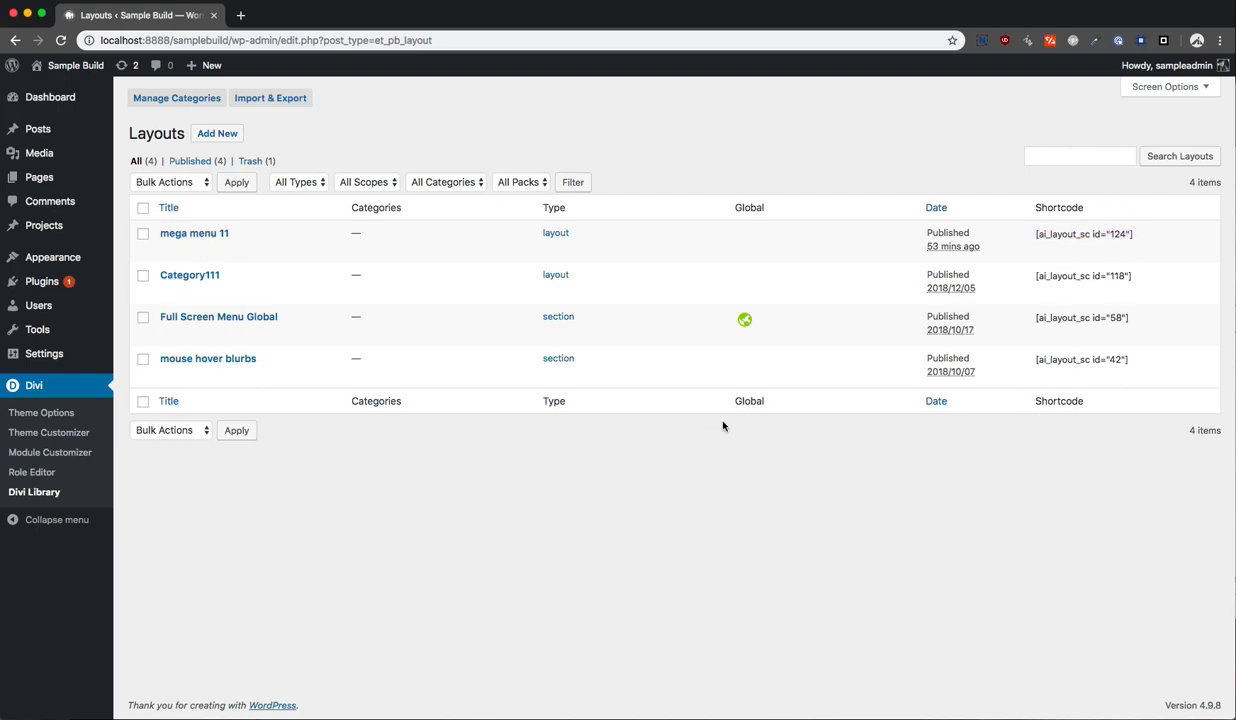
mouse_move(52, 256)
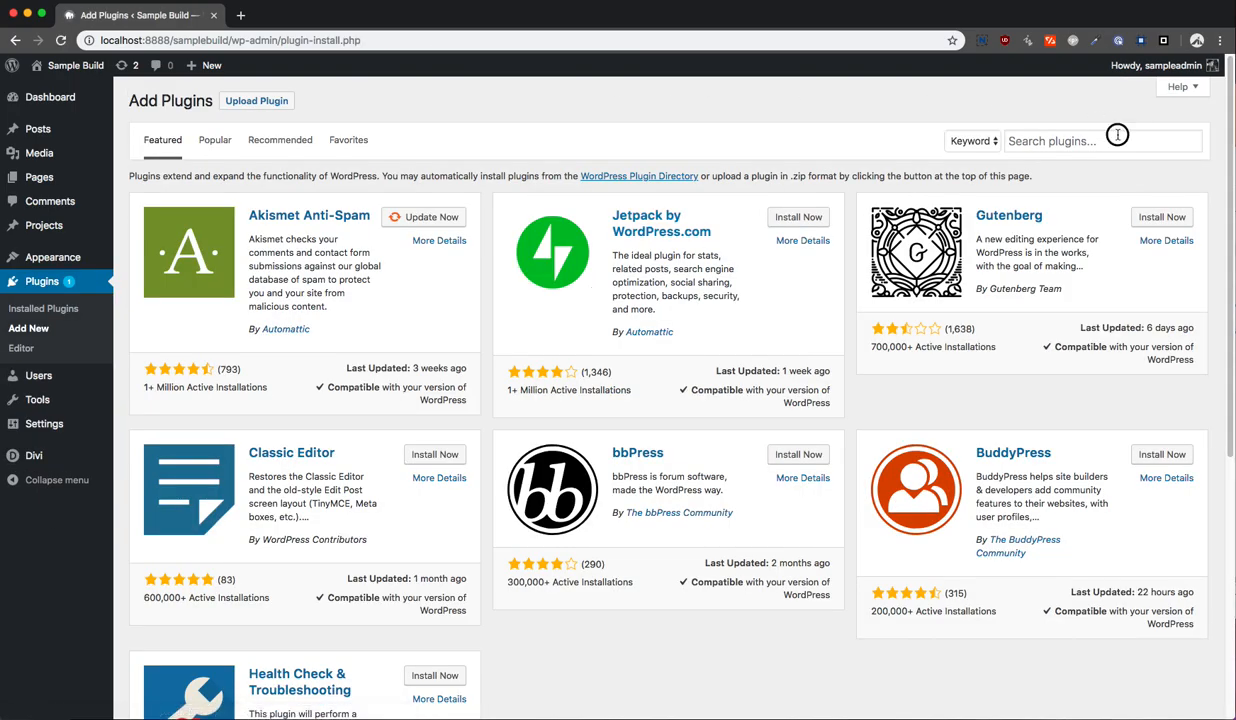
- Search the plugin directory for 'shortcode in menu'
left_click(1100, 140)
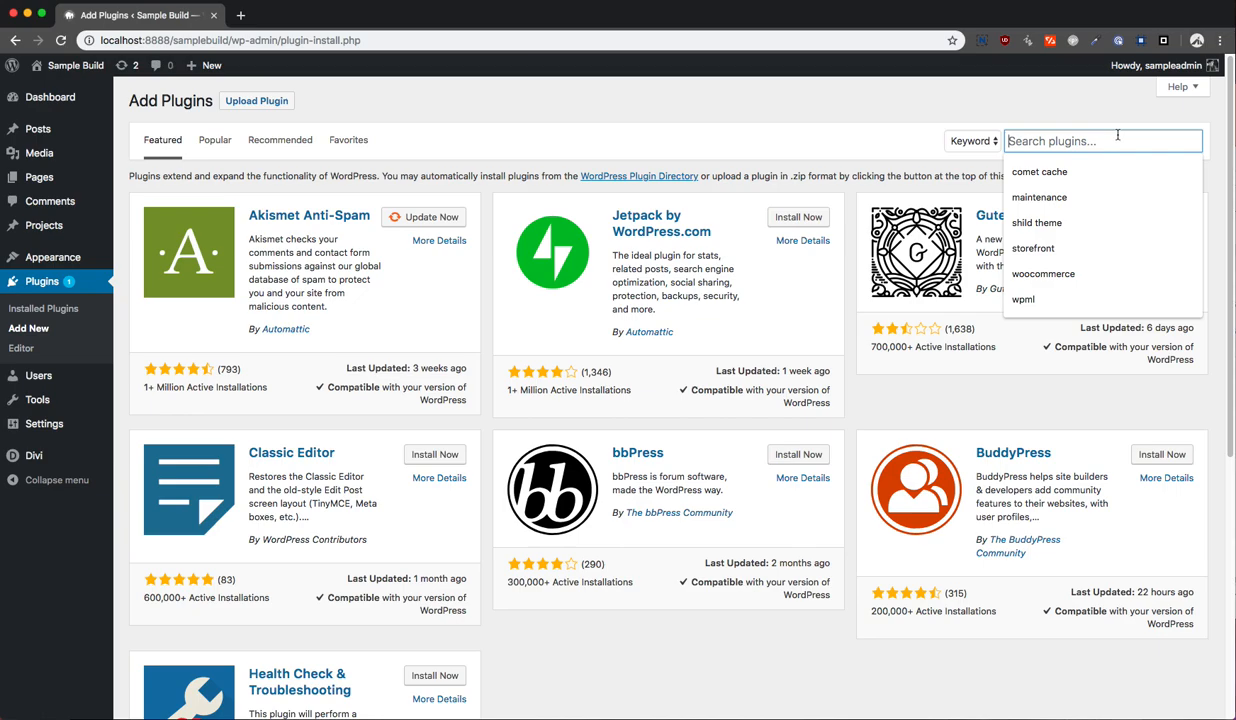
type("short")
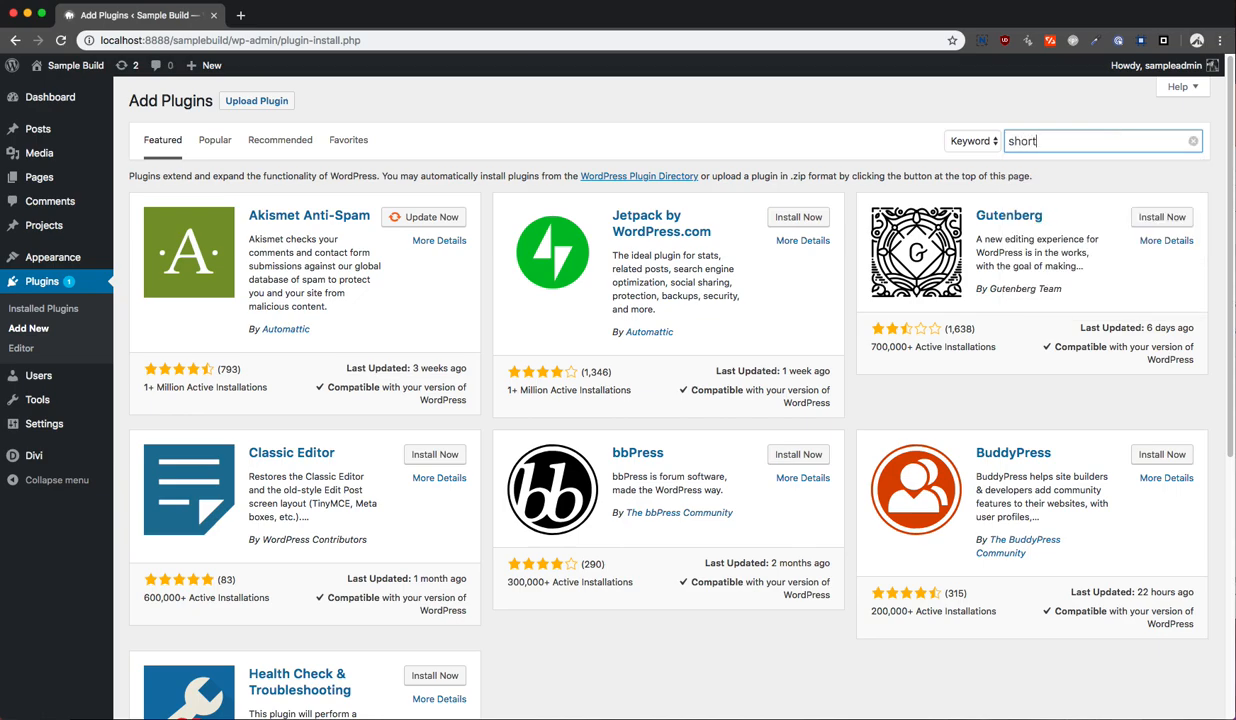
type("shortcode in men")
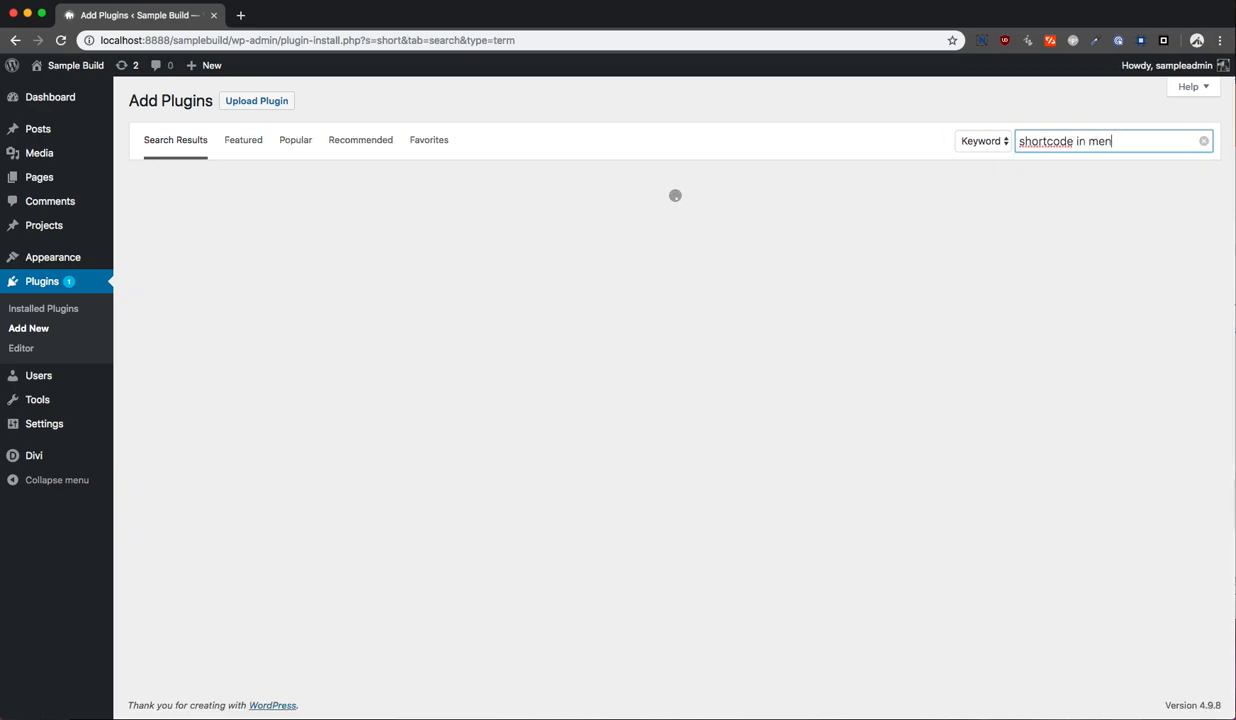
type("u")
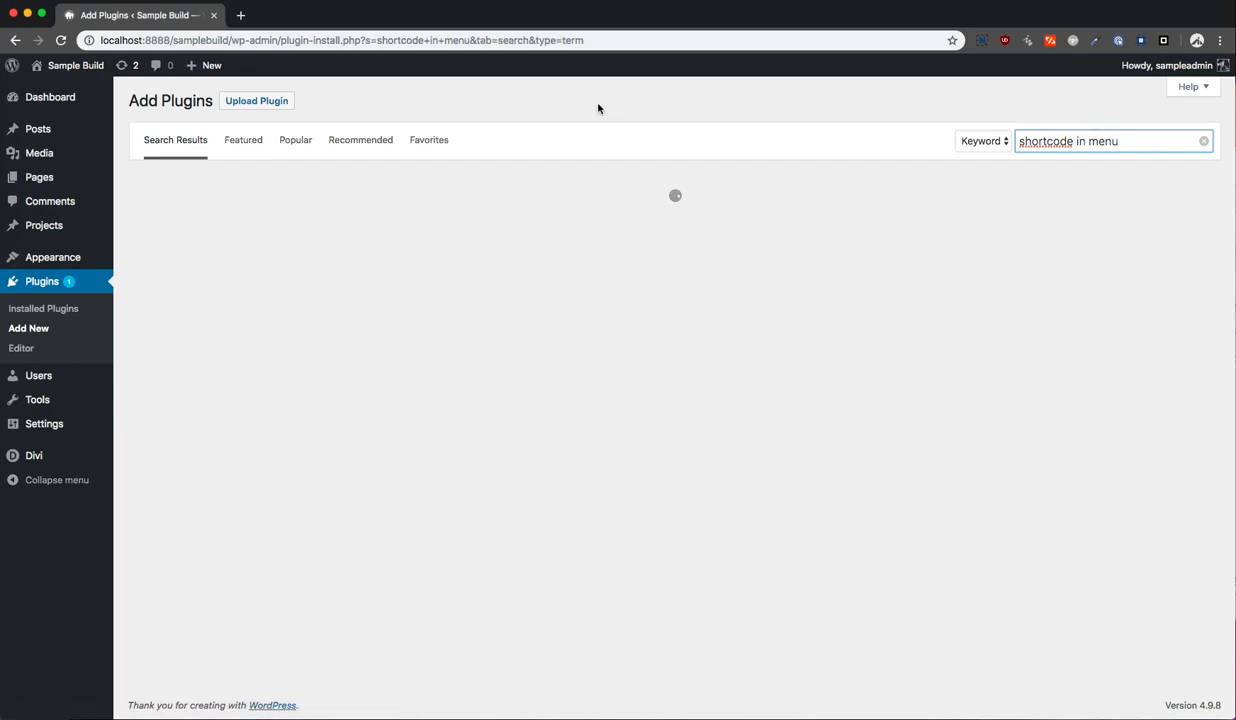
mouse_move(676, 256)
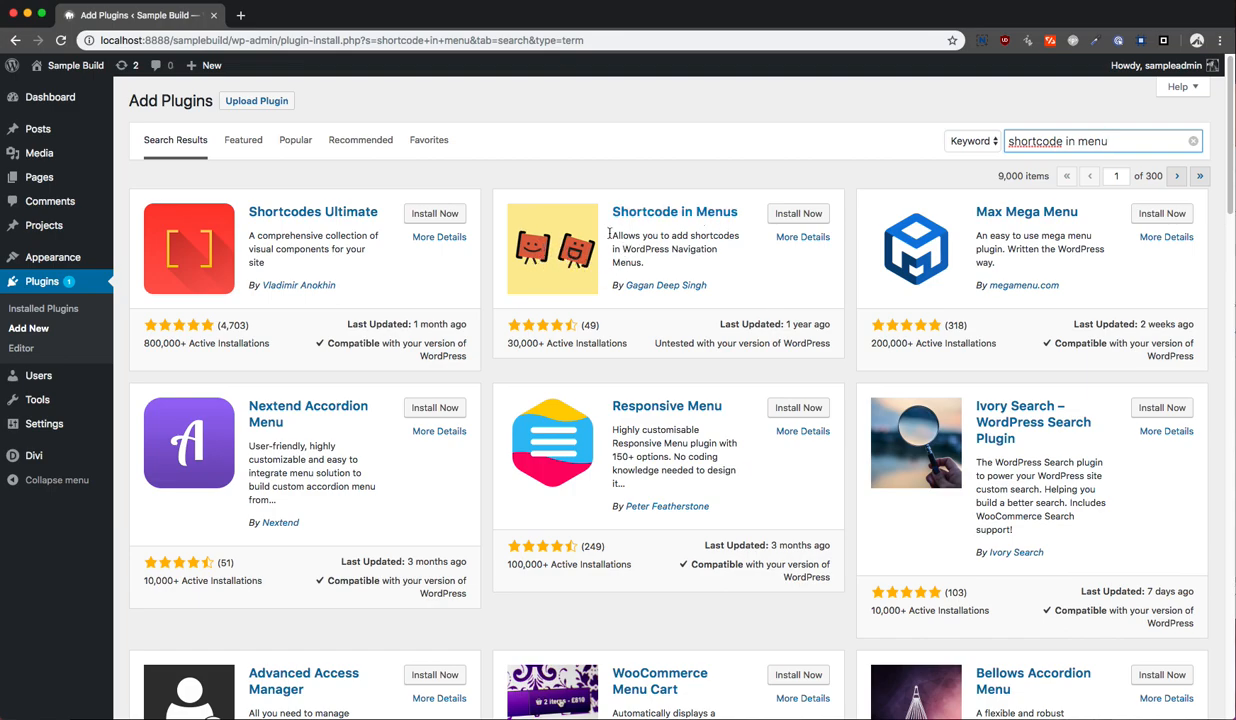
- Install and activate the Shortcode in Menus plugin
left_click(798, 212)
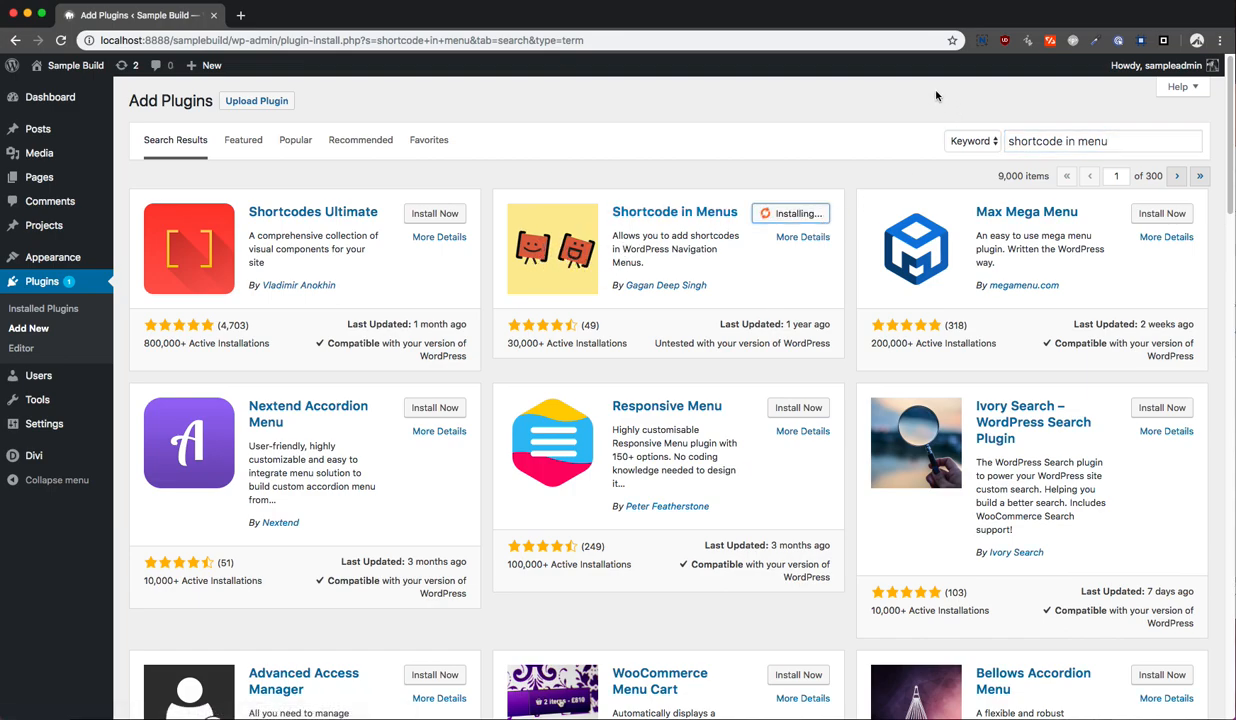
mouse_move(920, 124)
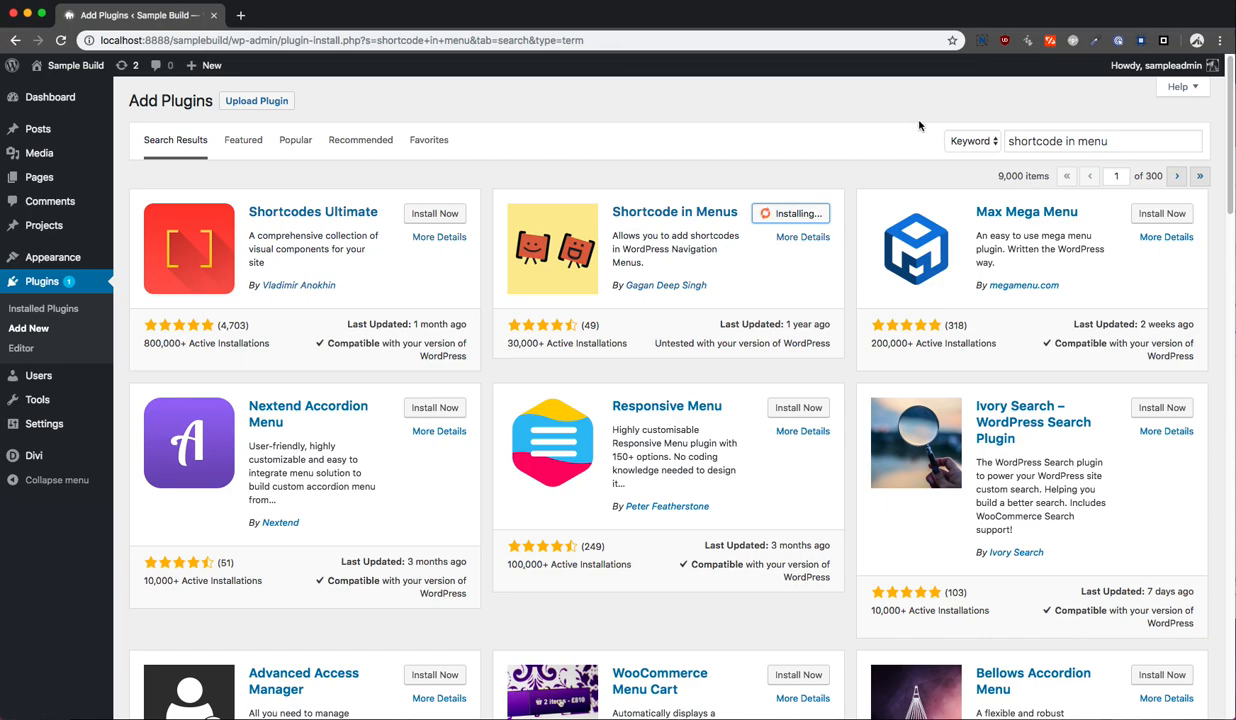
mouse_move(844, 200)
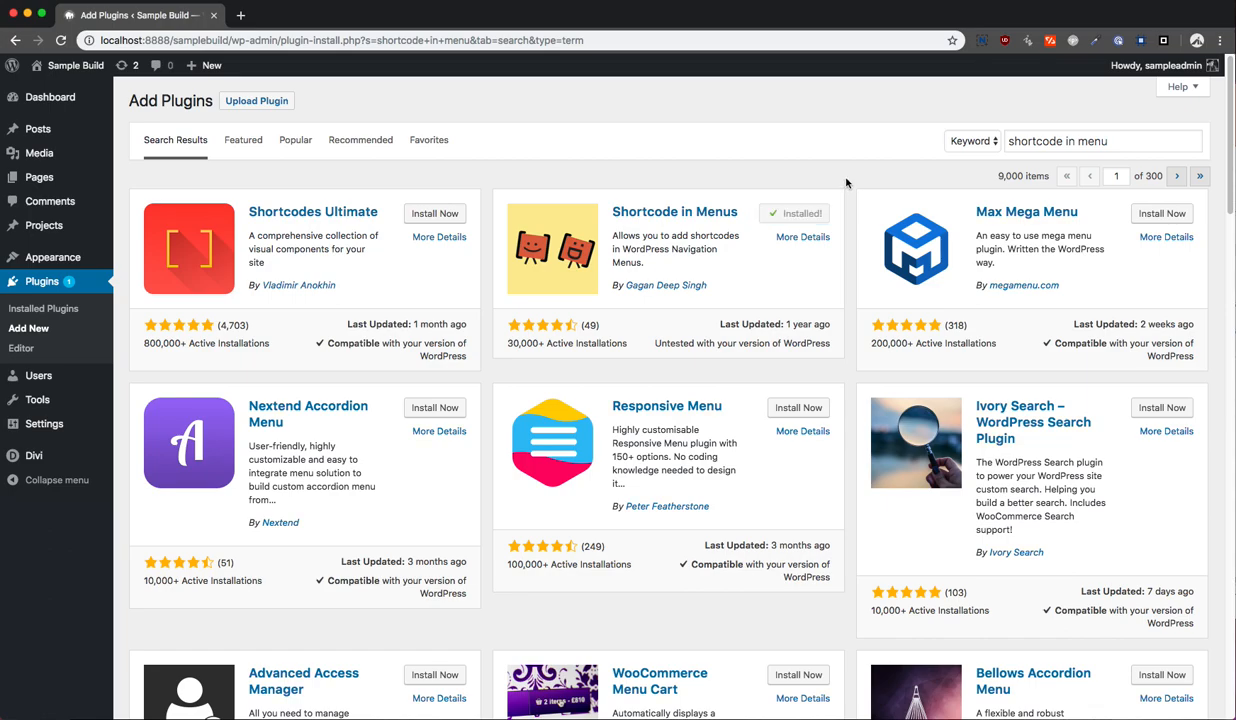
left_click(804, 212)
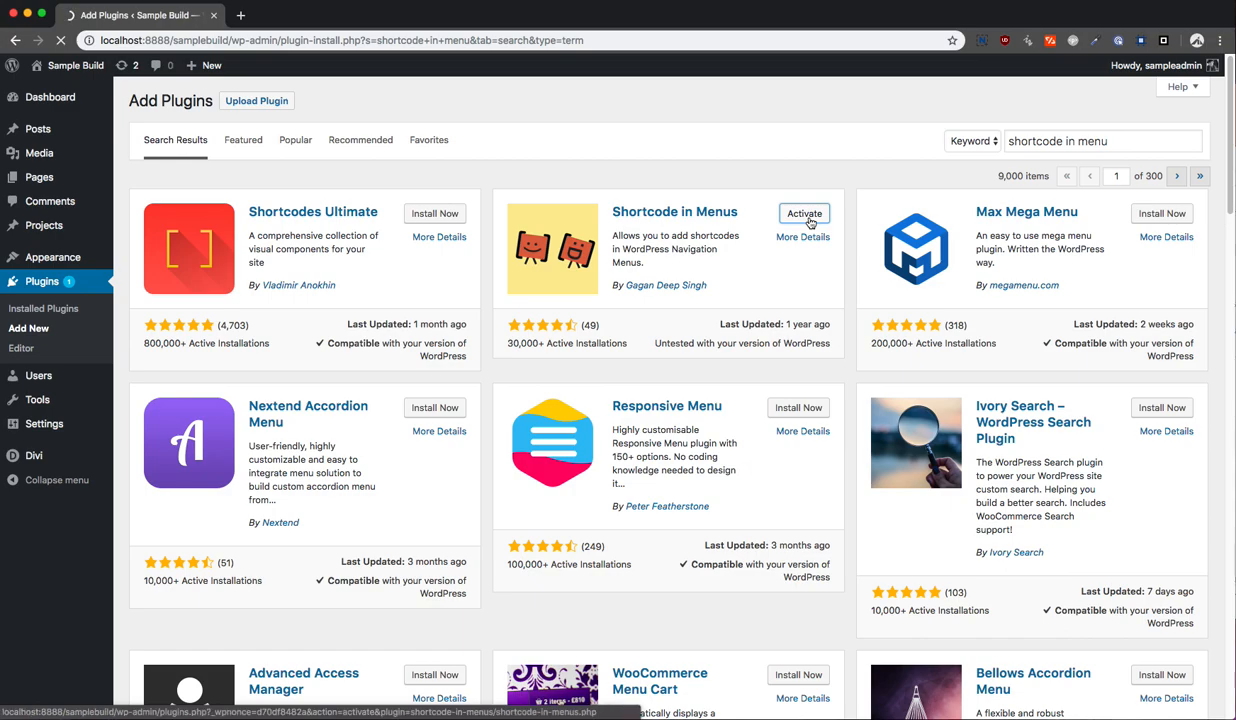
left_click(804, 212)
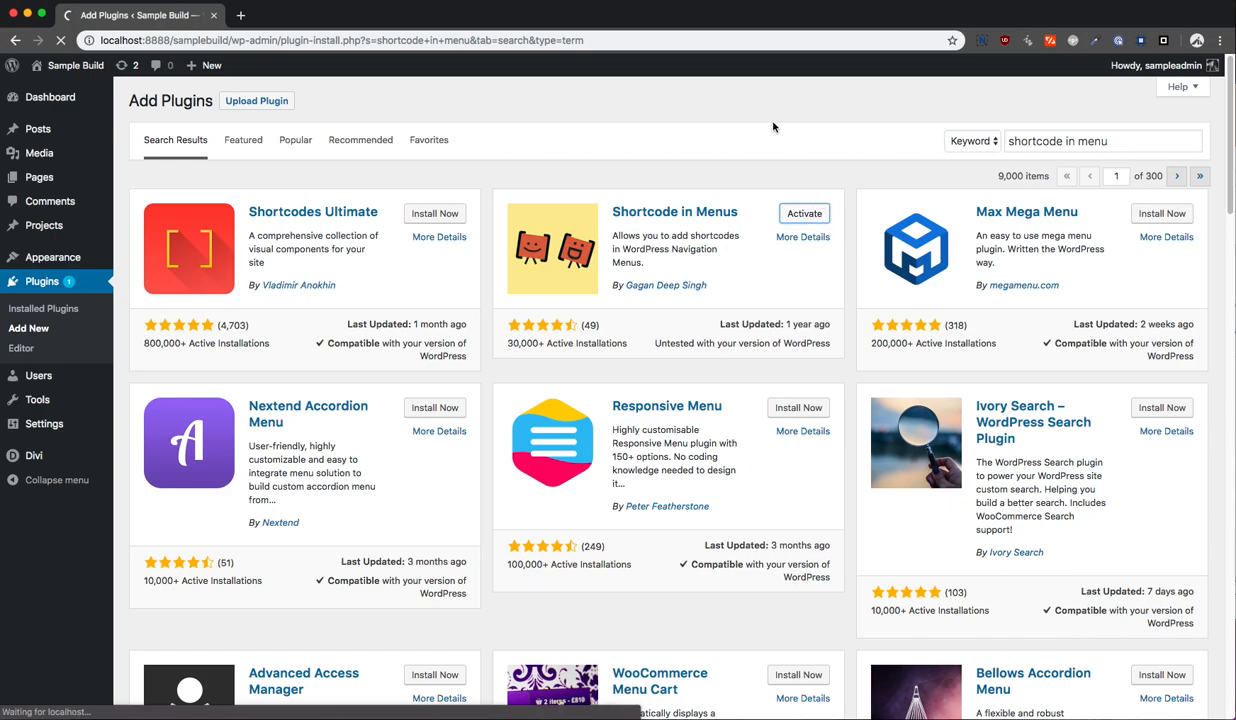
left_click(804, 212)
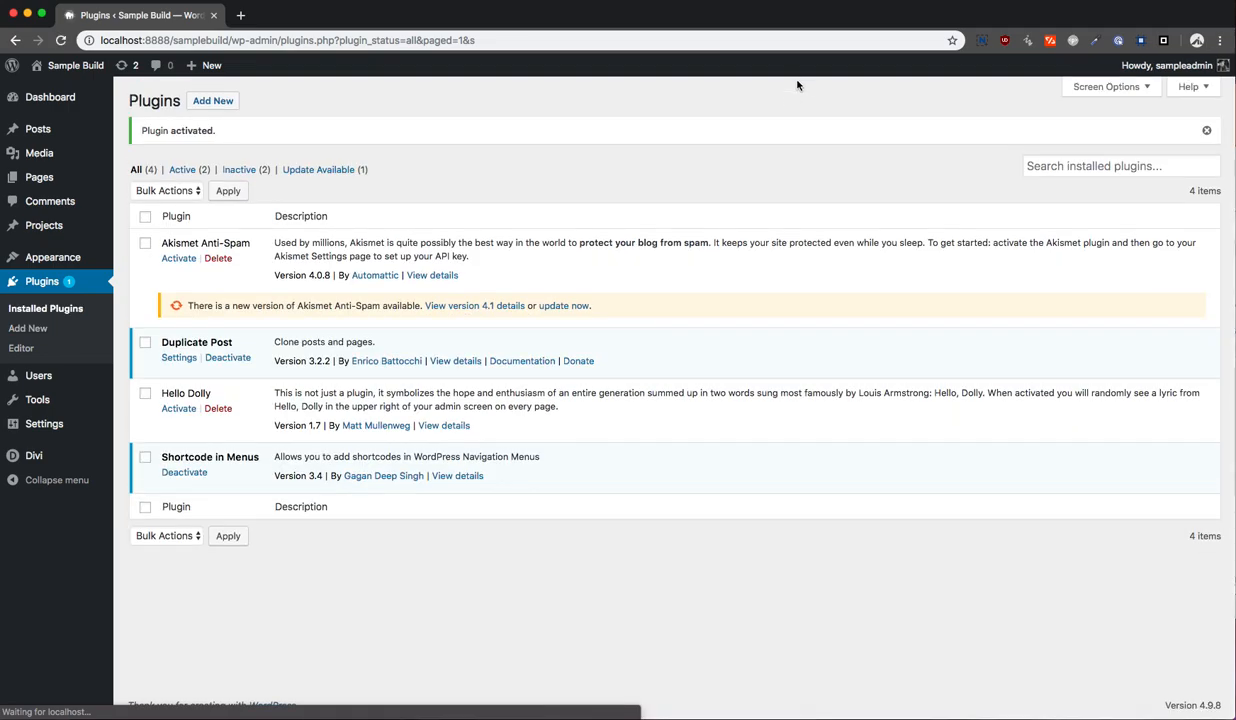
mouse_move(52, 256)
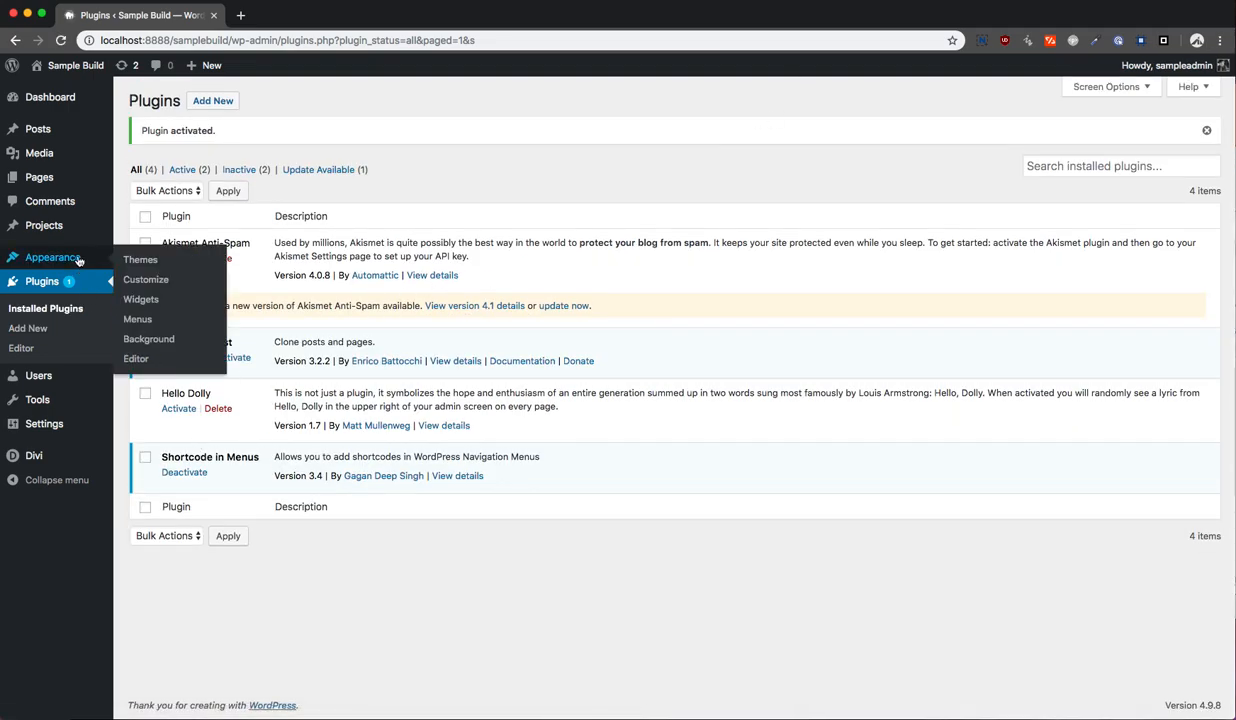
- Go to Appearance > Menus to edit the Primary Menu
left_click(136, 318)
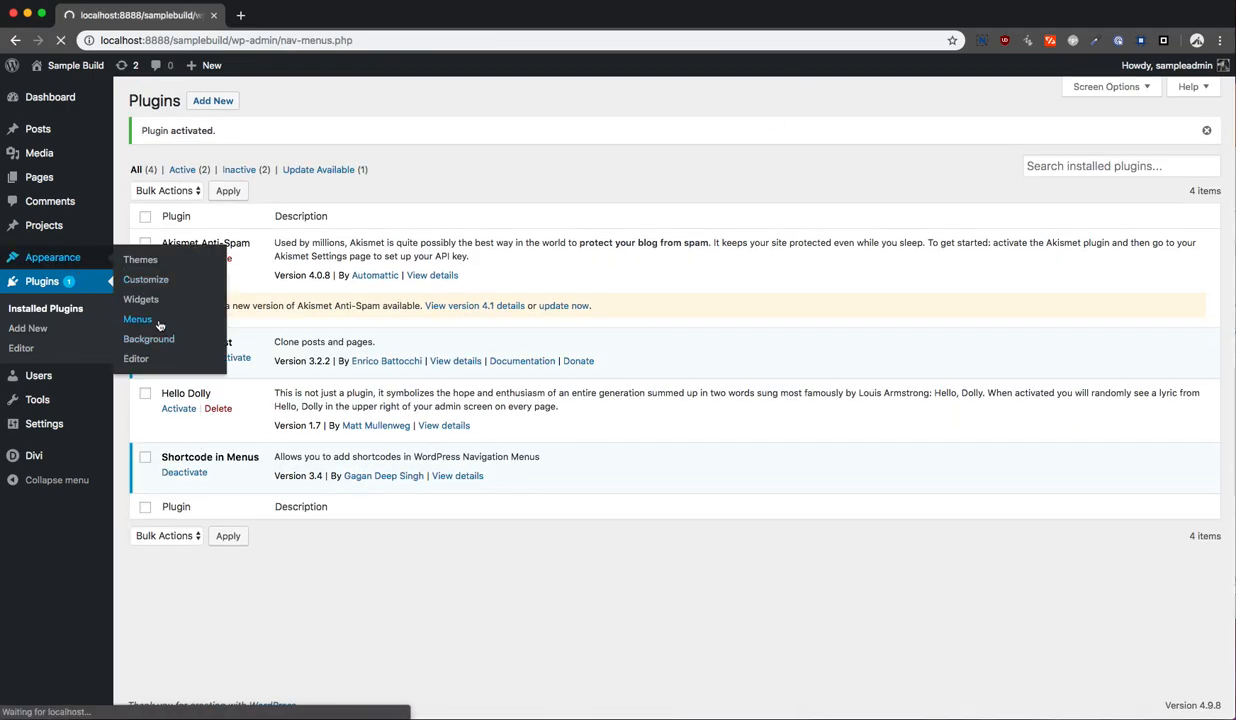
left_click(136, 318)
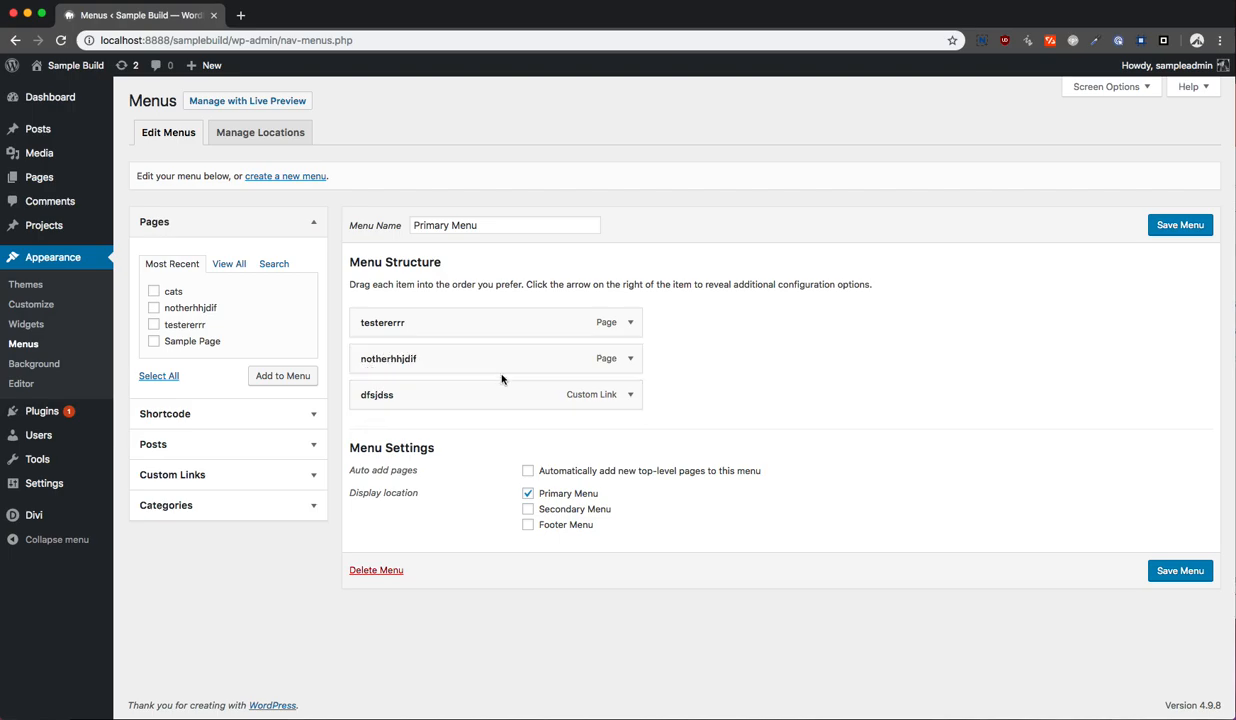
mouse_move(338, 464)
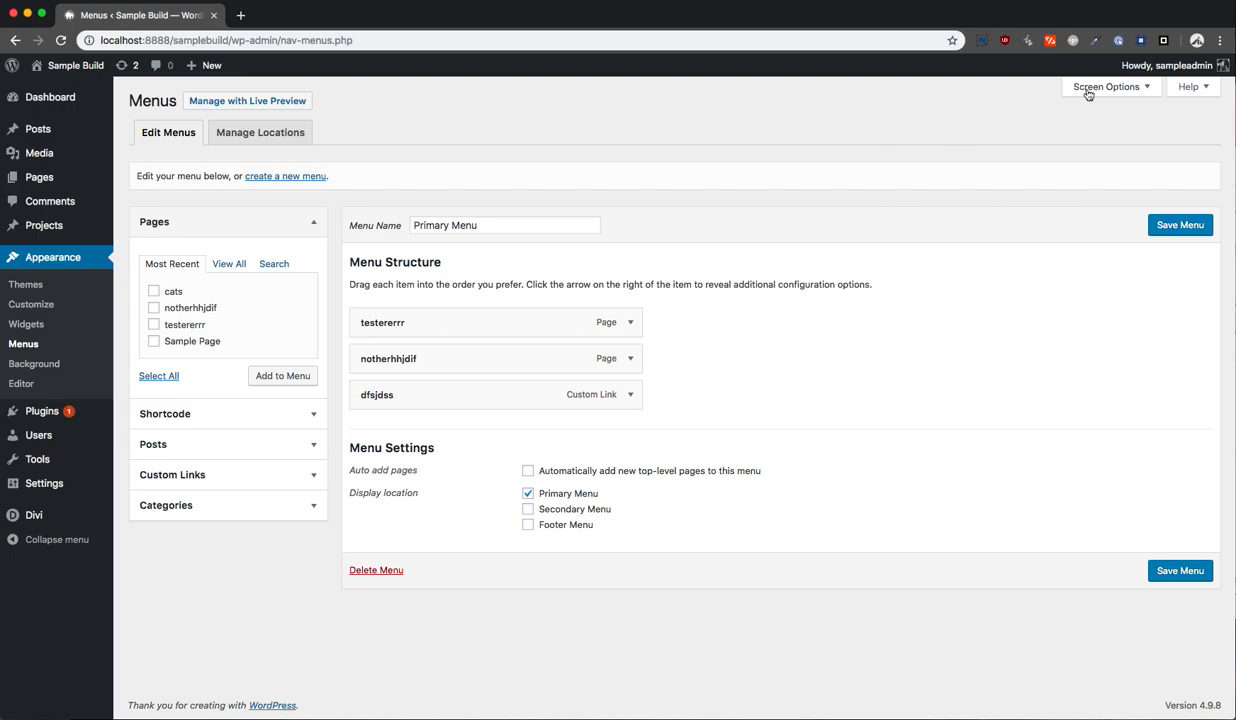
- Add a custom link with URL # and text 'Menu Mega Mean' to the Primary Menu
left_click(1106, 86)
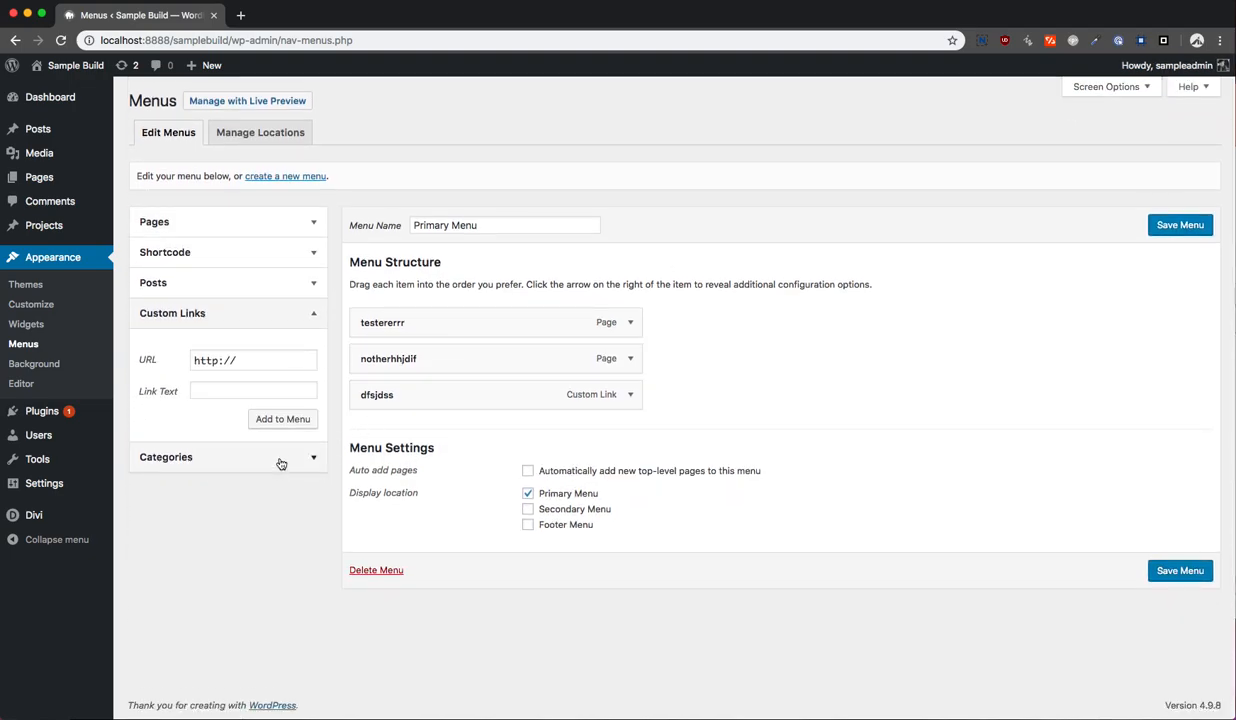
left_click(252, 360)
type("#")
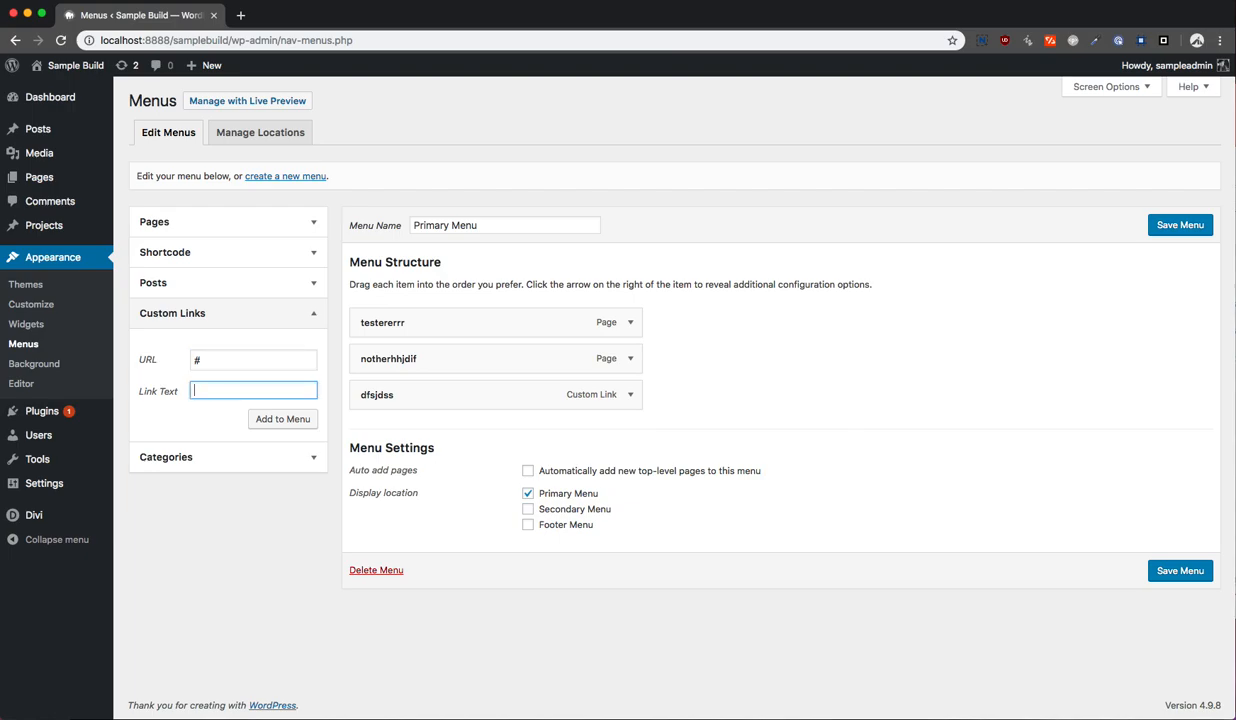
type("Menu Me")
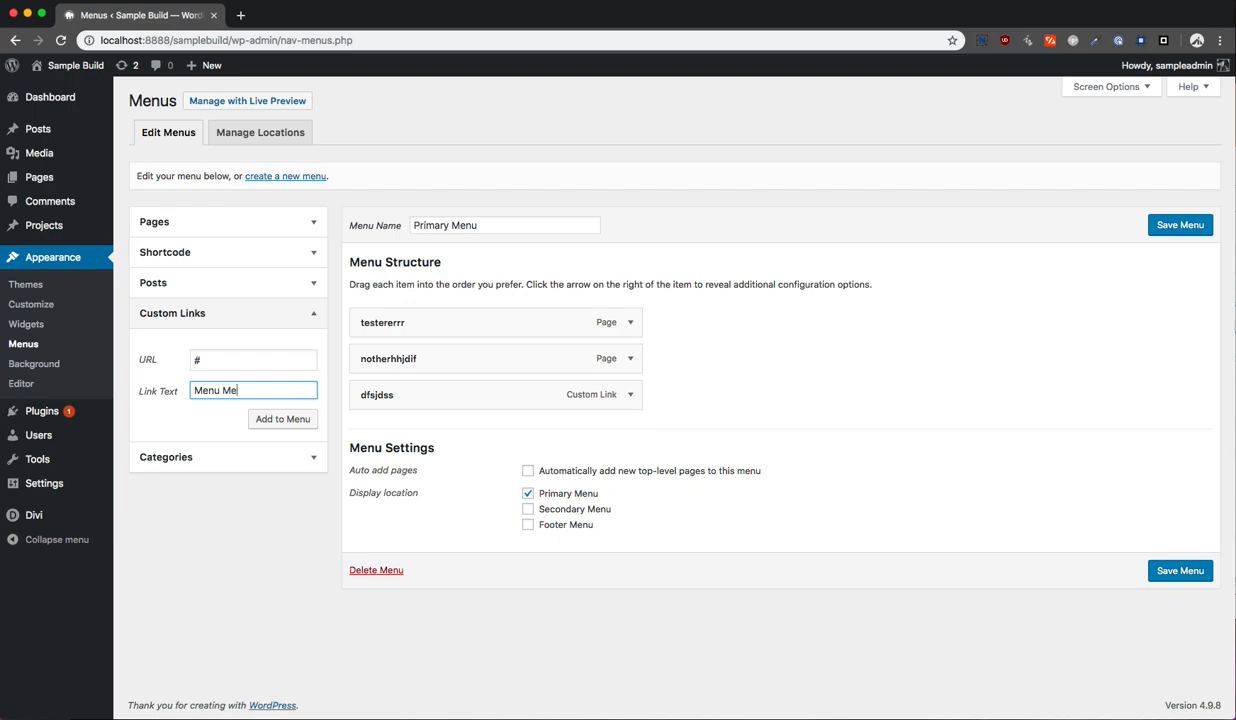
type("ga M")
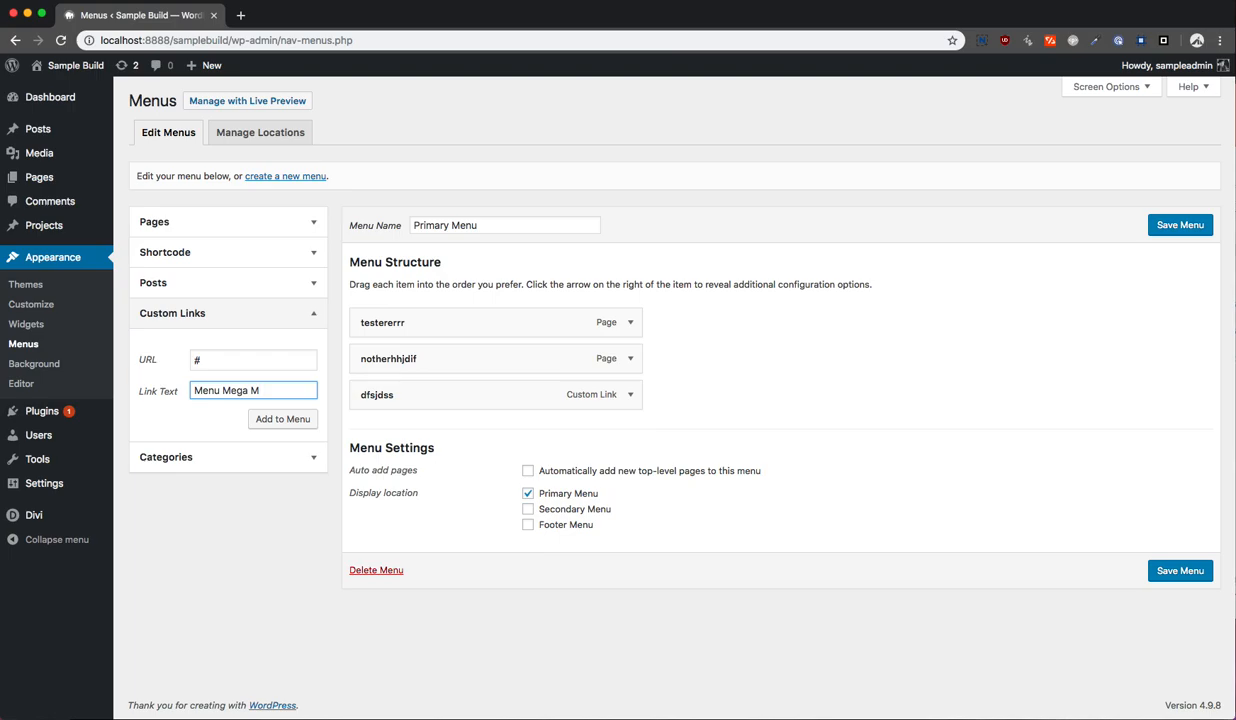
type("ean")
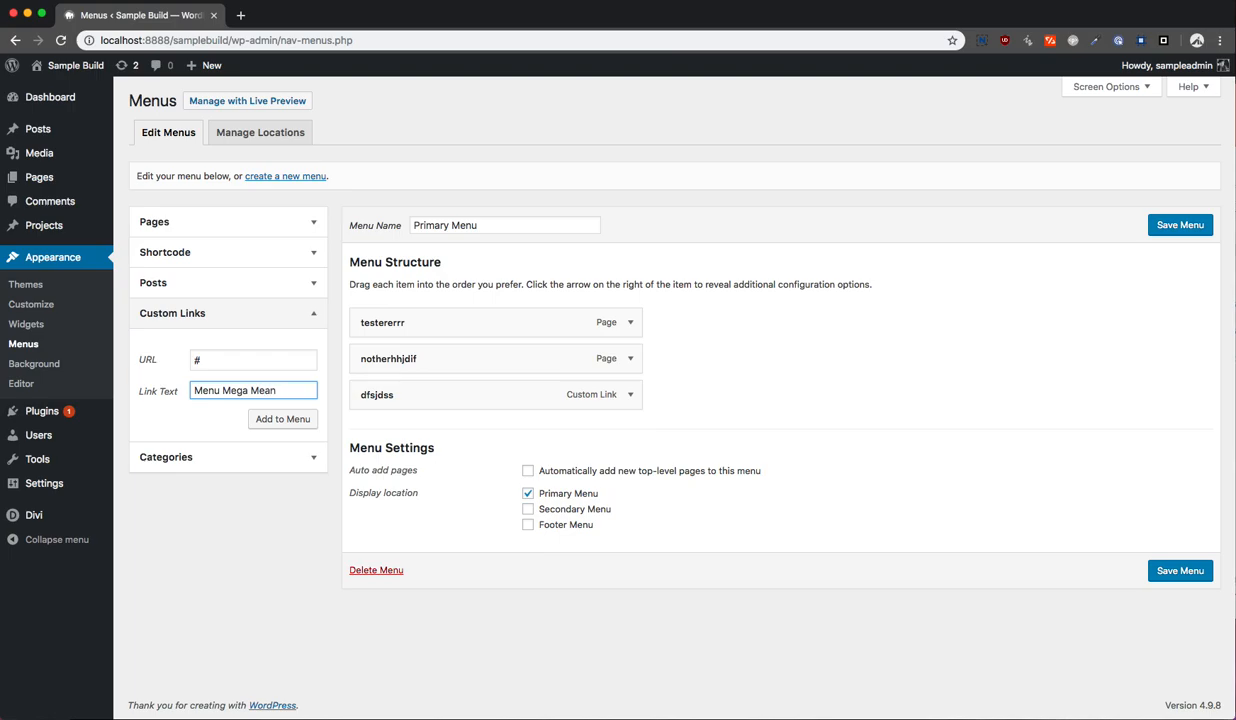
left_click(282, 418)
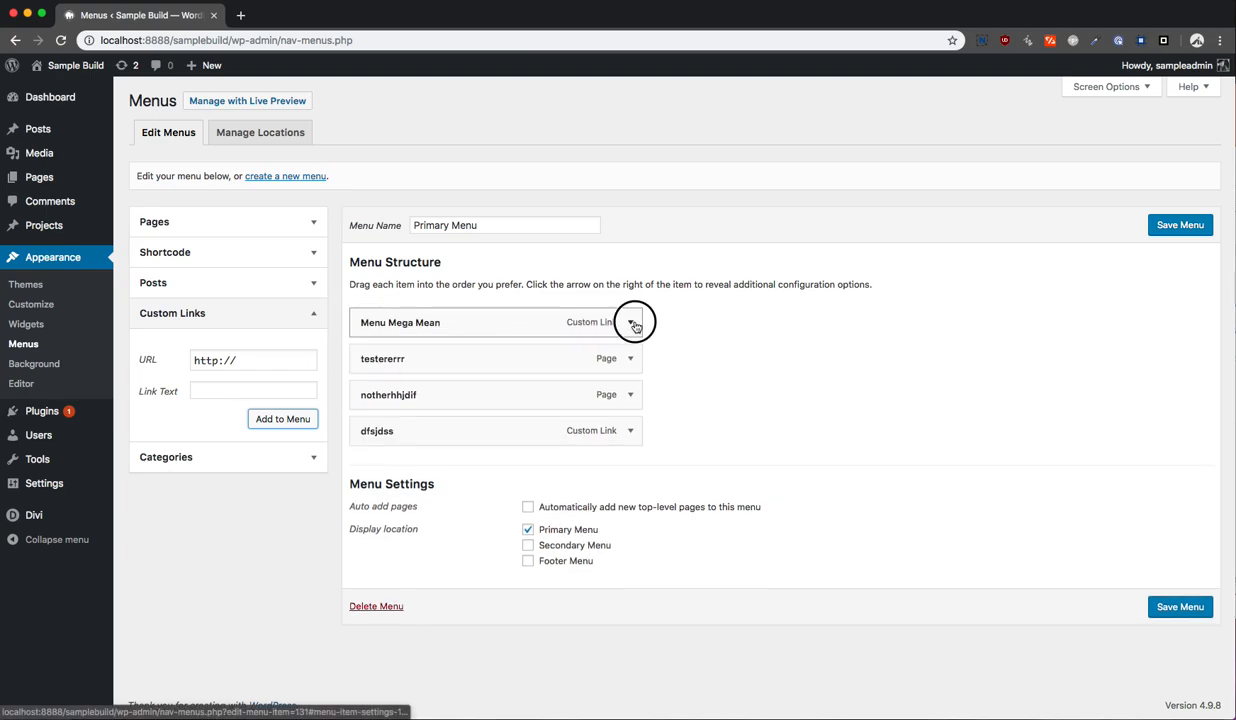
- Expand the Menu Mega Mean item and enter 'mega-menu' in its CSS Classes field
left_click(632, 322)
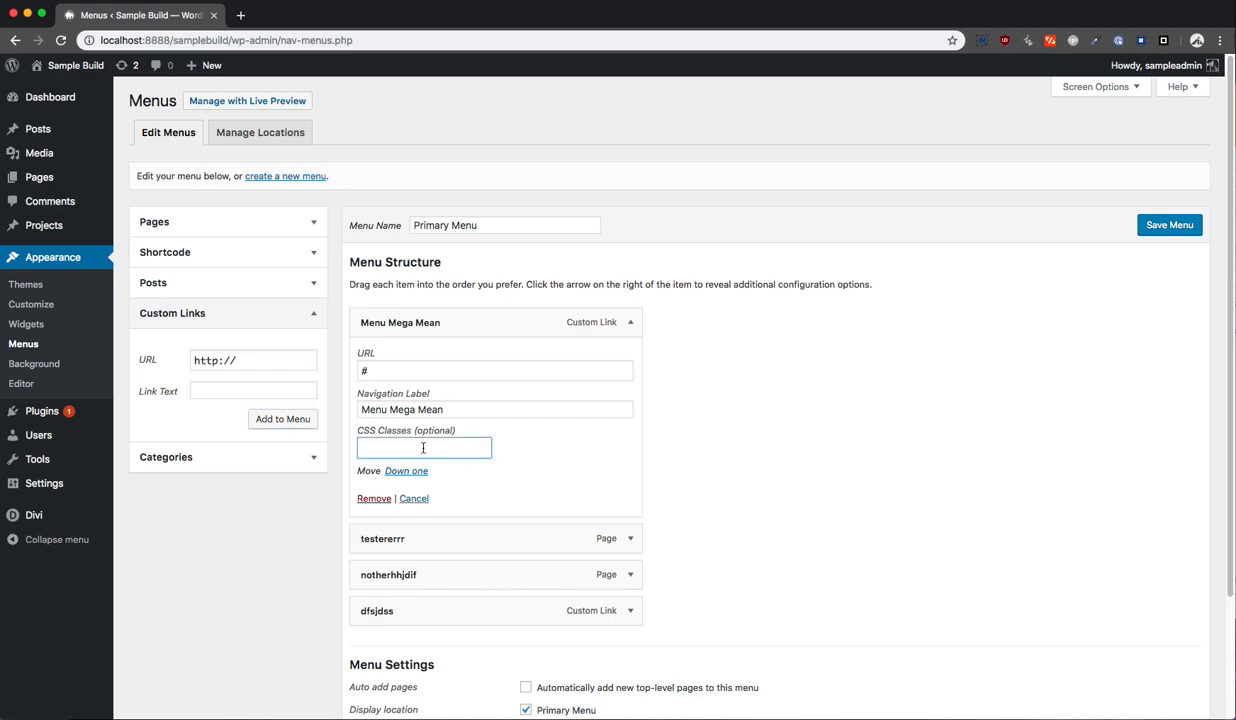
type("mega-menu")
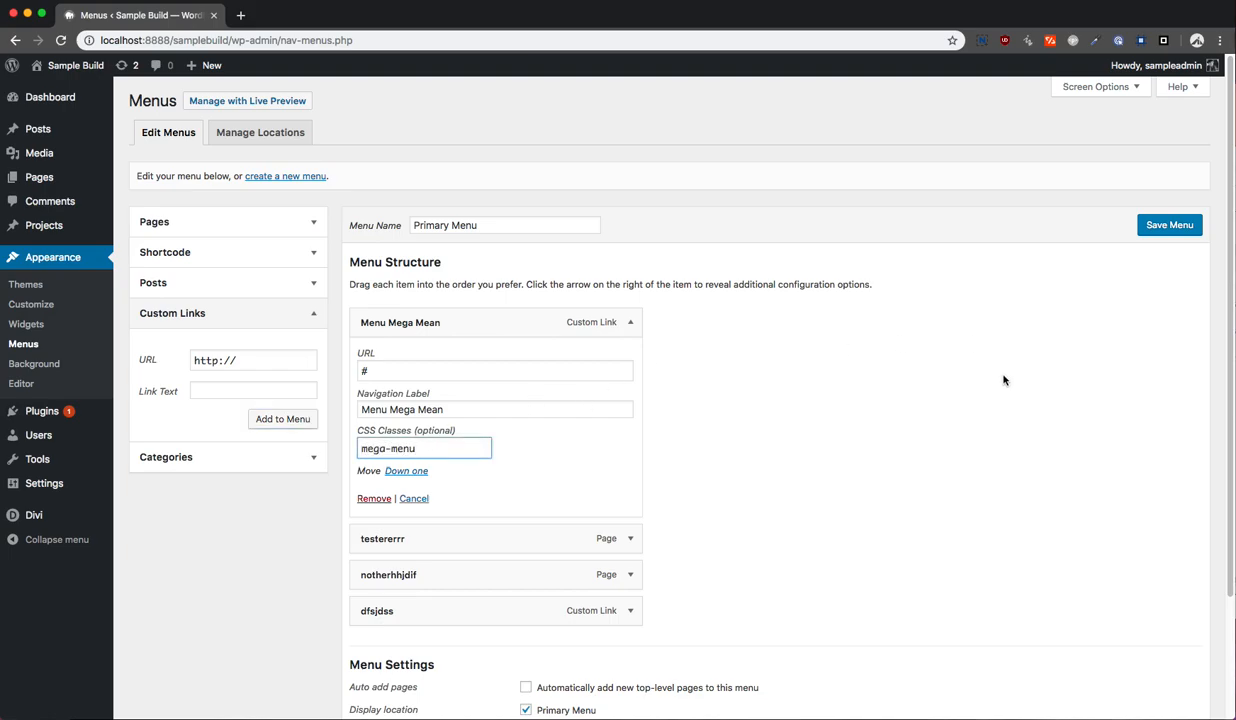
left_click(424, 448)
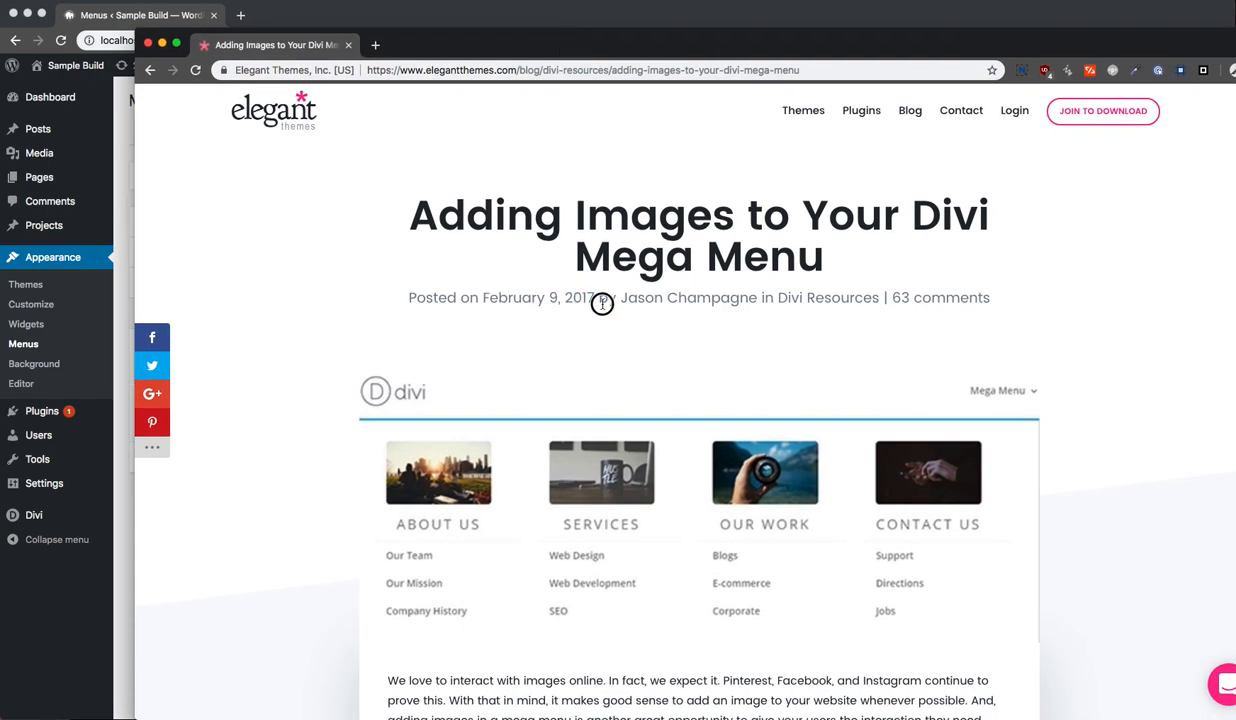
mouse_move(836, 348)
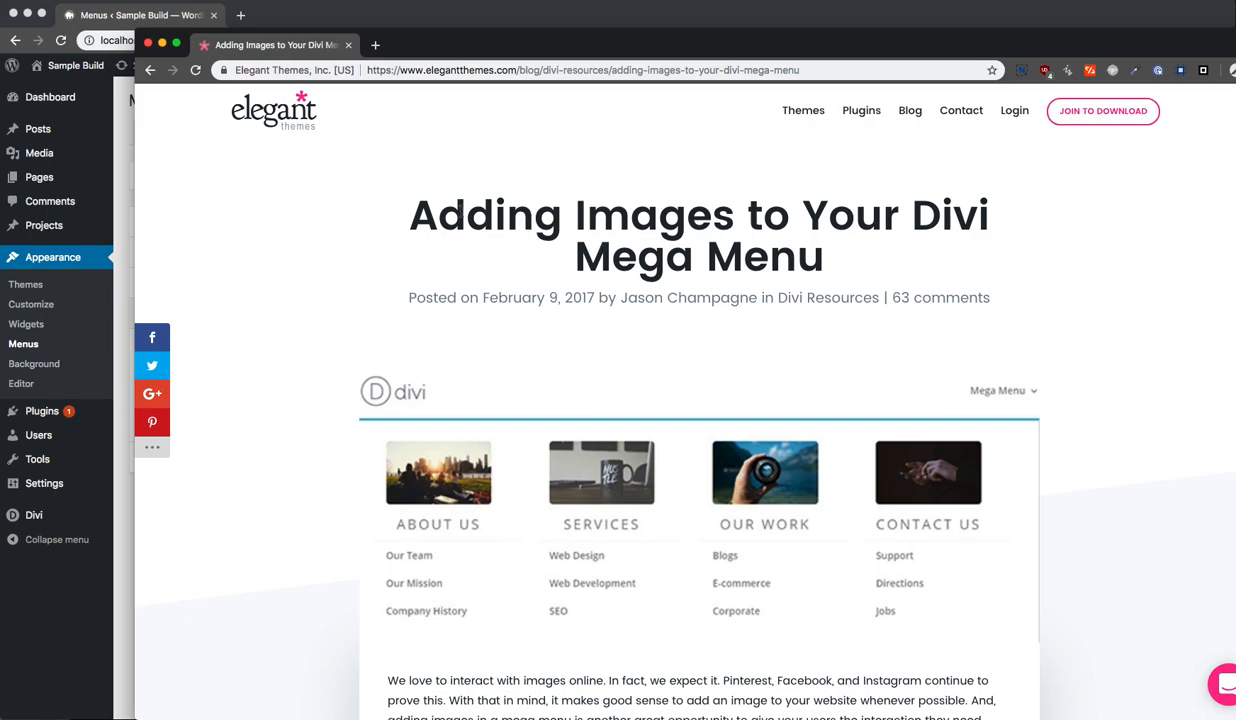
- Scroll the tutorial to its CSS Classes step, then switch back to the WordPress menu editor
scroll("down", 3)
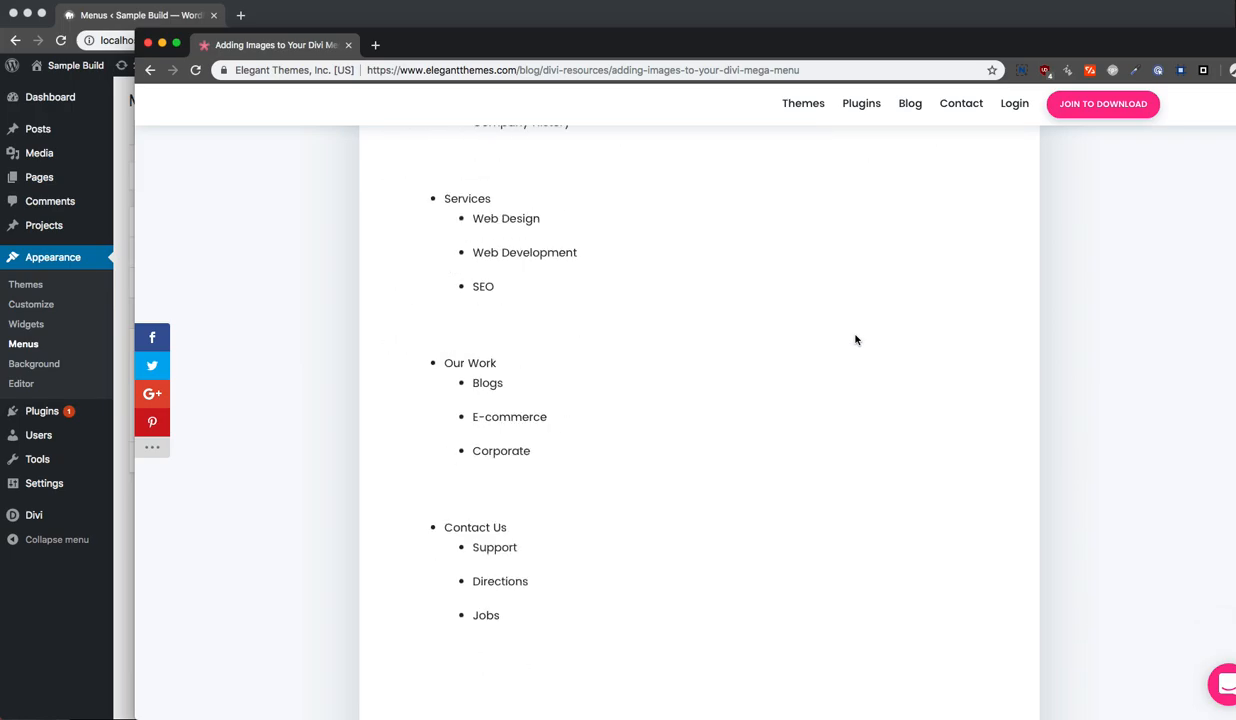
scroll("down", 3)
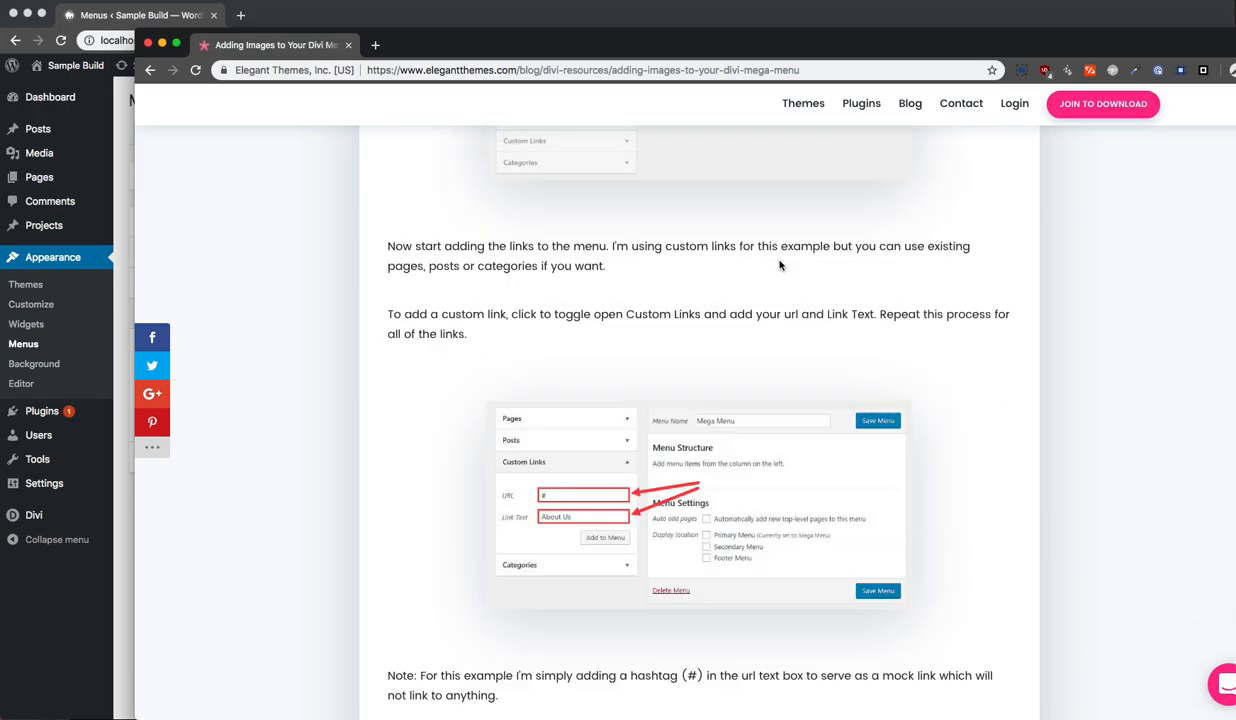
scroll("down", 3)
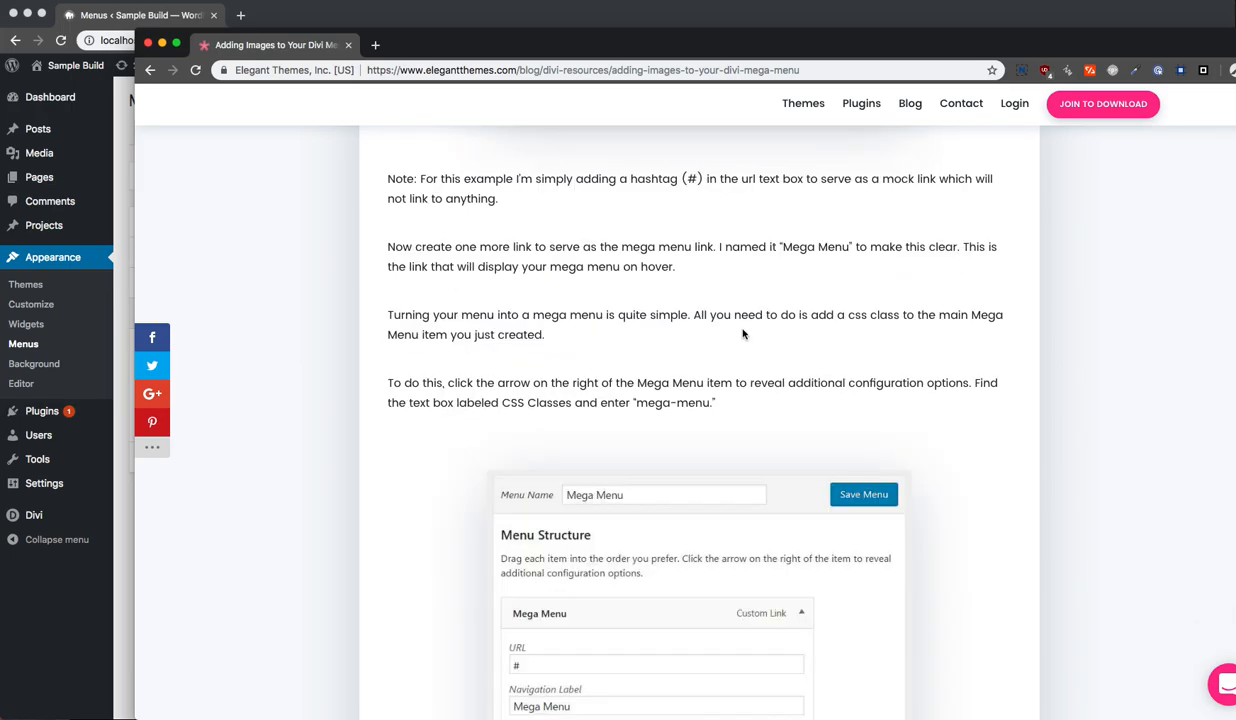
scroll("down", 3)
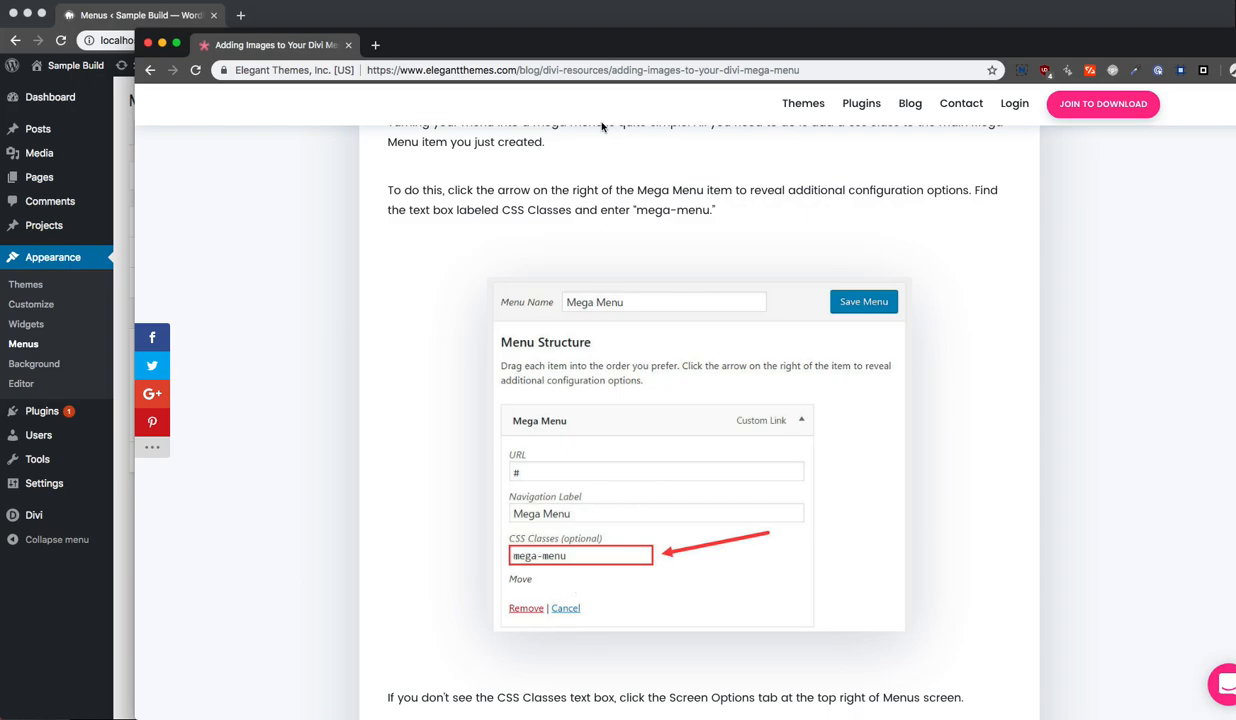
left_click(140, 16)
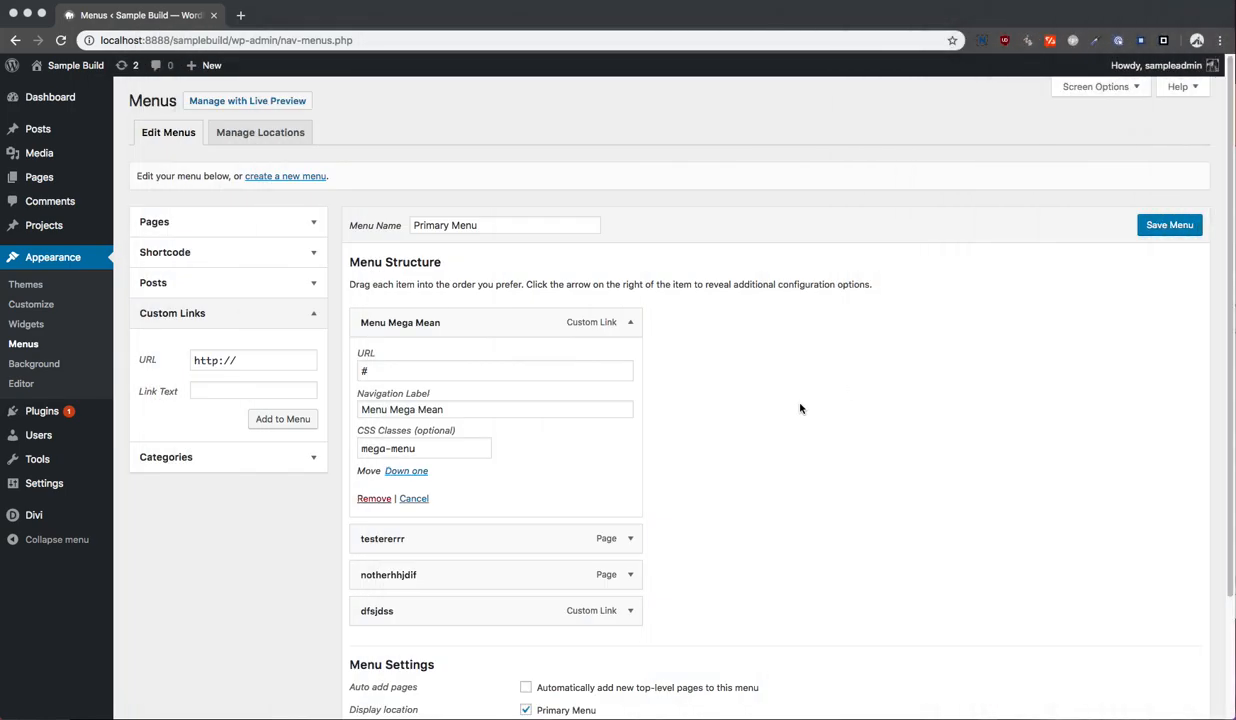
mouse_move(810, 406)
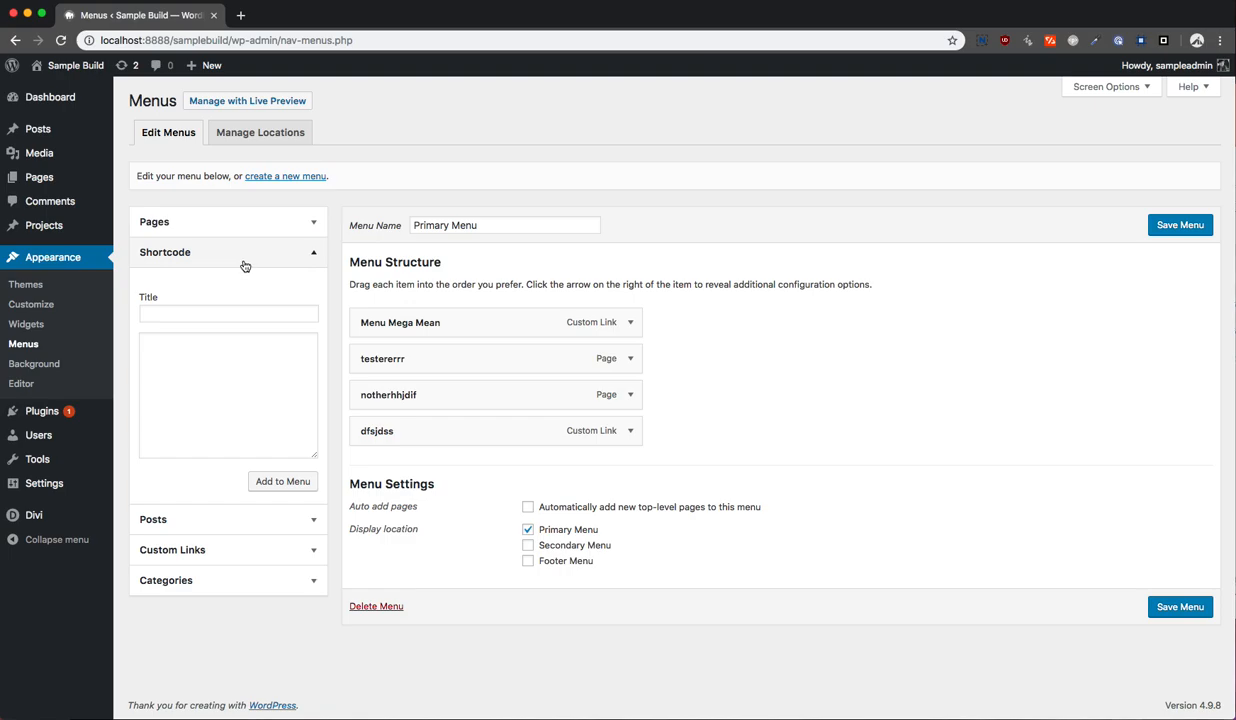
- Confirm Shortcode and CSS Classes boxes are shown, then enter [ai_layout_sc id="124"] in the Shortcode box
left_click(1104, 86)
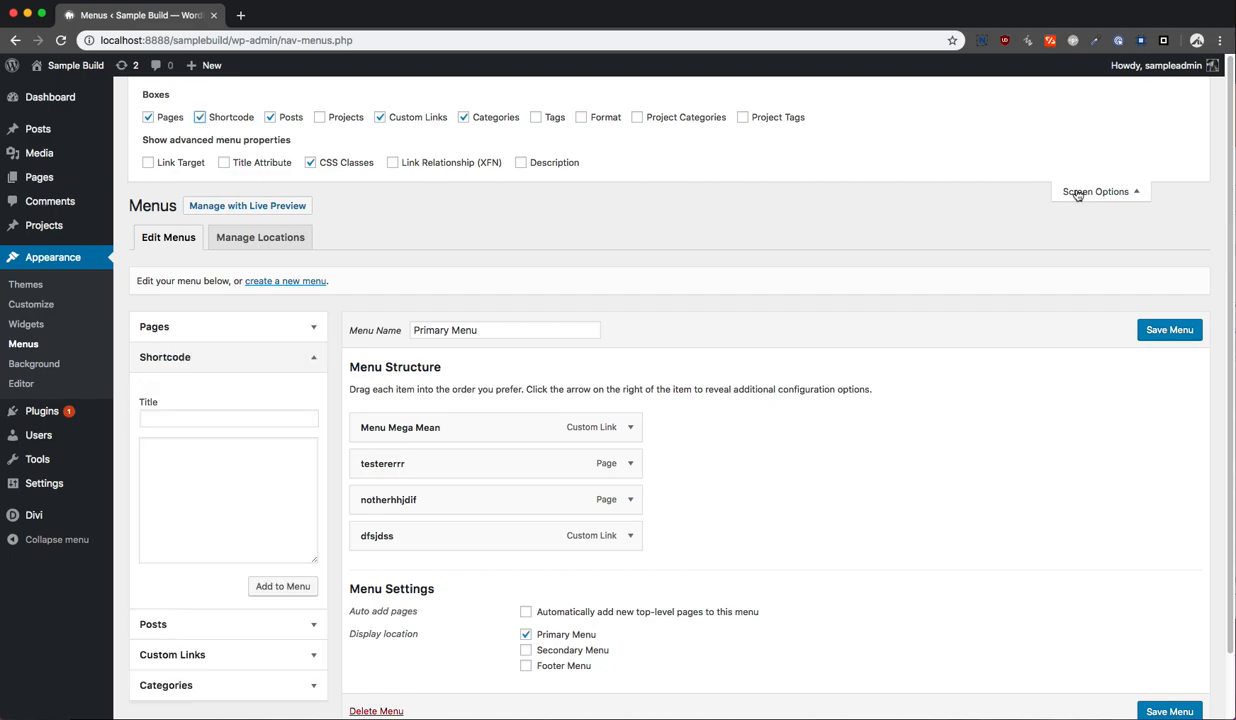
left_click(1096, 192)
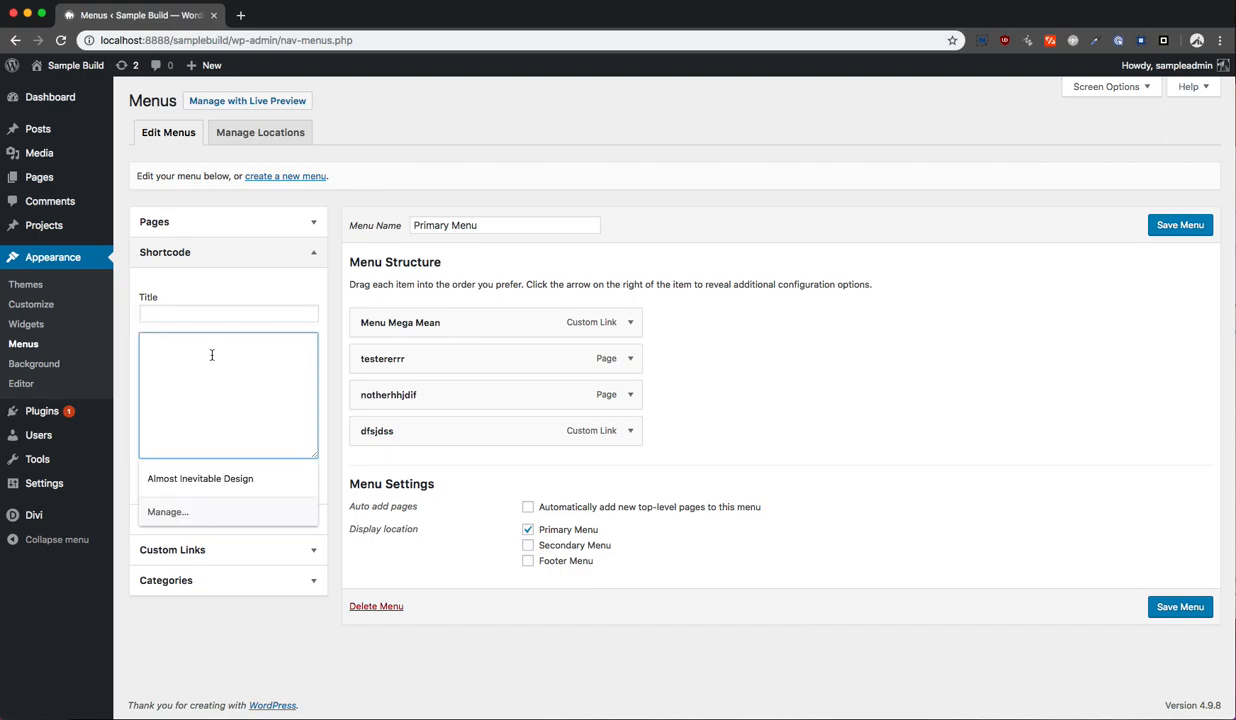
type("[ai_layout_sc id=\"124\"]")
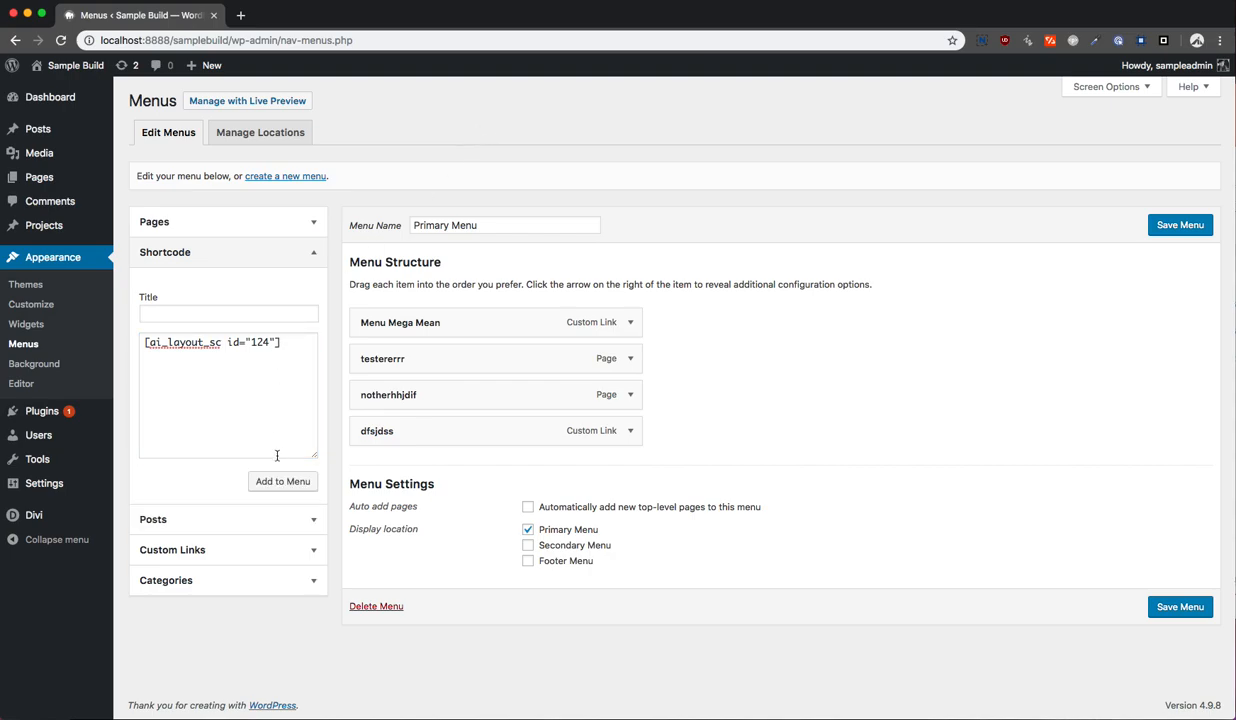
- Add the shortcode item, nest it under Menu Mega Mean, save the Primary Menu and view the live site
left_click(284, 480)
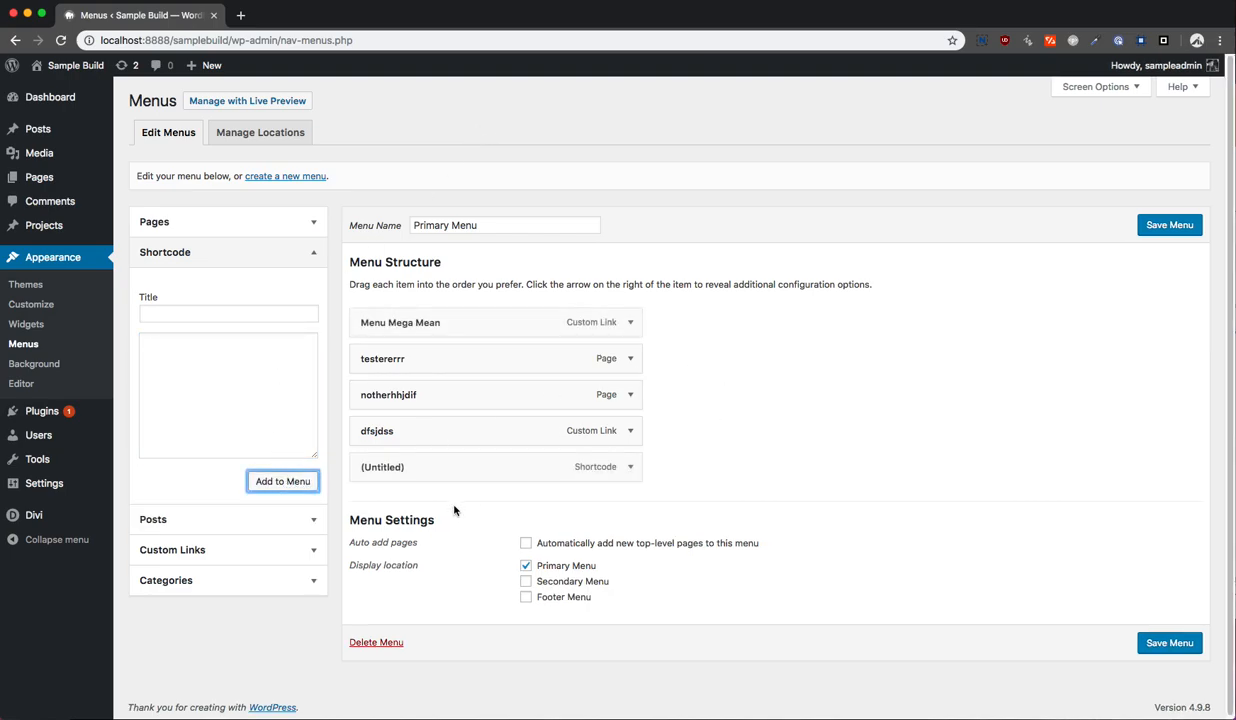
left_click_drag(382, 468, 450, 356)
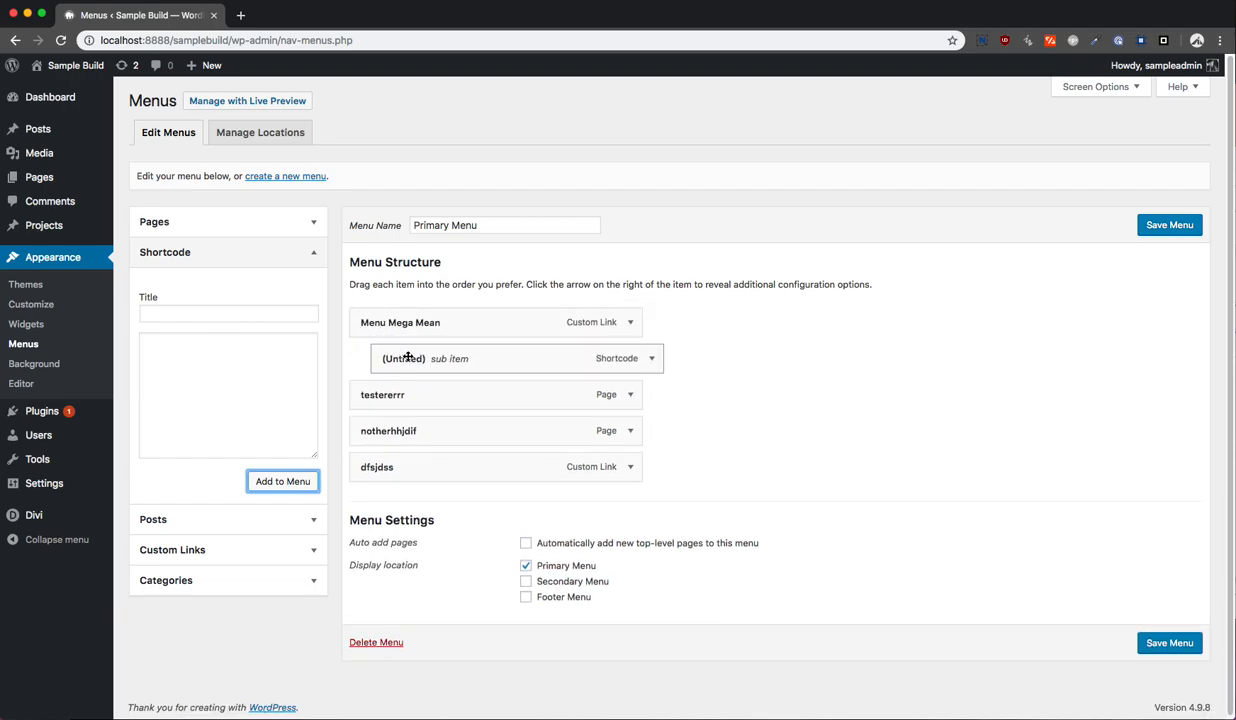
left_click(1168, 224)
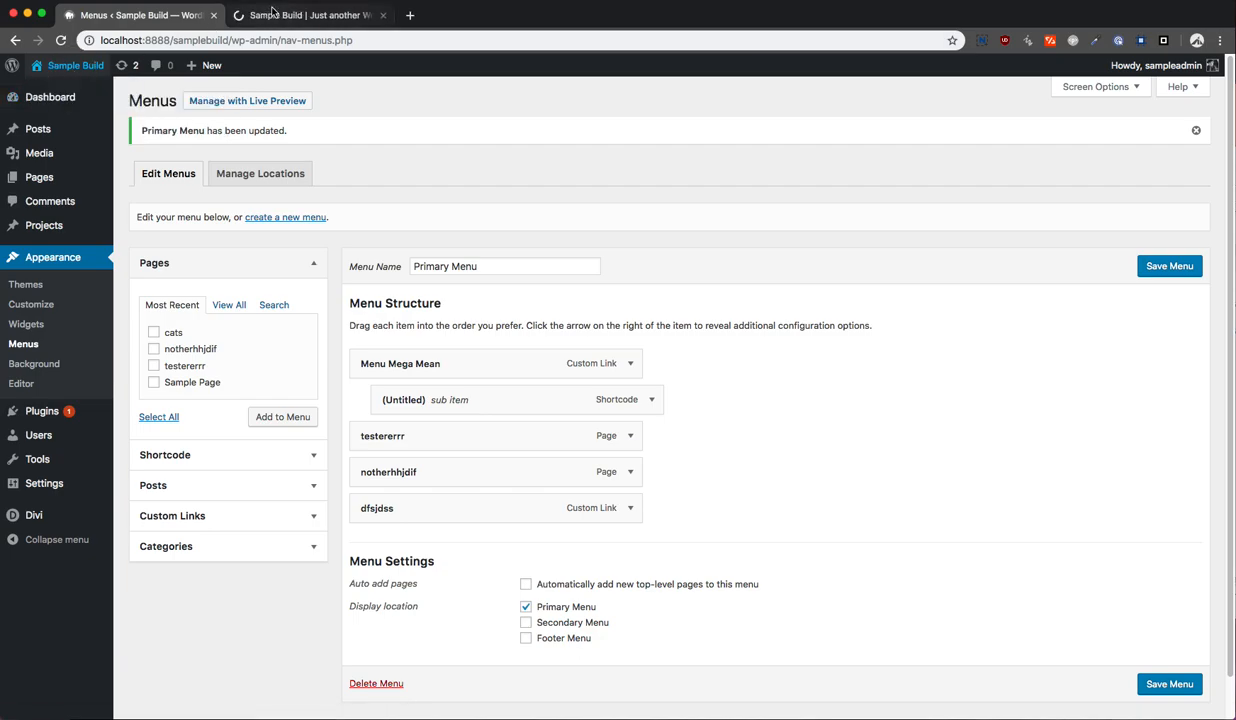
left_click(304, 16)
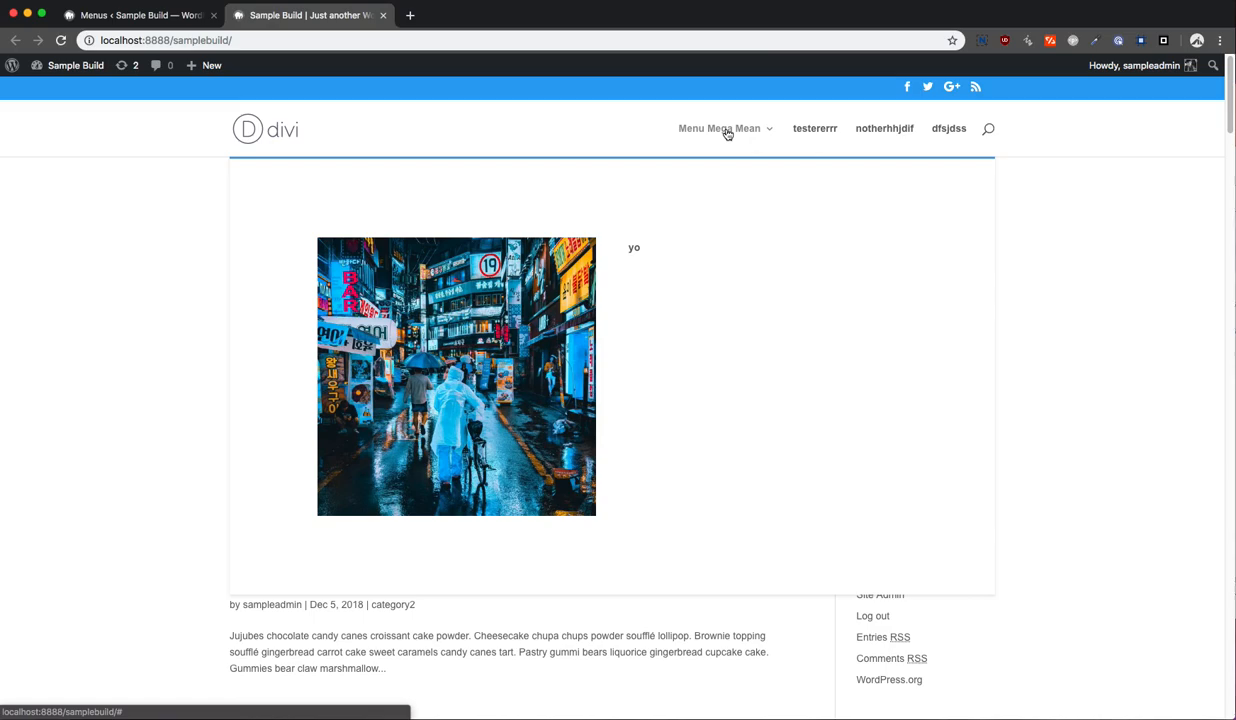
- From the Divi Library, open the mega menu 11 layout in the Divi Builder's Edit Layout view
left_click(140, 16)
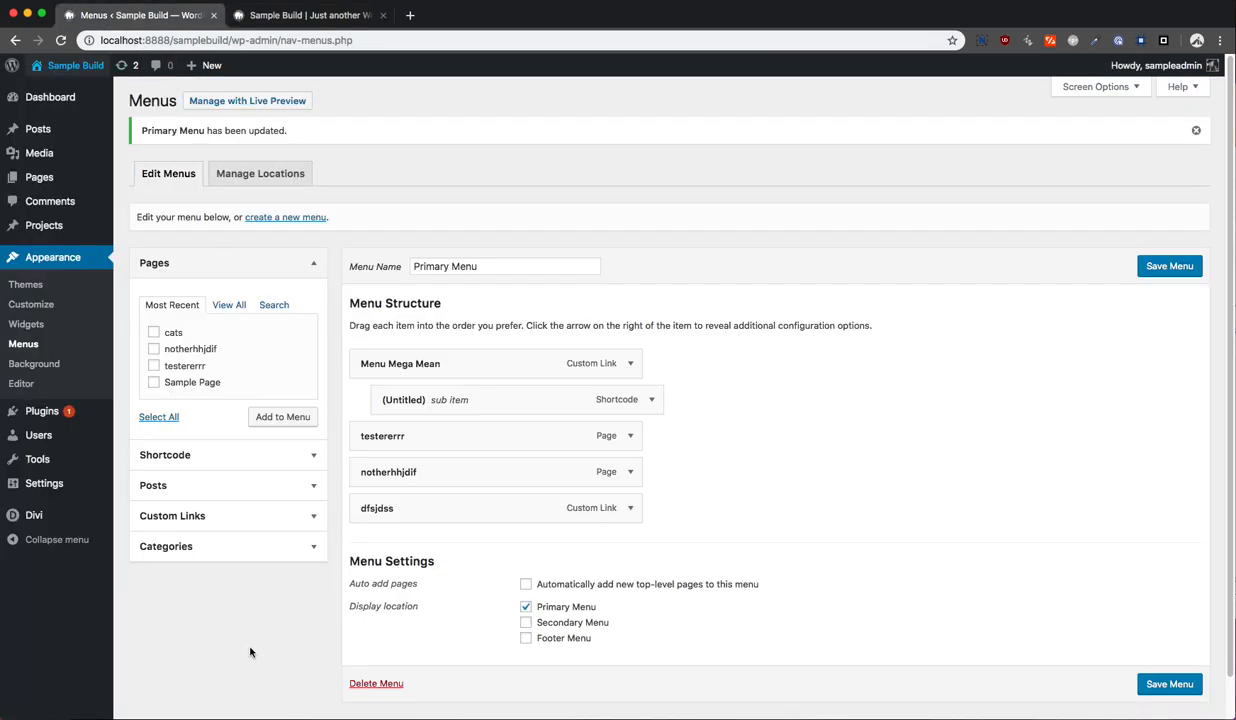
left_click(408, 16)
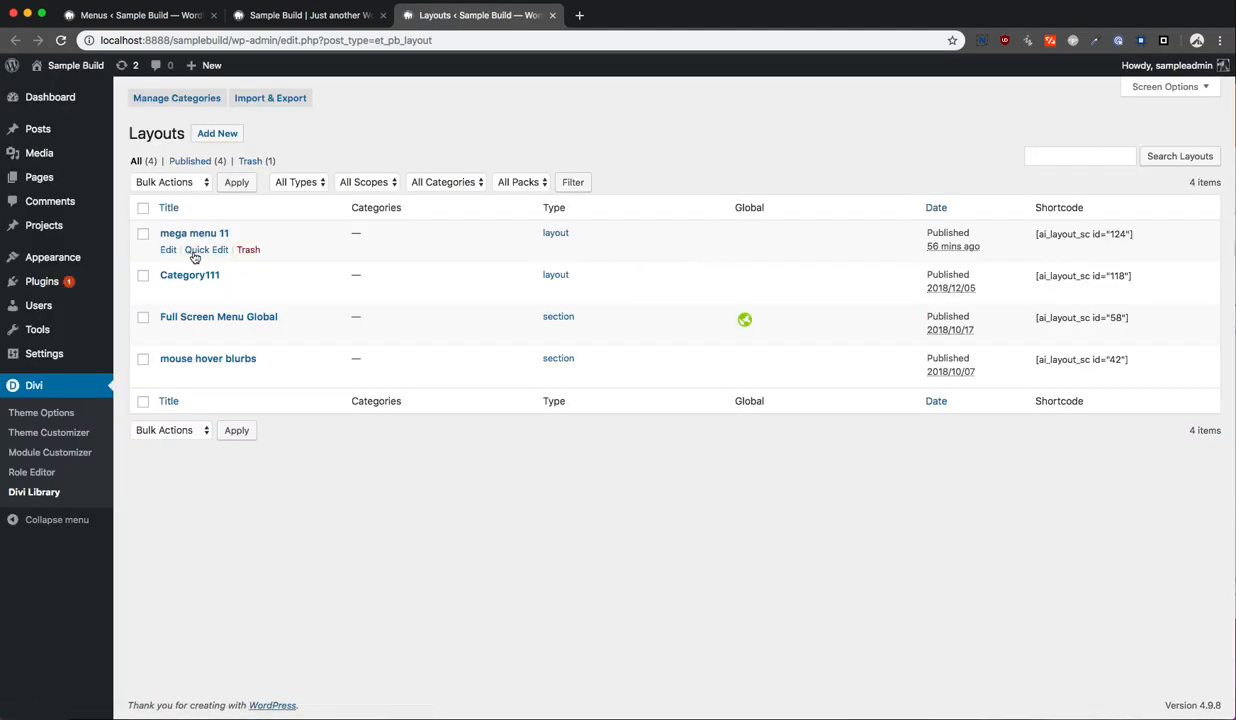
left_click(168, 248)
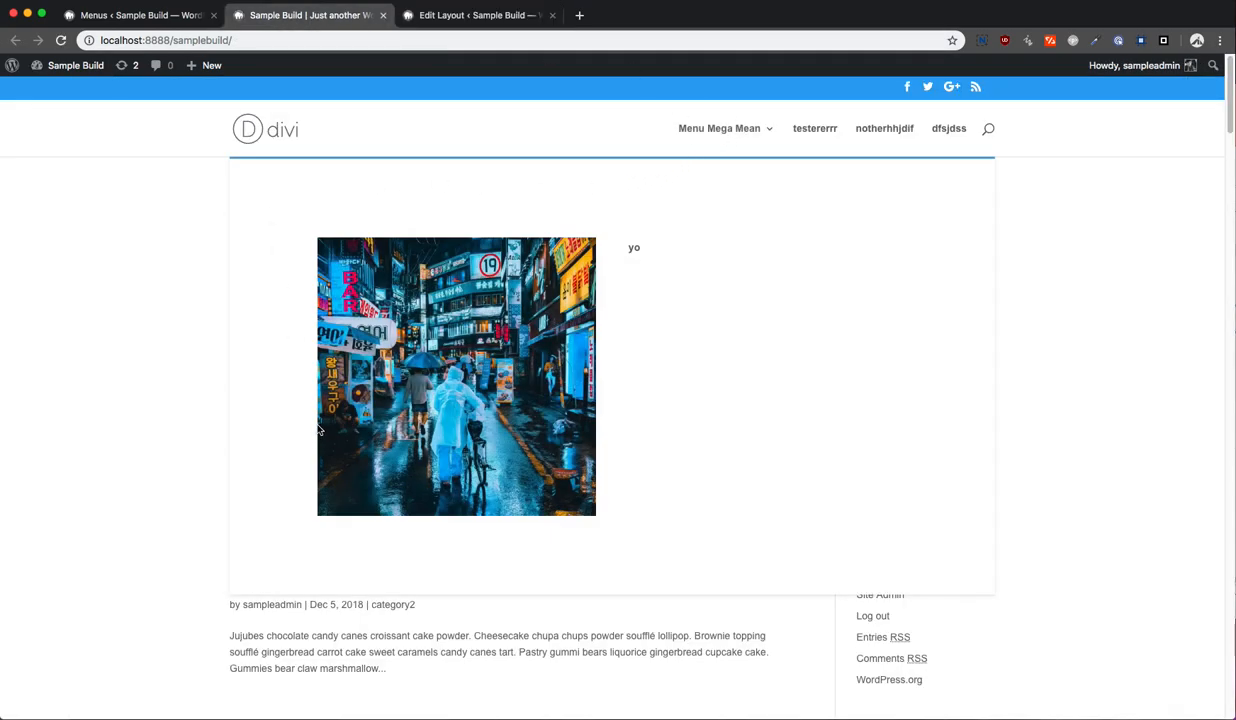
left_click(478, 16)
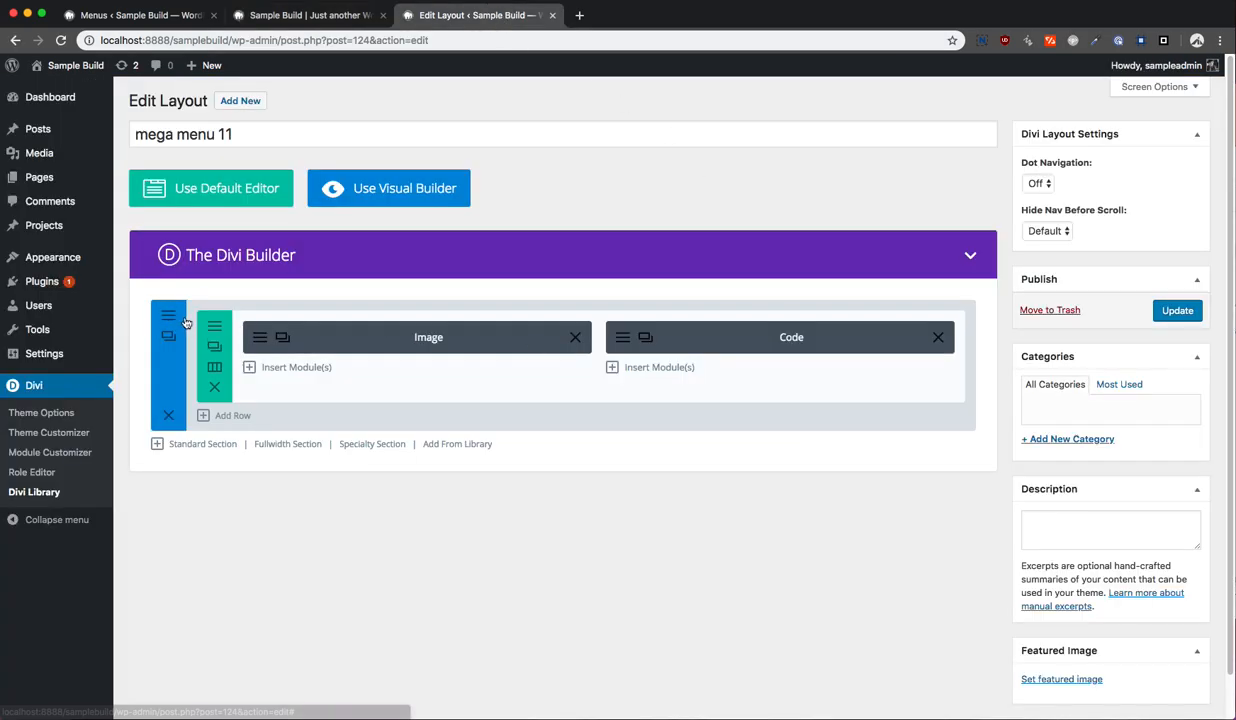
- Set the section's Advanced CSS Class to menu-menu-panel-yeah and save the change
left_click(168, 326)
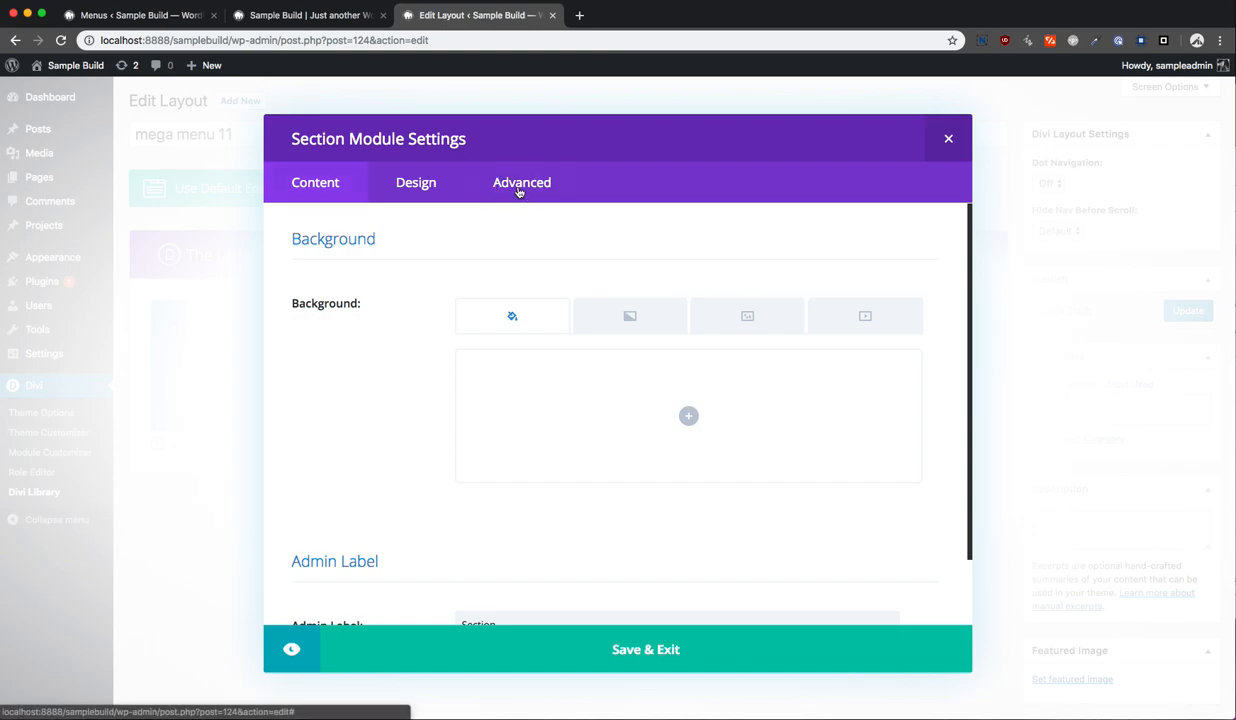
left_click(520, 182)
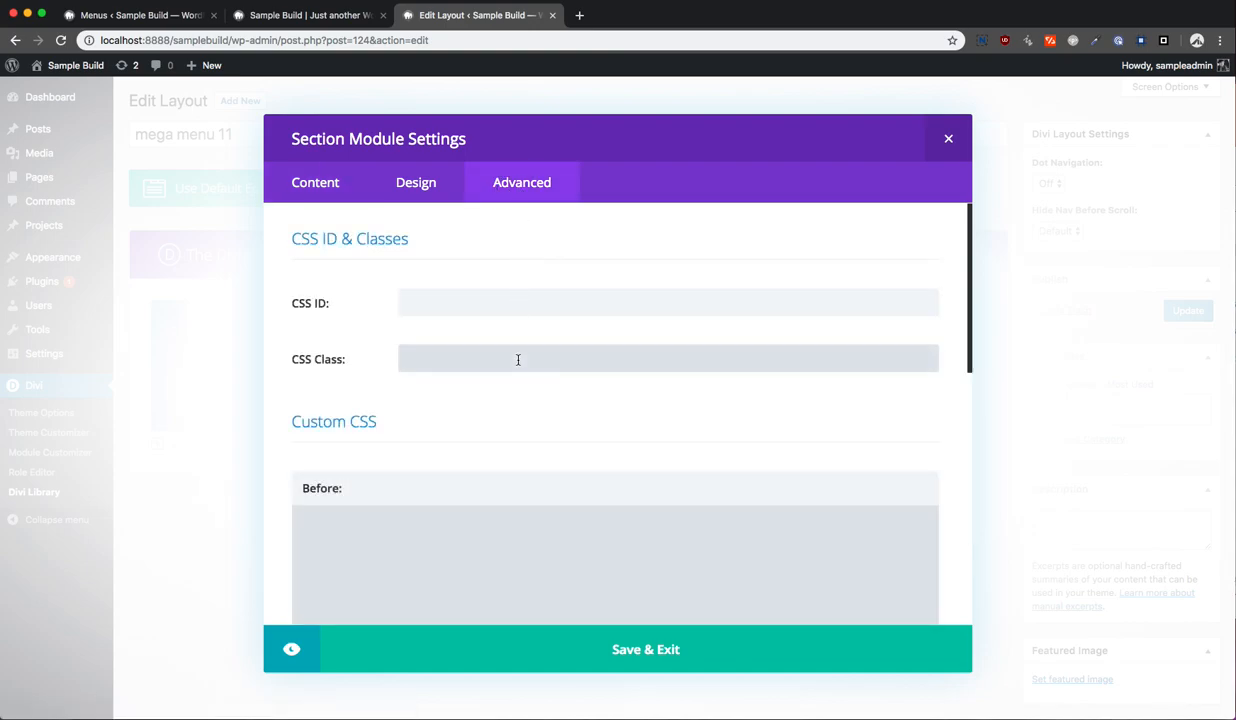
type("menu-menu-")
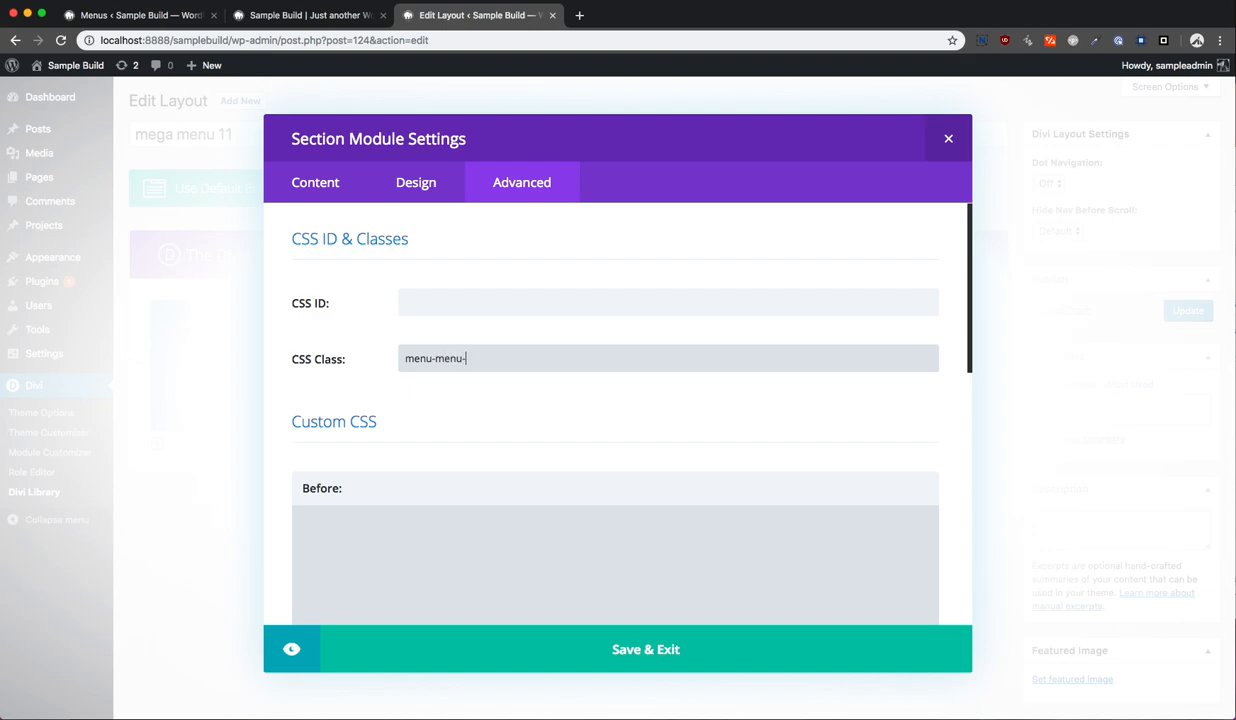
type("now")
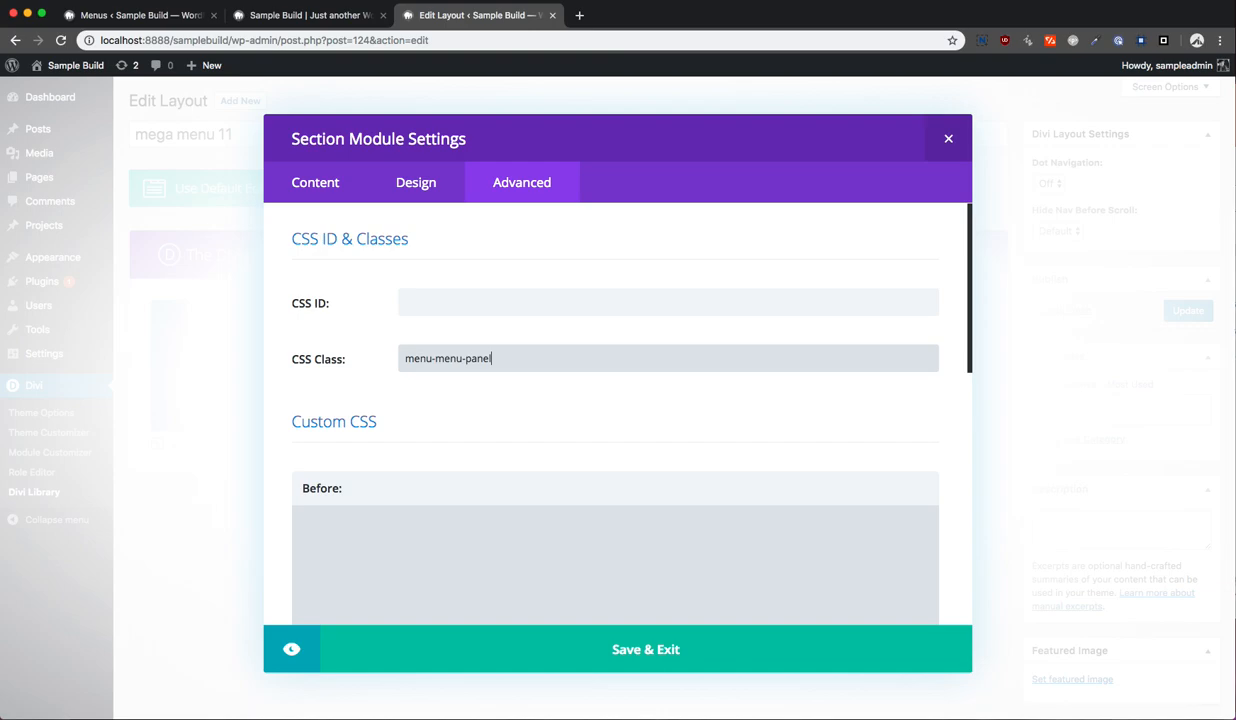
type("=yea")
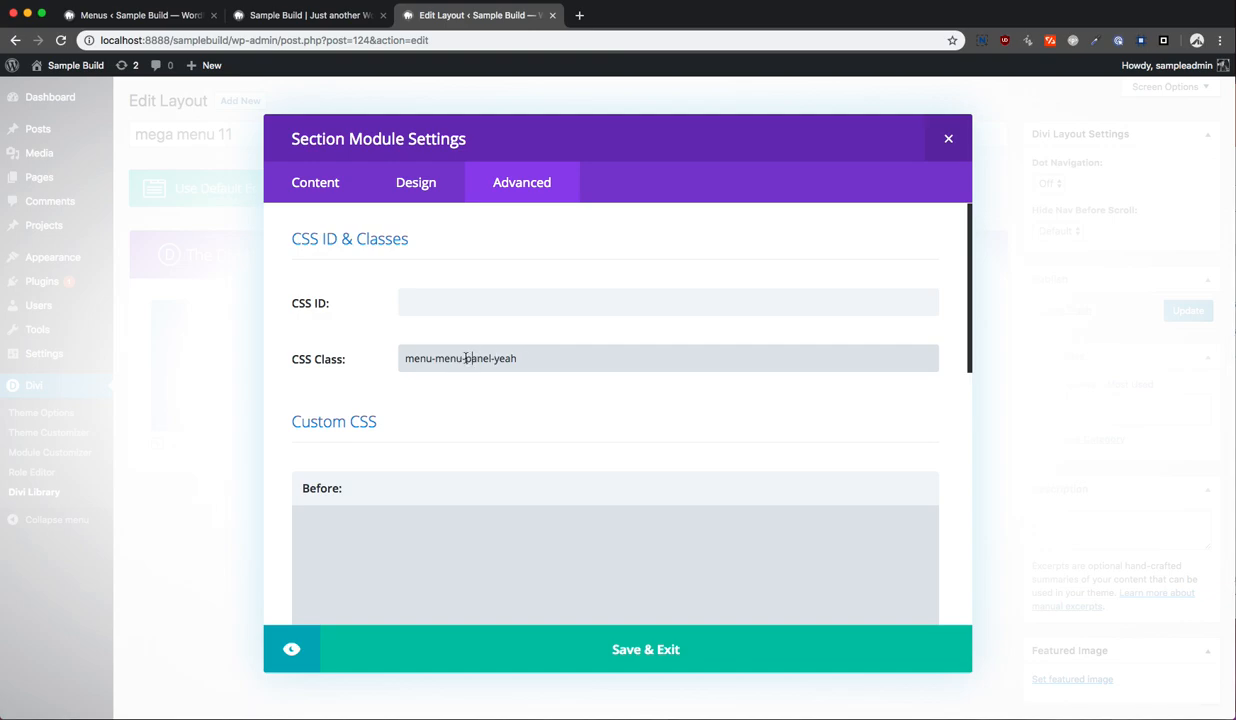
double_click(424, 358)
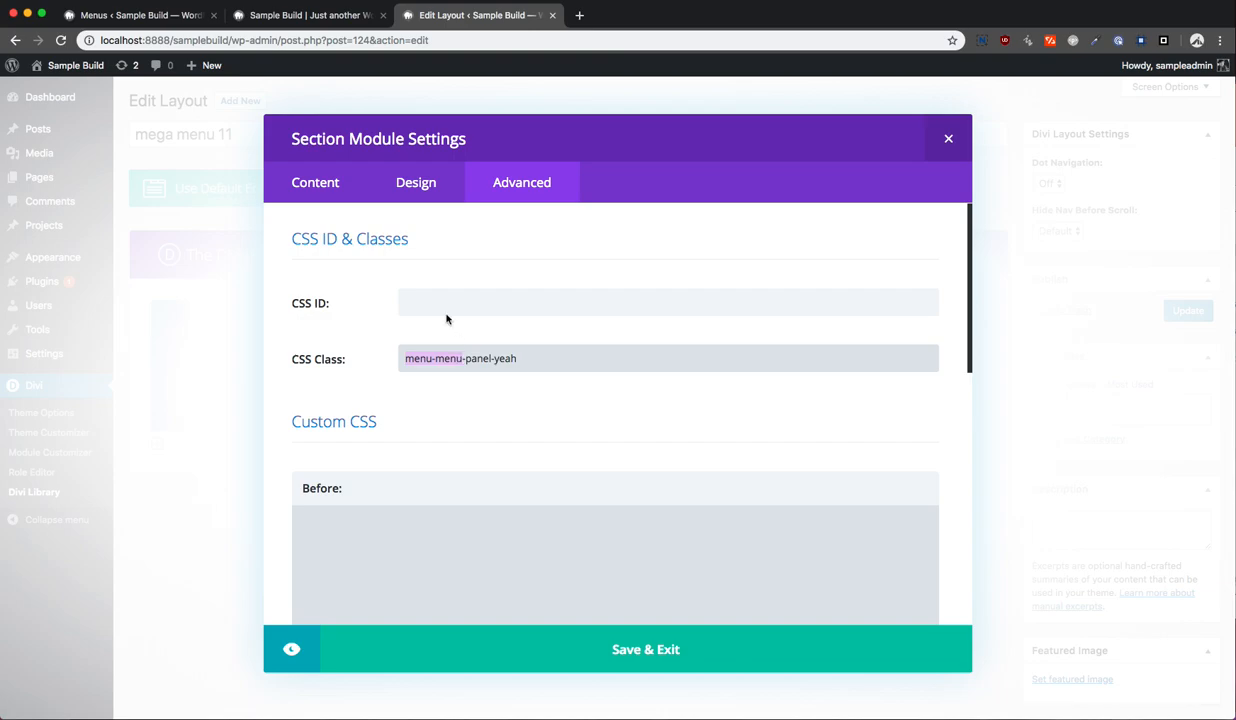
left_click(310, 16)
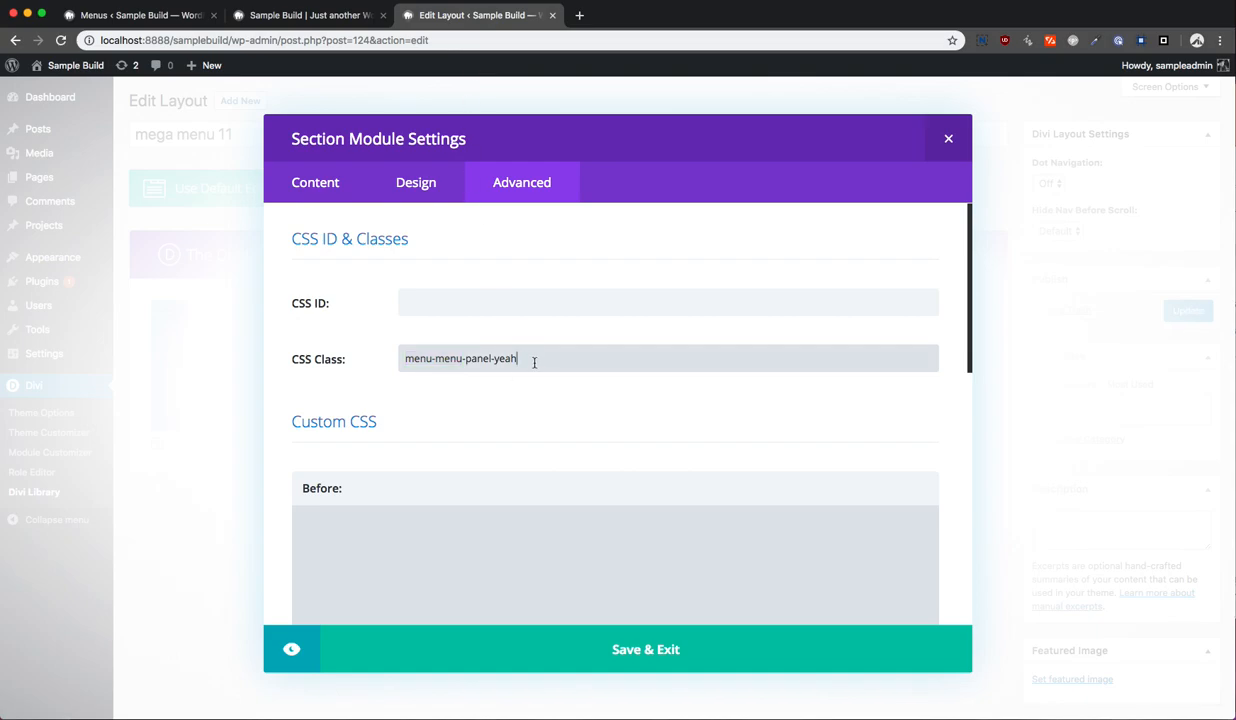
mouse_move(636, 614)
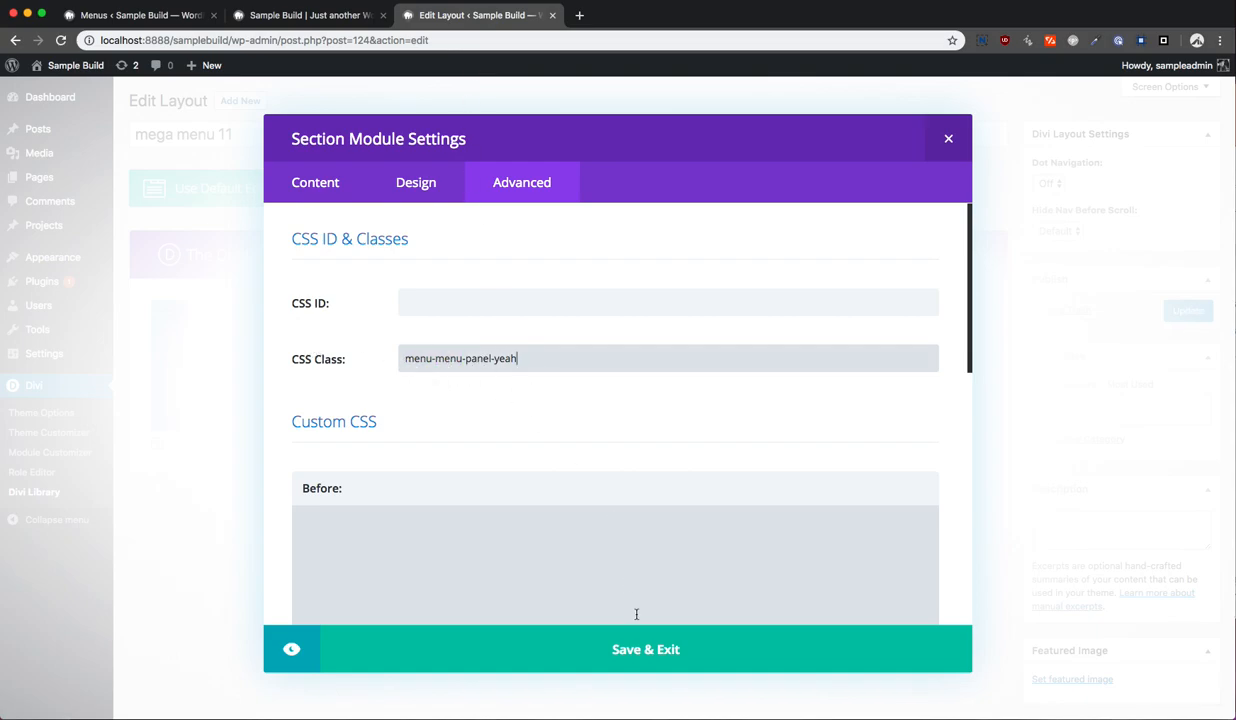
left_click(644, 648)
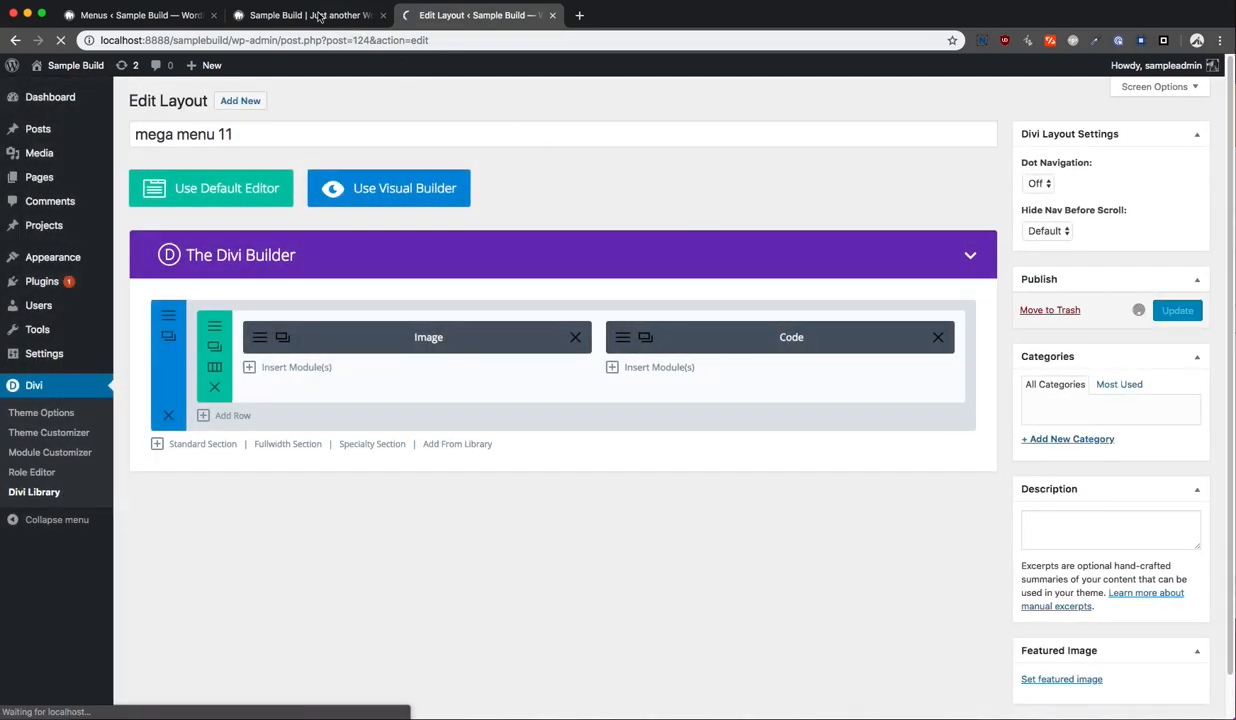
- Back in the Menus editor, expand Menu Mega Mean to show its mega-menu class and collapse the shortcode sub-item
left_click(304, 14)
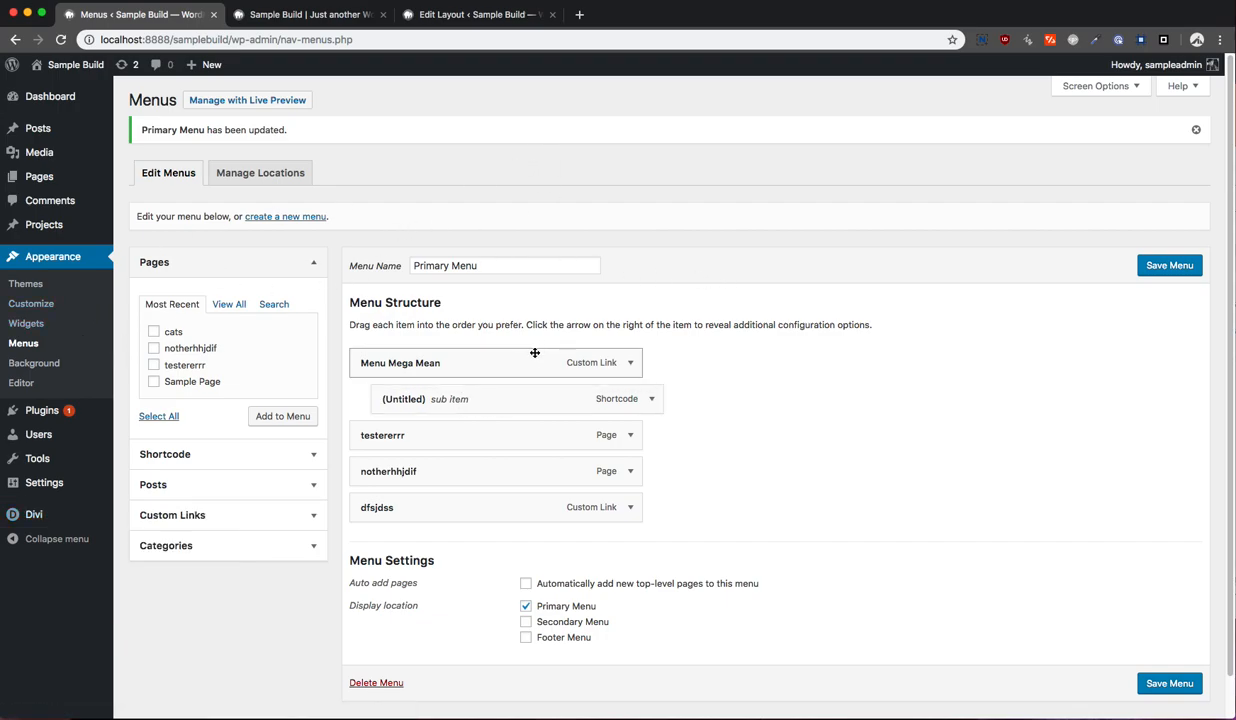
left_click(630, 362)
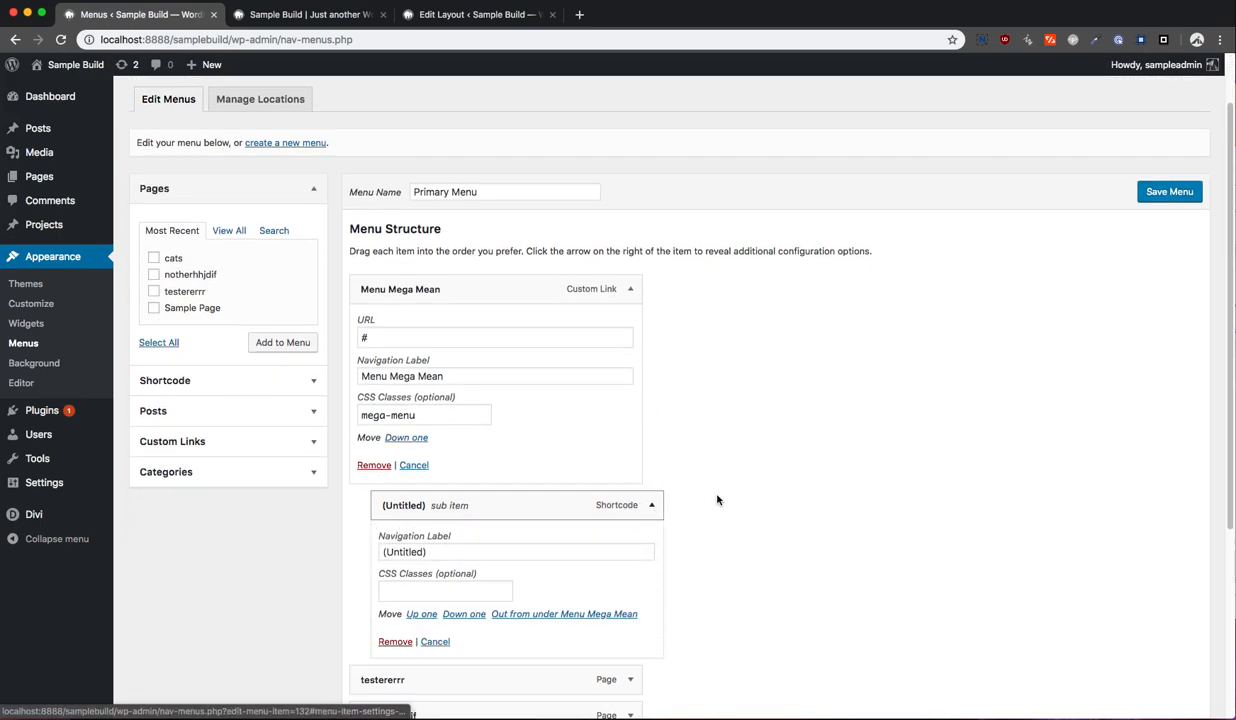
left_click(1168, 192)
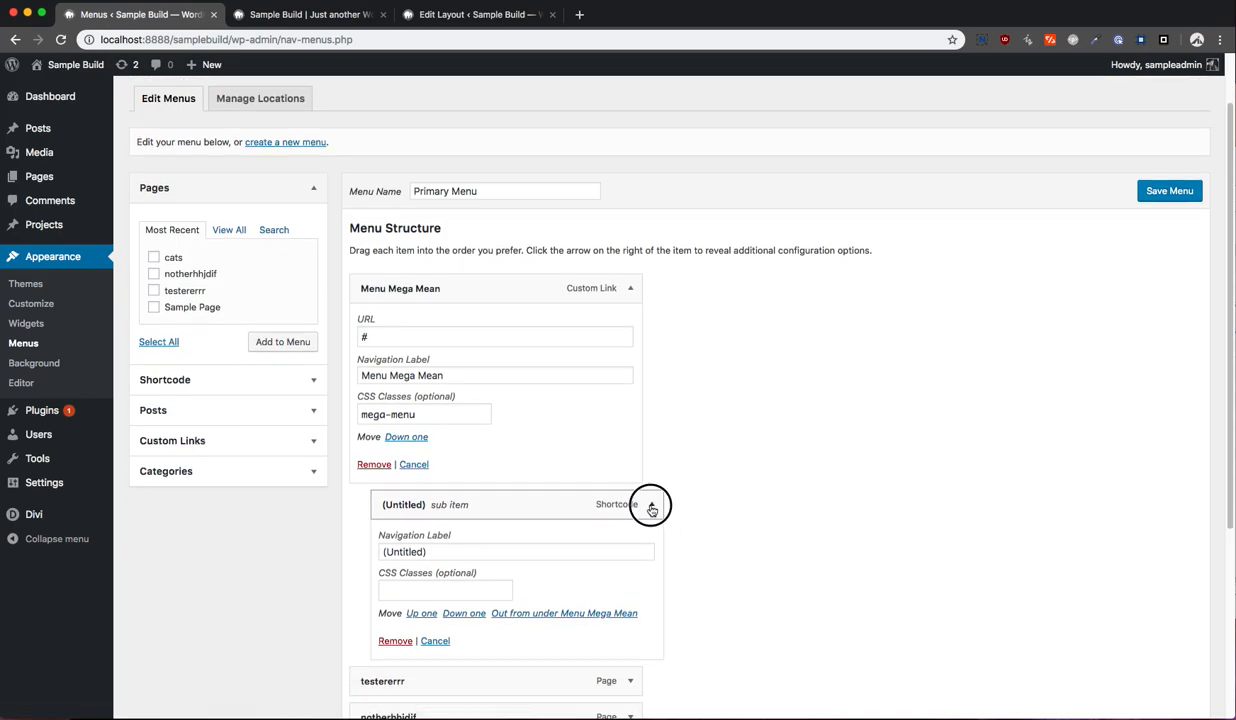
left_click(652, 504)
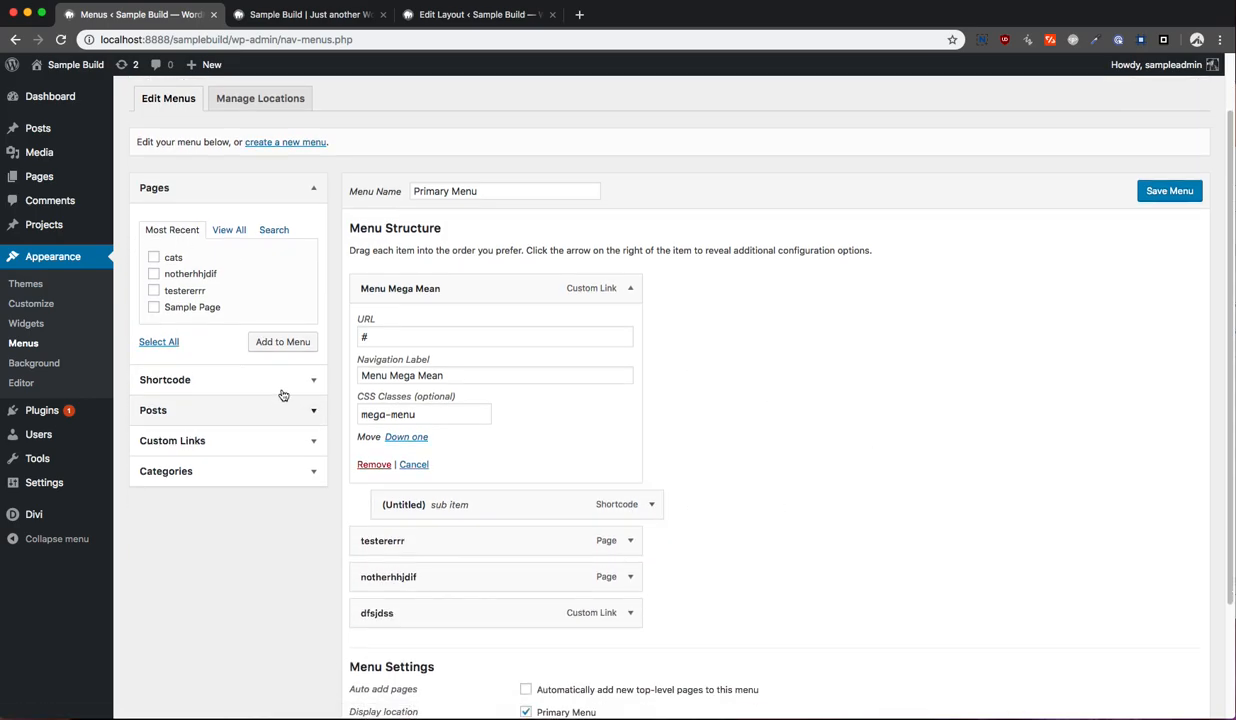